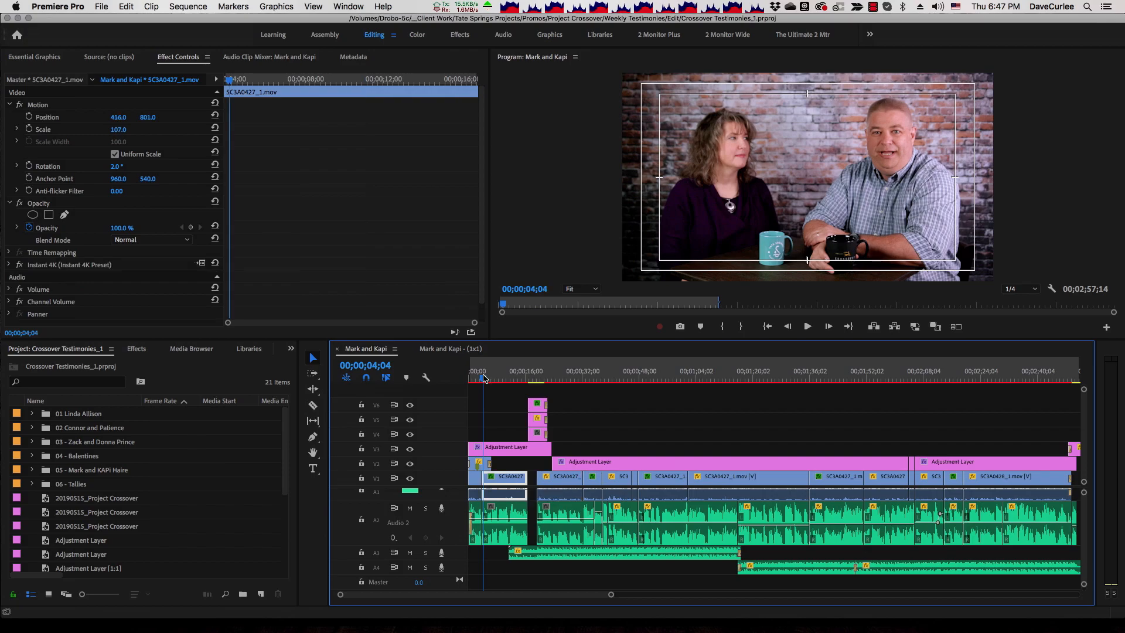
Review the opening two-shot, wide shot and man's close-up in the widescreen Mark and Kapi sequence.
left_click(500, 371)
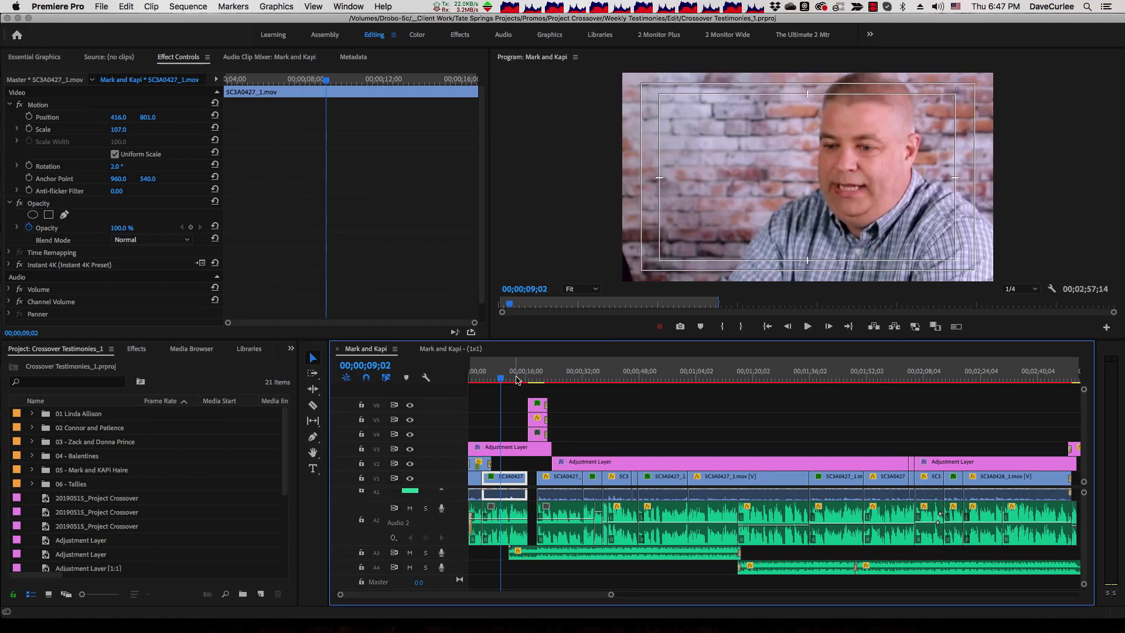
mouse_move(508, 470)
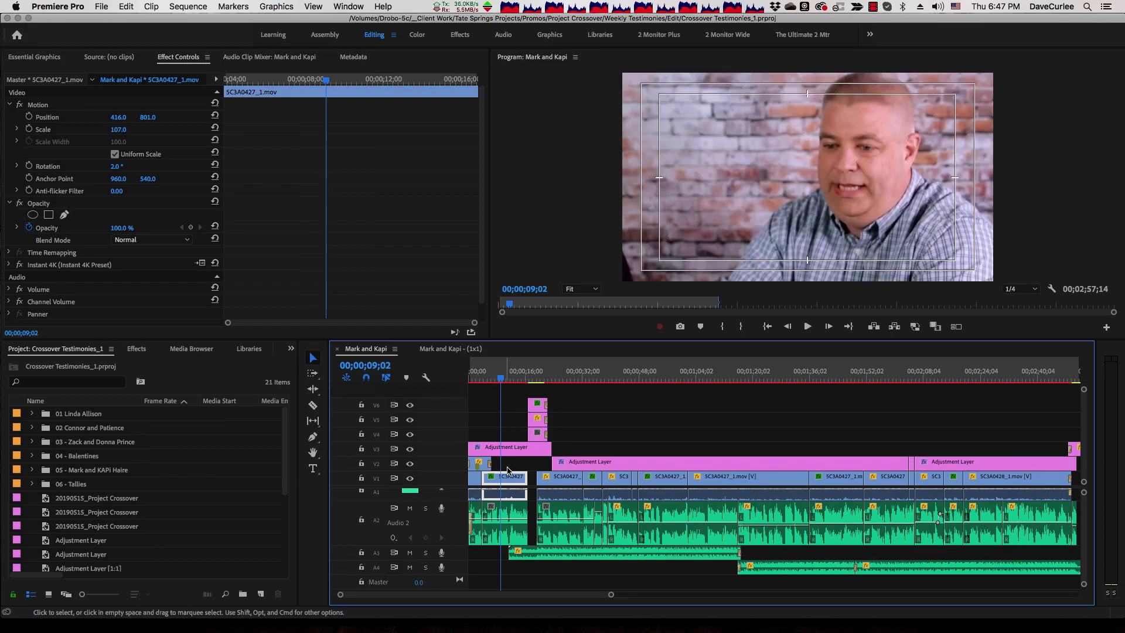
left_click(472, 380)
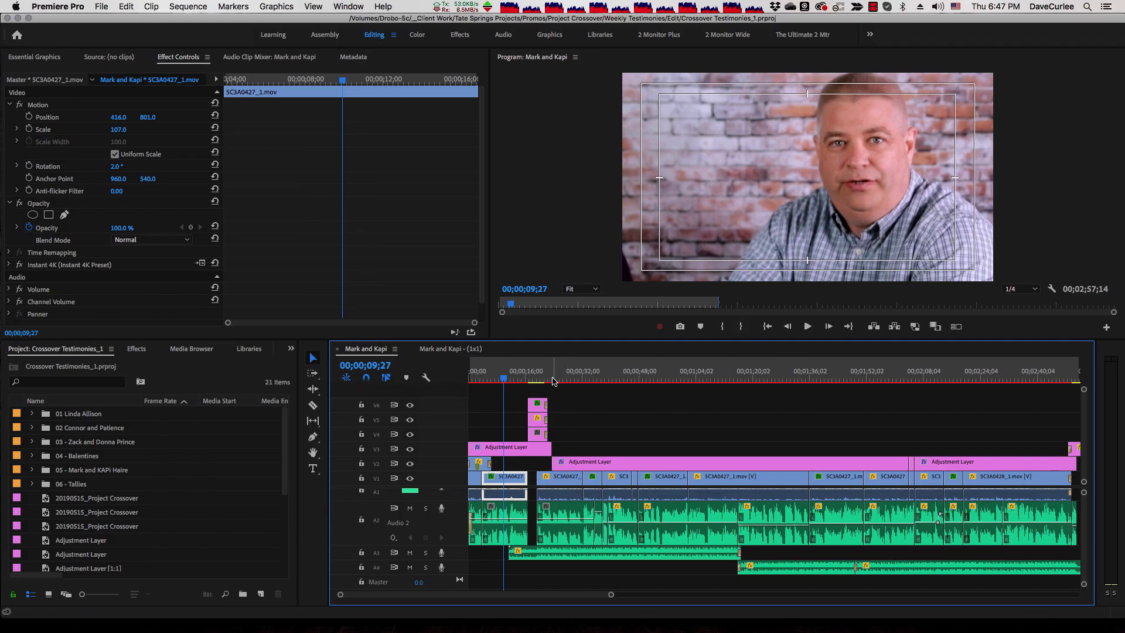
left_click(574, 372)
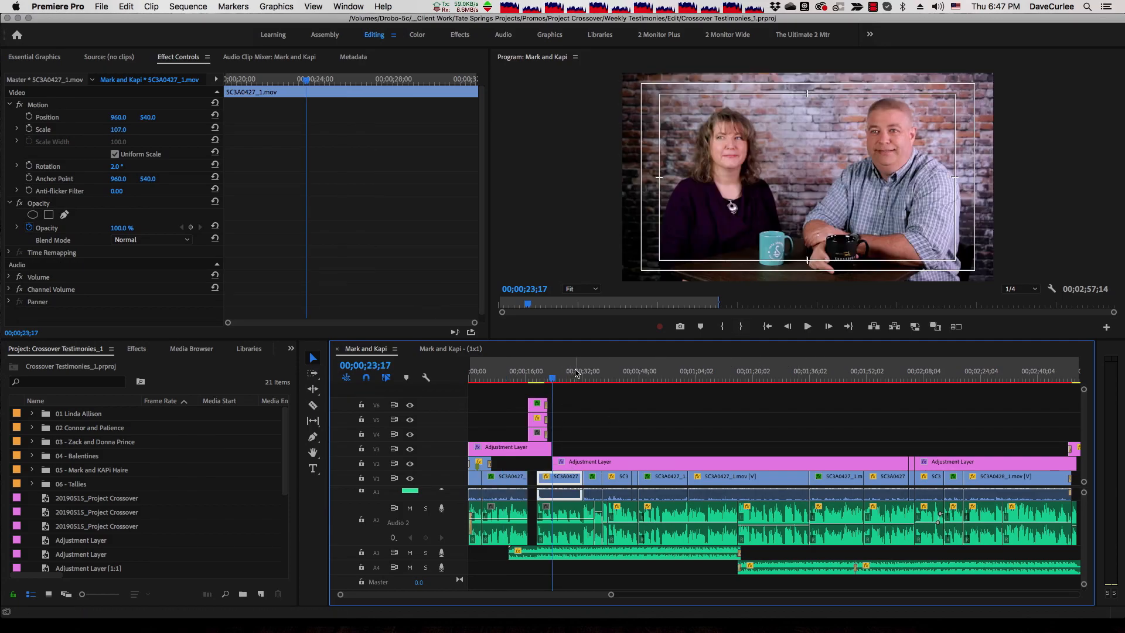
left_click(574, 371)
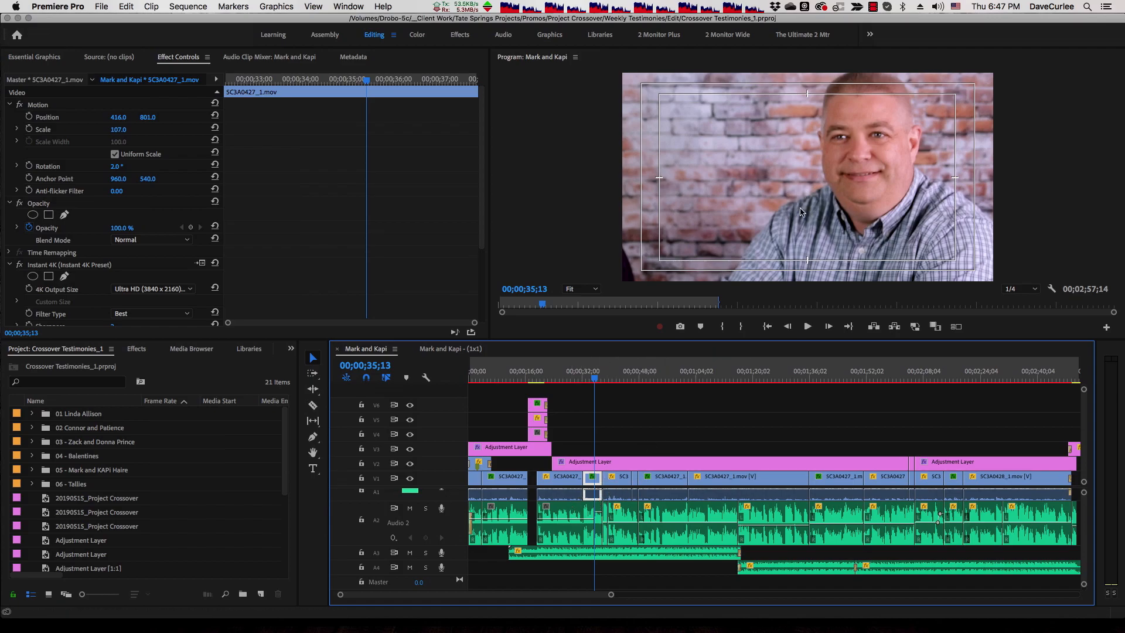
mouse_move(822, 182)
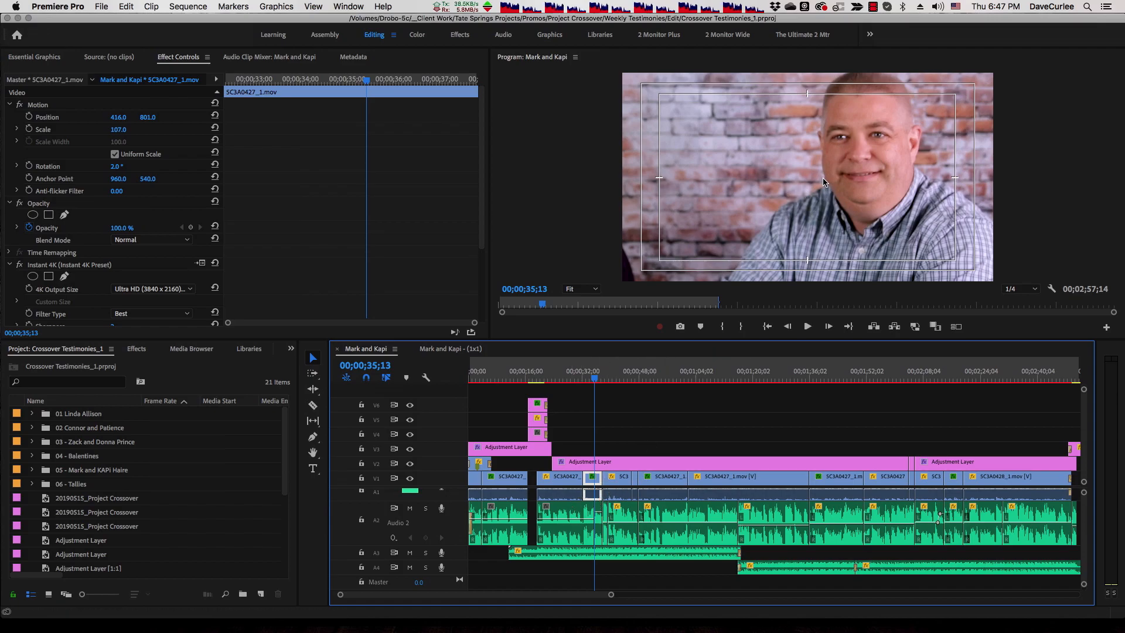
mouse_move(867, 169)
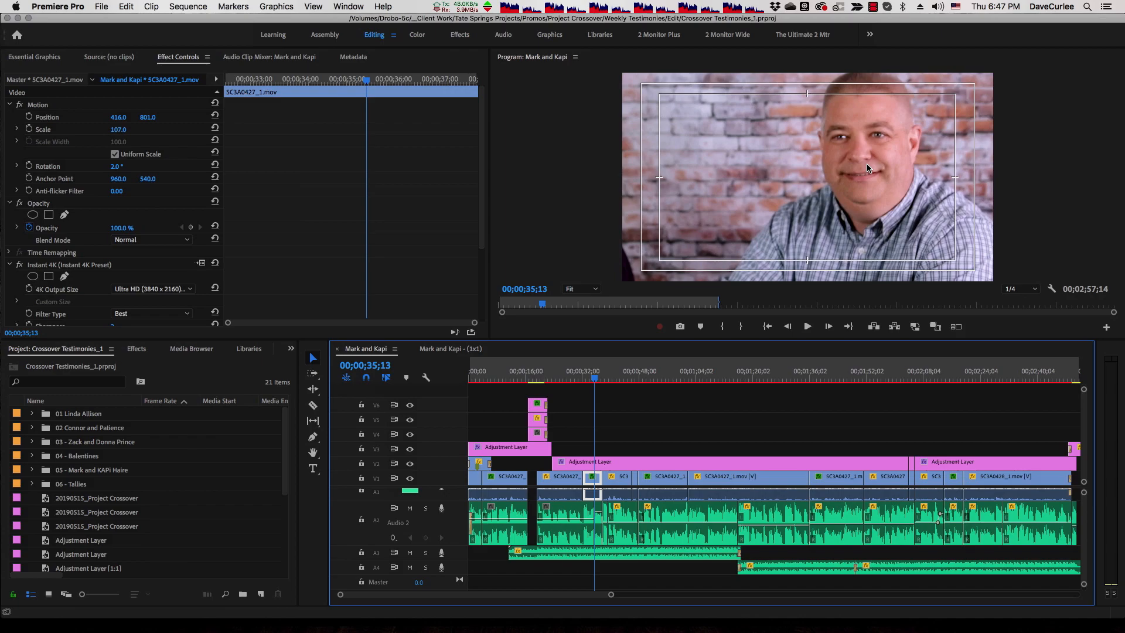
Review the reframed shots of the man and woman in the square 1x1 sequence.
left_click(618, 375)
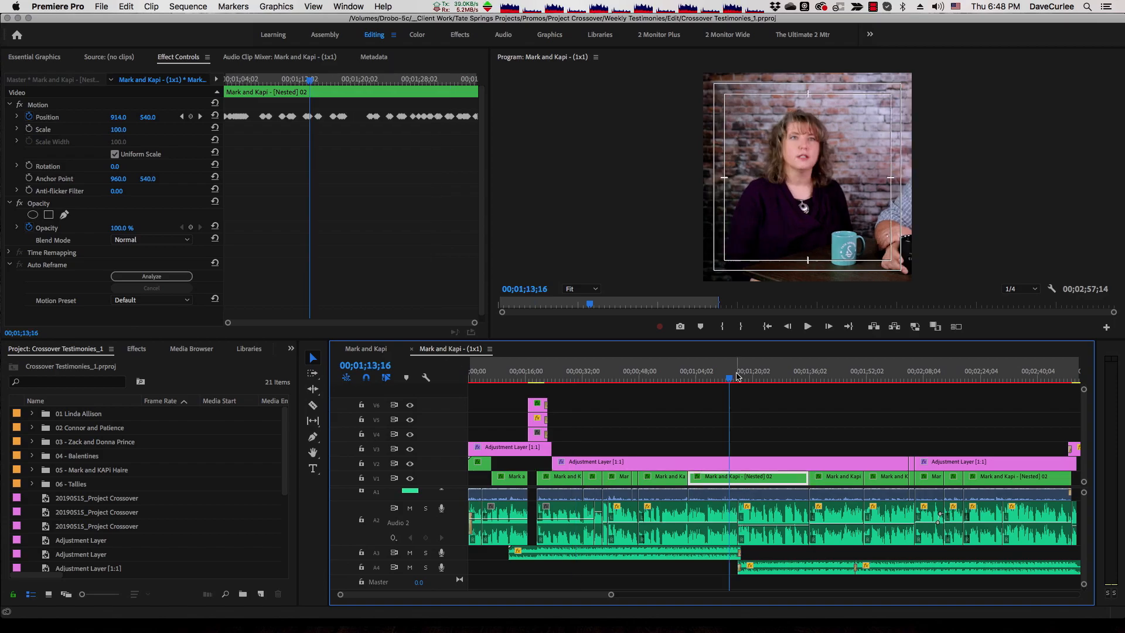
left_click(755, 371)
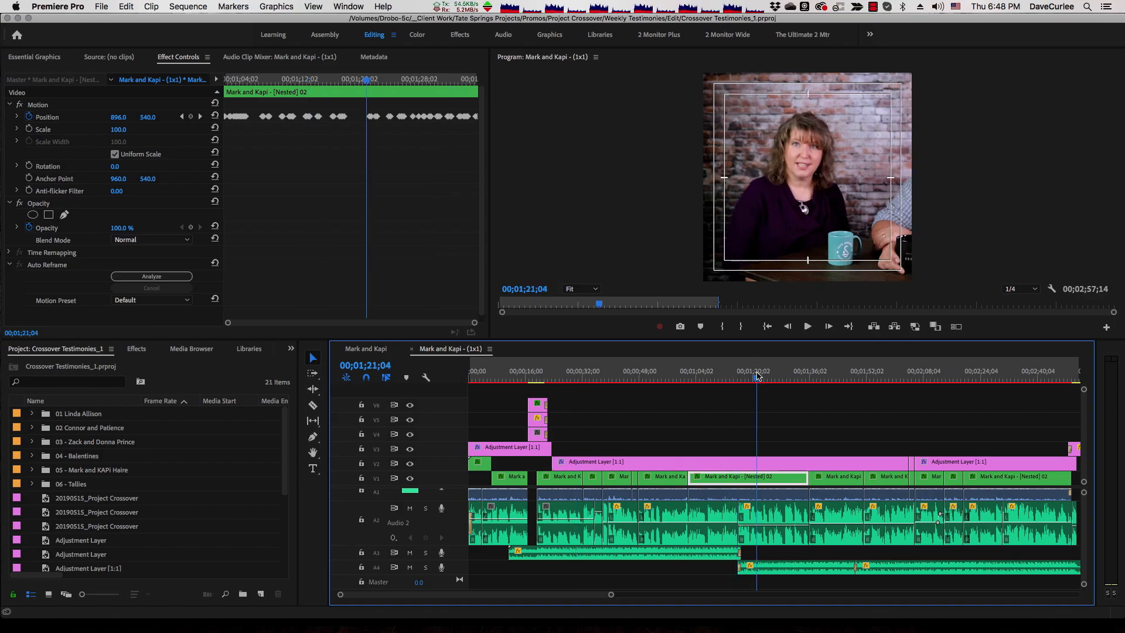
left_click(824, 371)
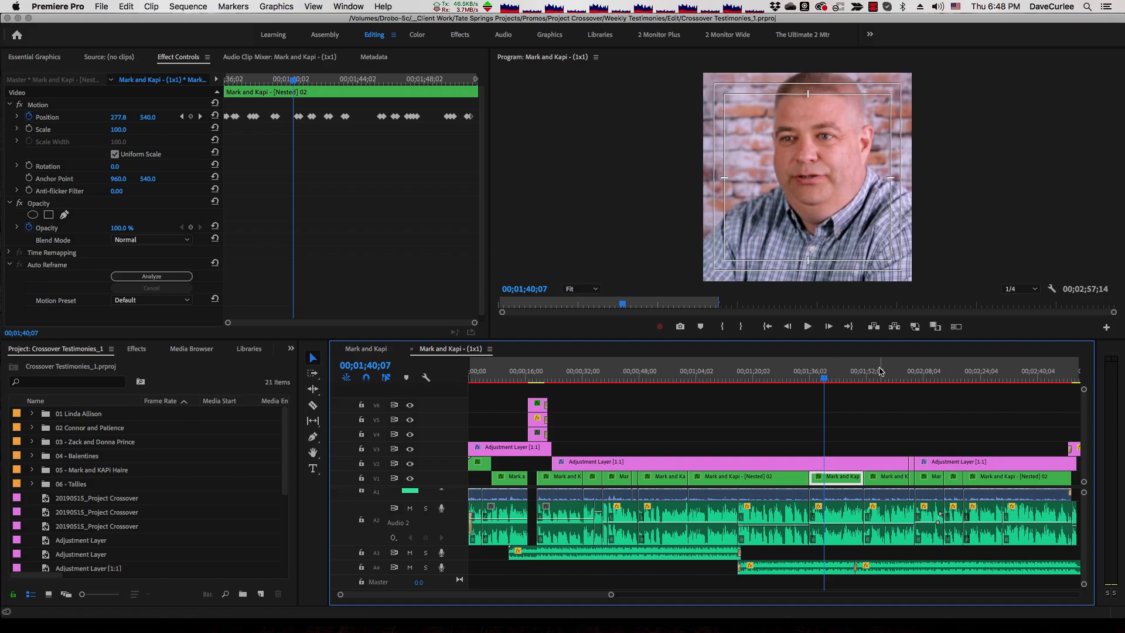
left_click(879, 378)
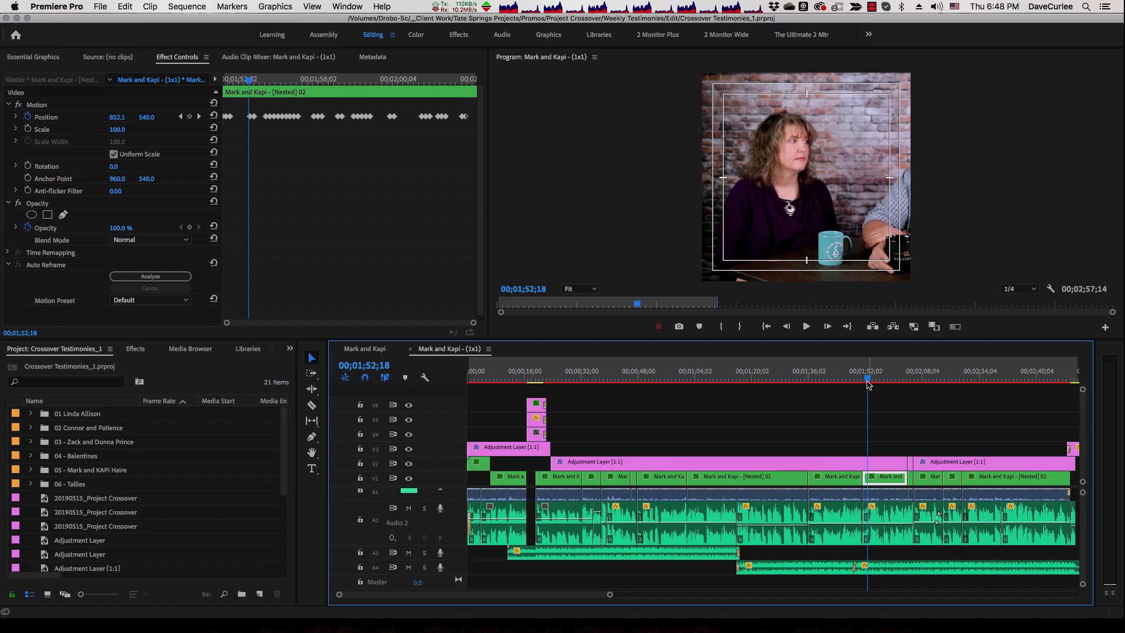
mouse_move(894, 417)
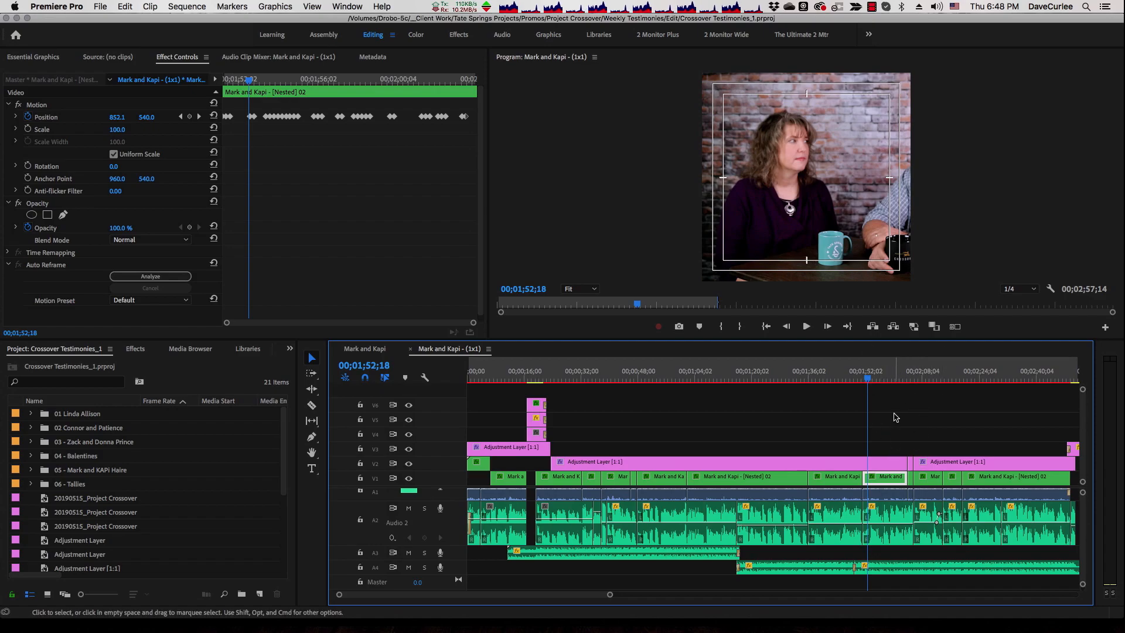
left_click(879, 379)
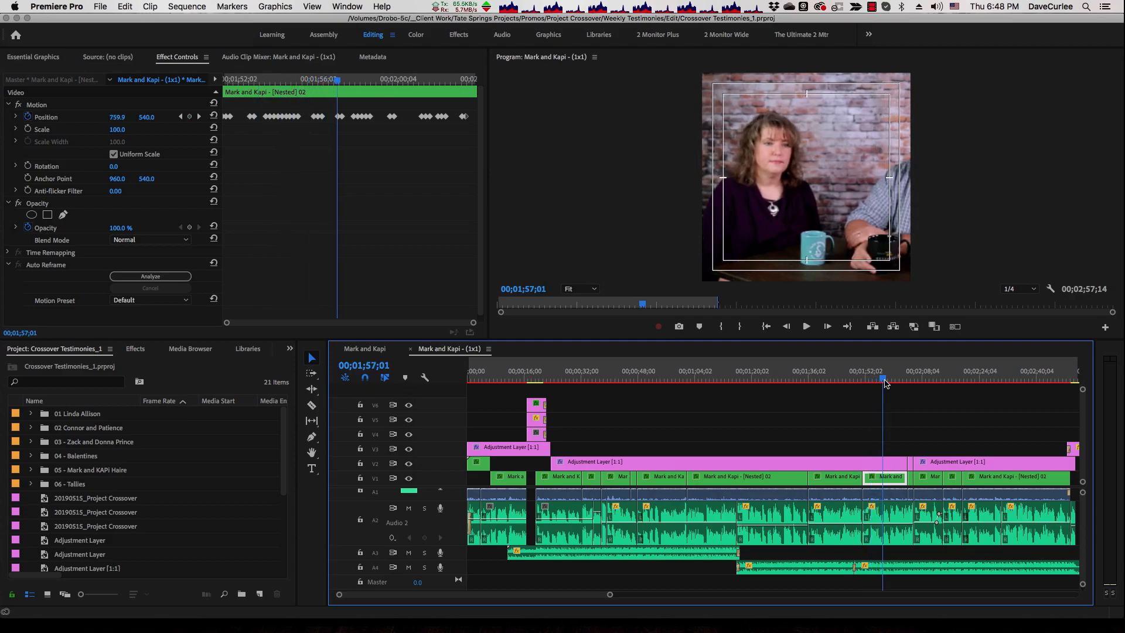
left_click(897, 376)
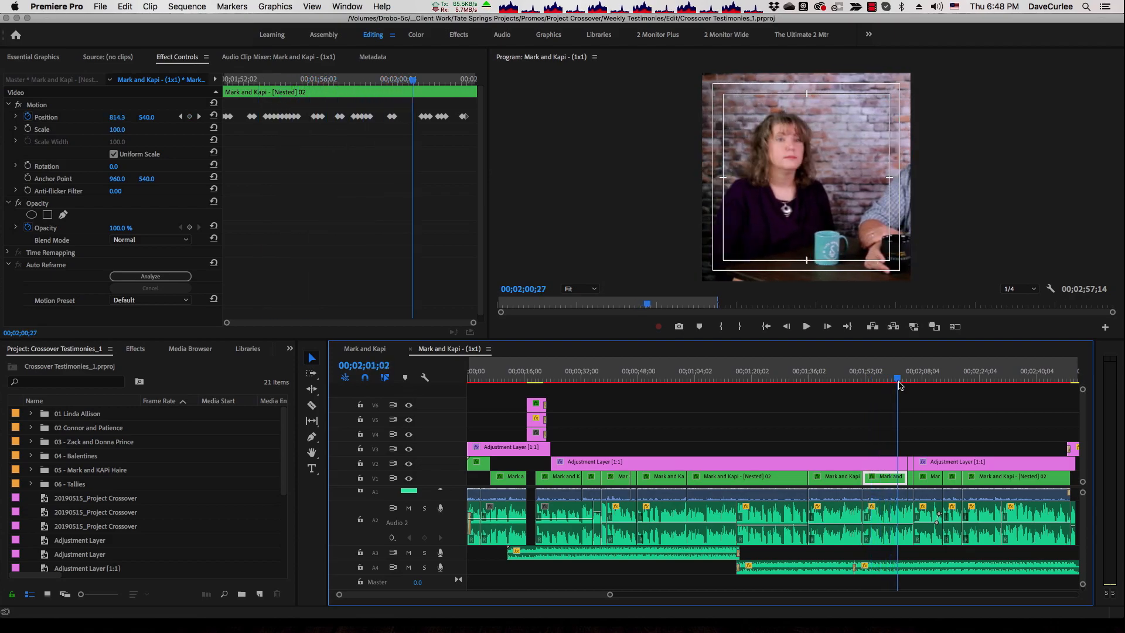
left_click(880, 380)
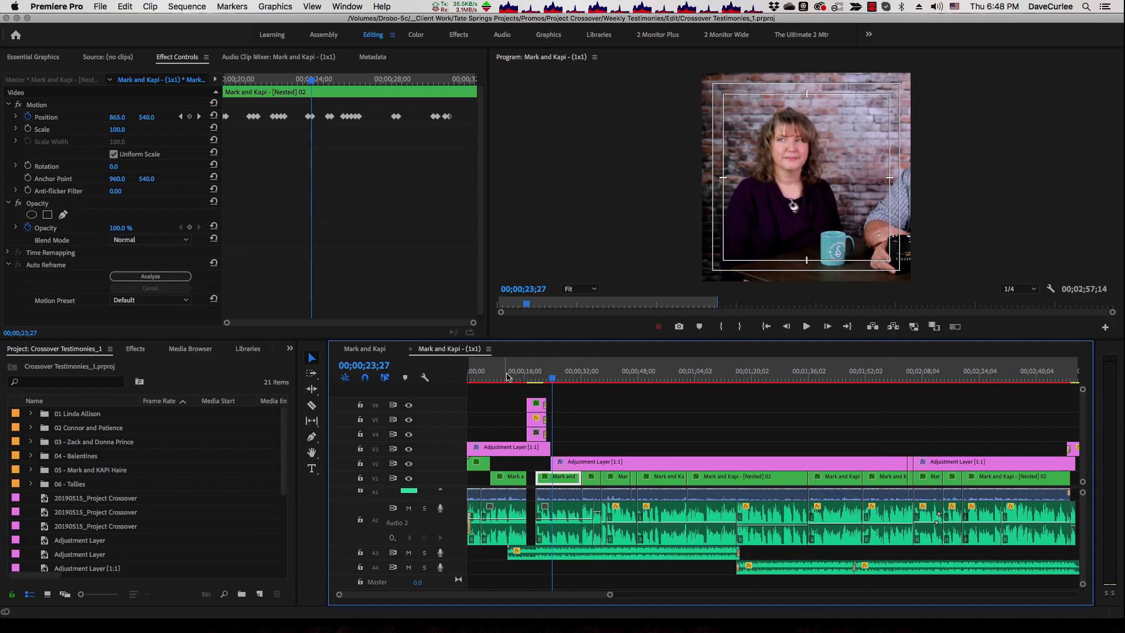
mouse_move(530, 374)
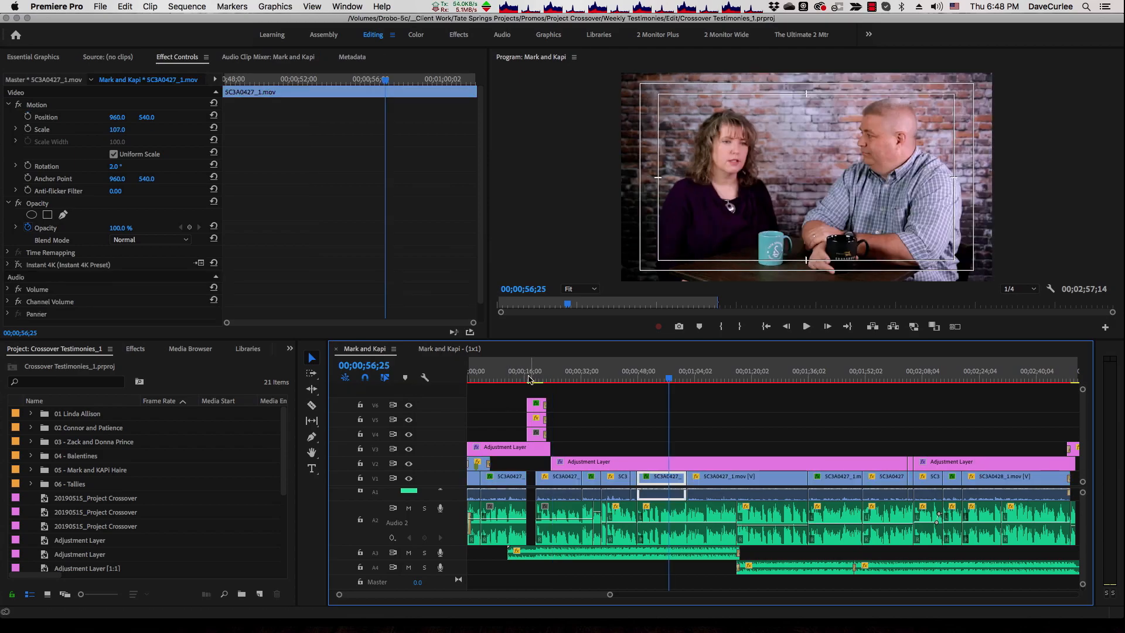
Compare the logo title and a reframed shot of the woman between the widescreen and square versions.
left_click(519, 371)
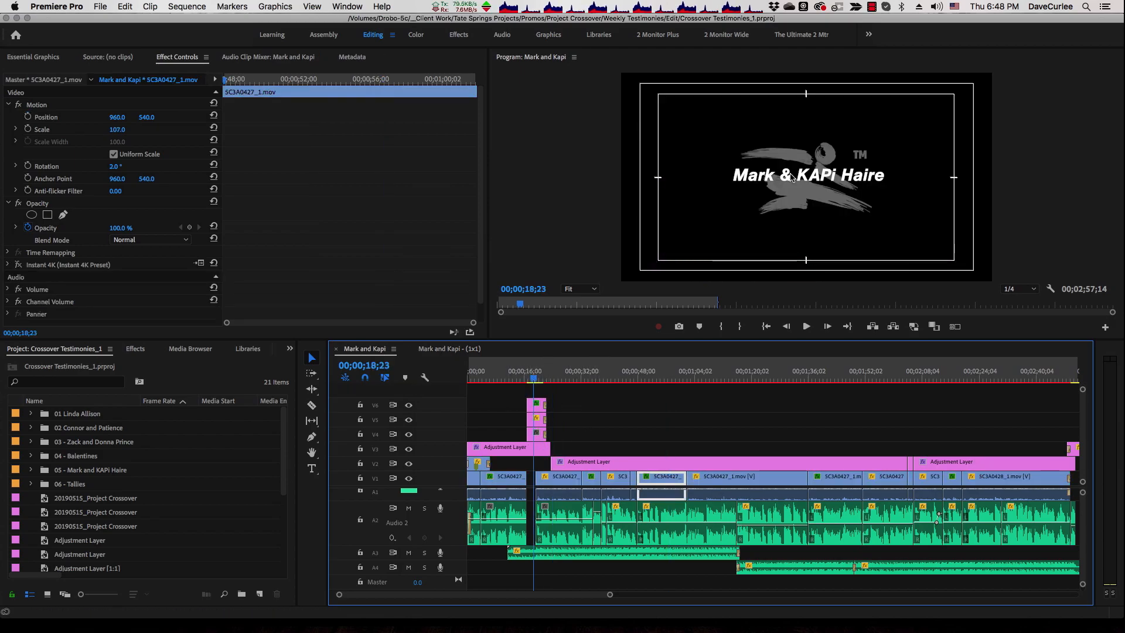
left_click(805, 326)
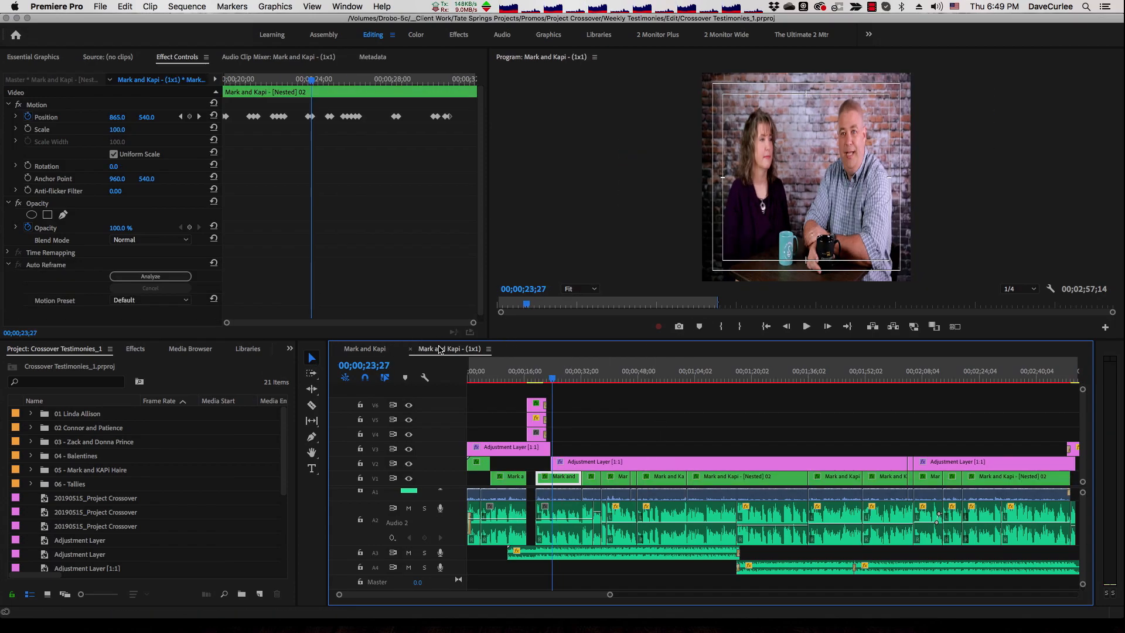
left_click(540, 371)
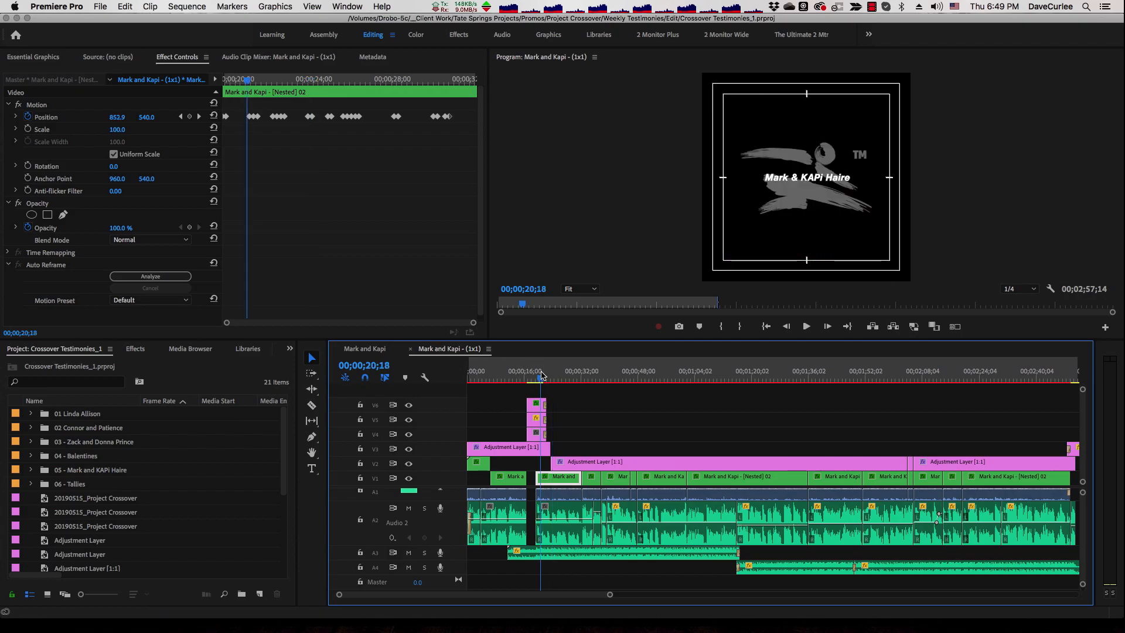
left_click(804, 326)
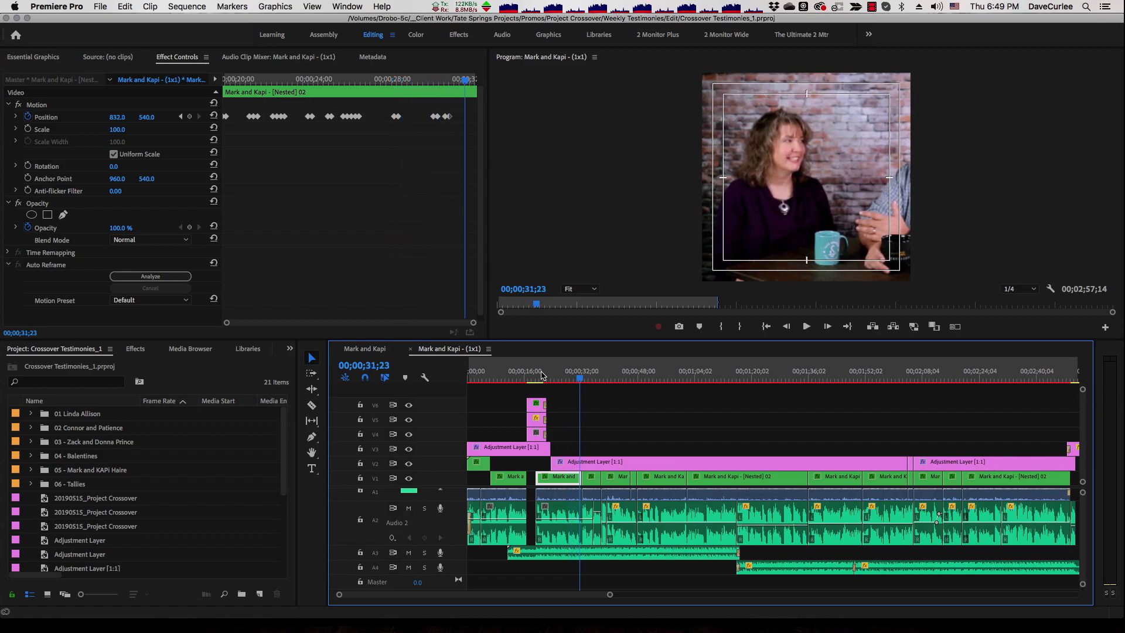
left_click(567, 371)
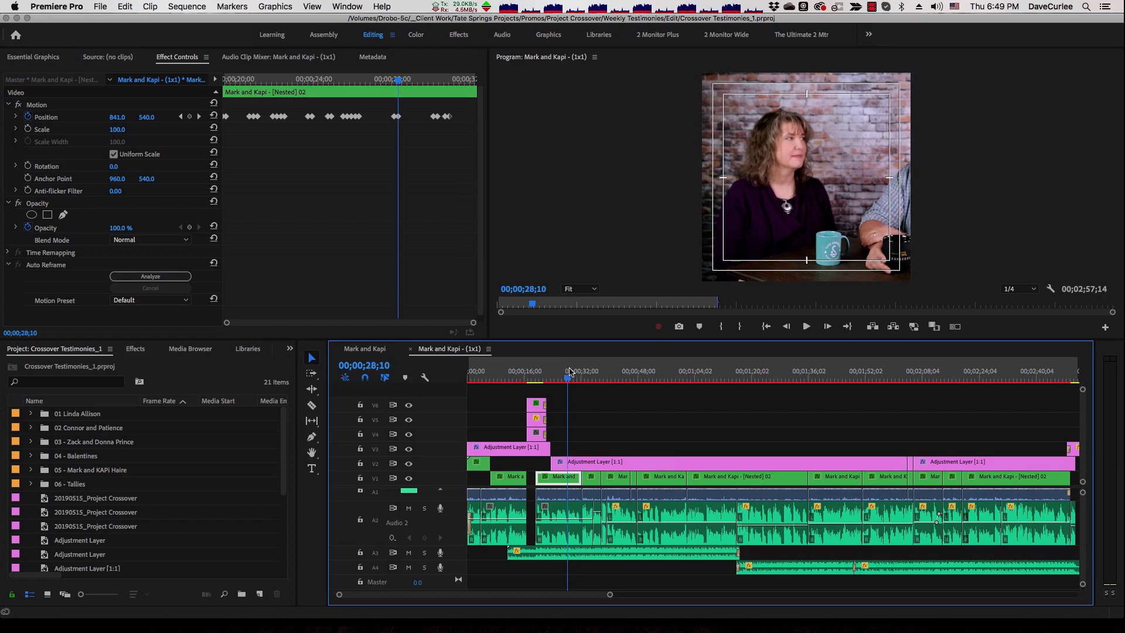
mouse_move(407, 356)
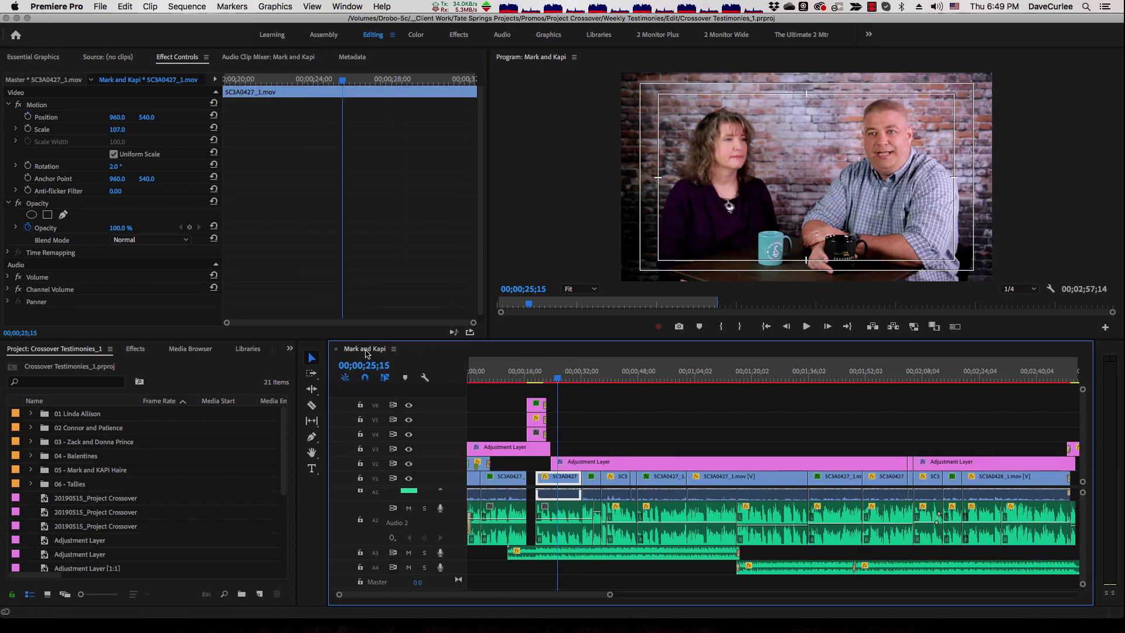
Duplicate the Mark and Kapi sequence and rename the copy 'Mark and Kapi 1:1'.
left_click(574, 372)
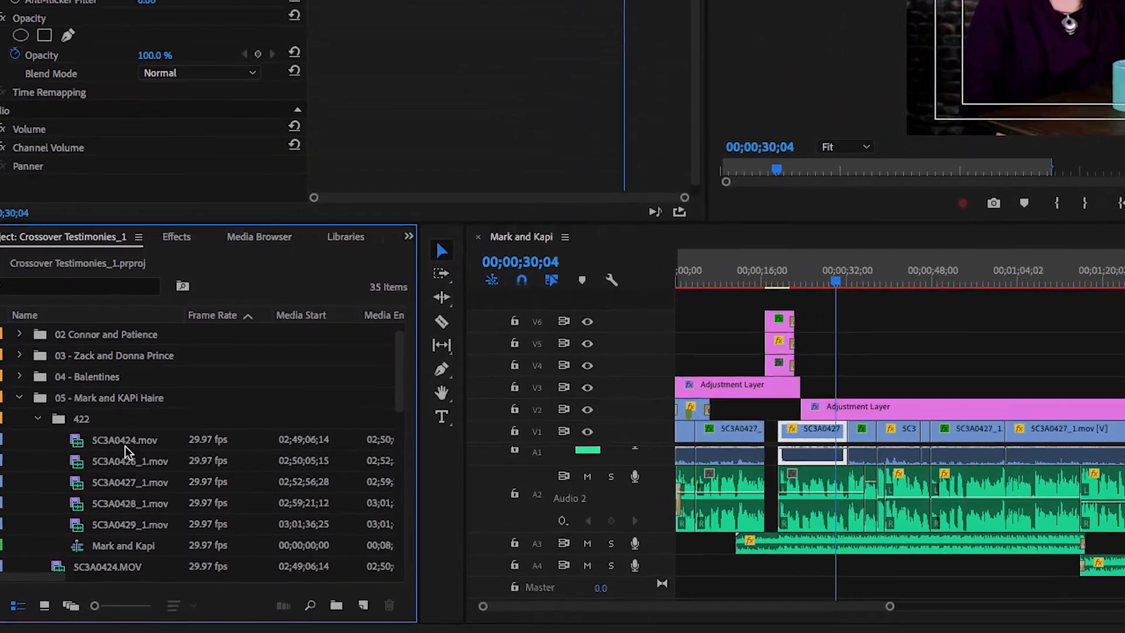
left_click(123, 544)
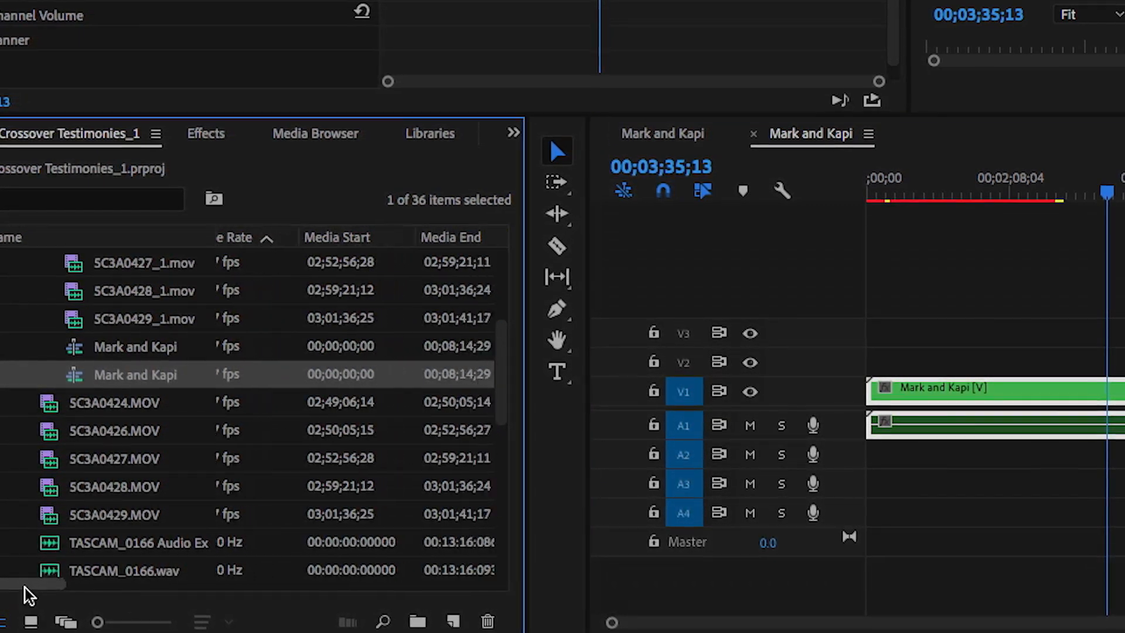
scroll("right", 3)
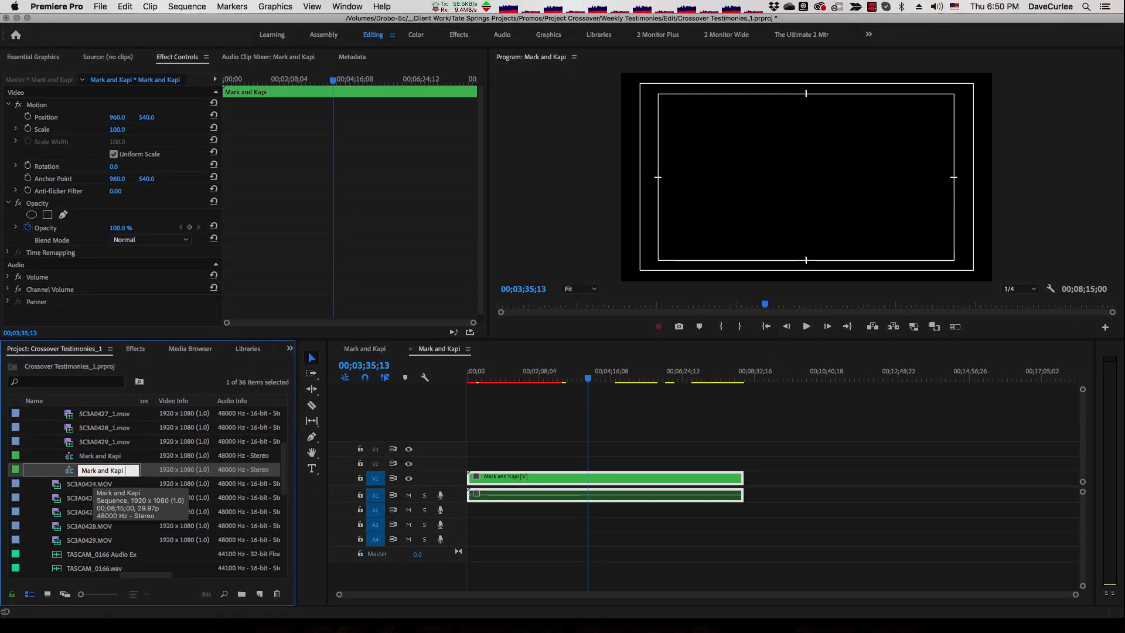
type("1:1")
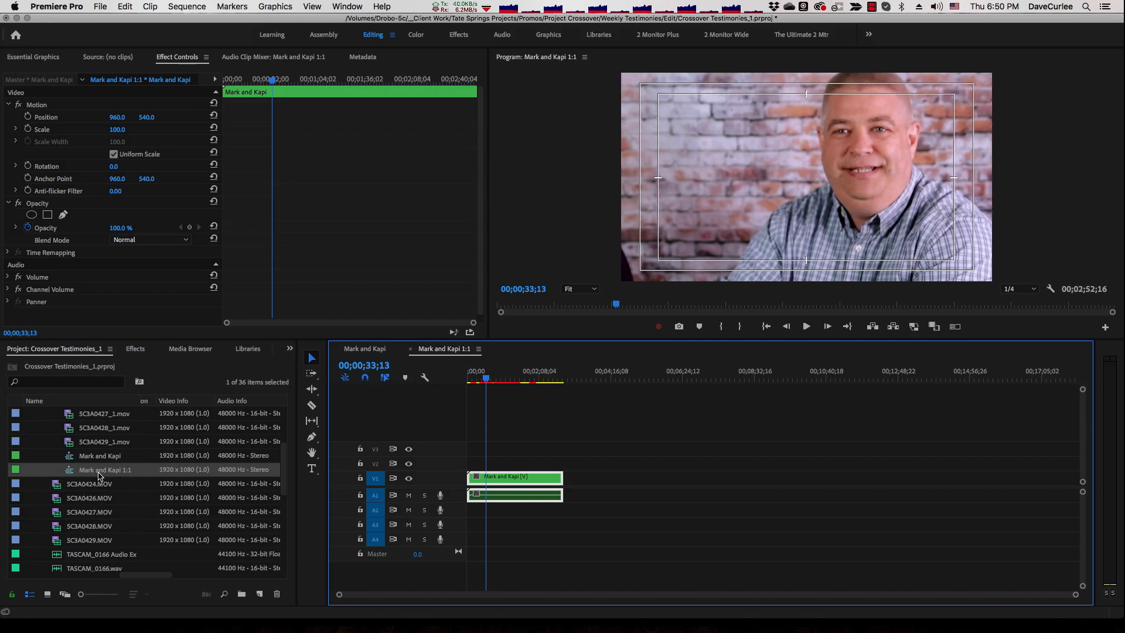
Set the 1:1 sequence to 1080 horizontal frame size with QuickTime Apple ProRes 422 previews and apply.
right_click(105, 468)
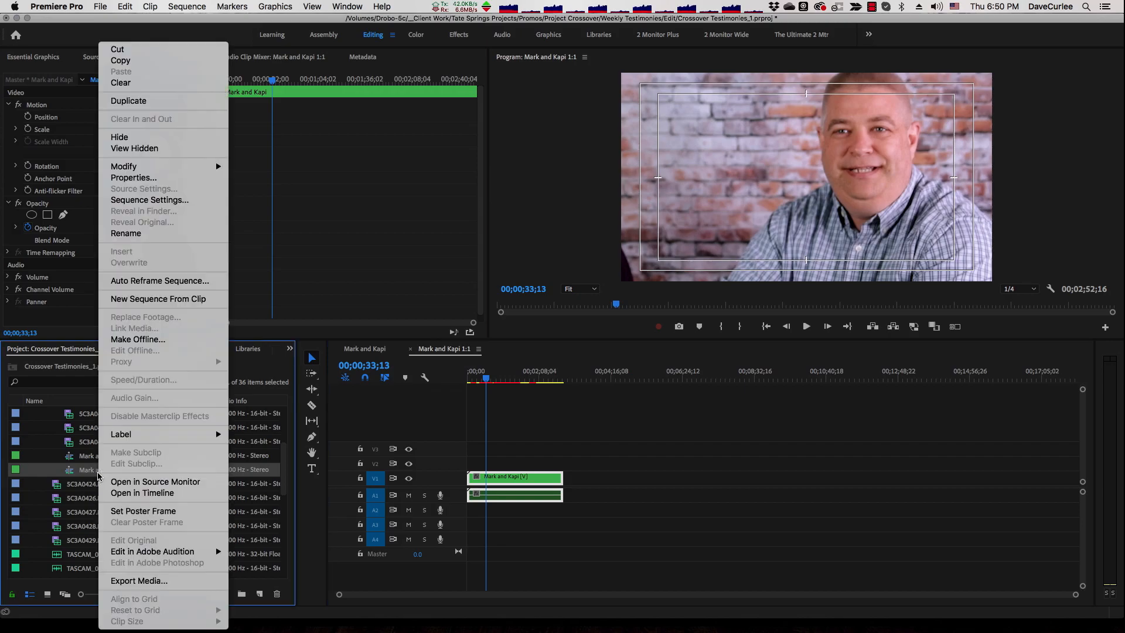
mouse_move(149, 199)
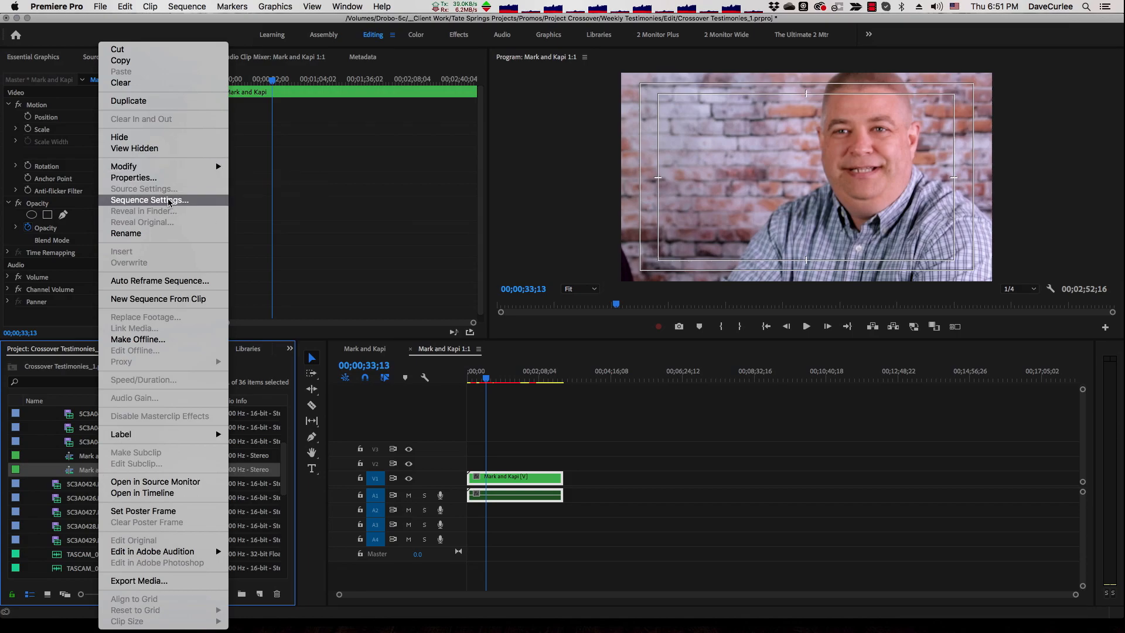
left_click(149, 199)
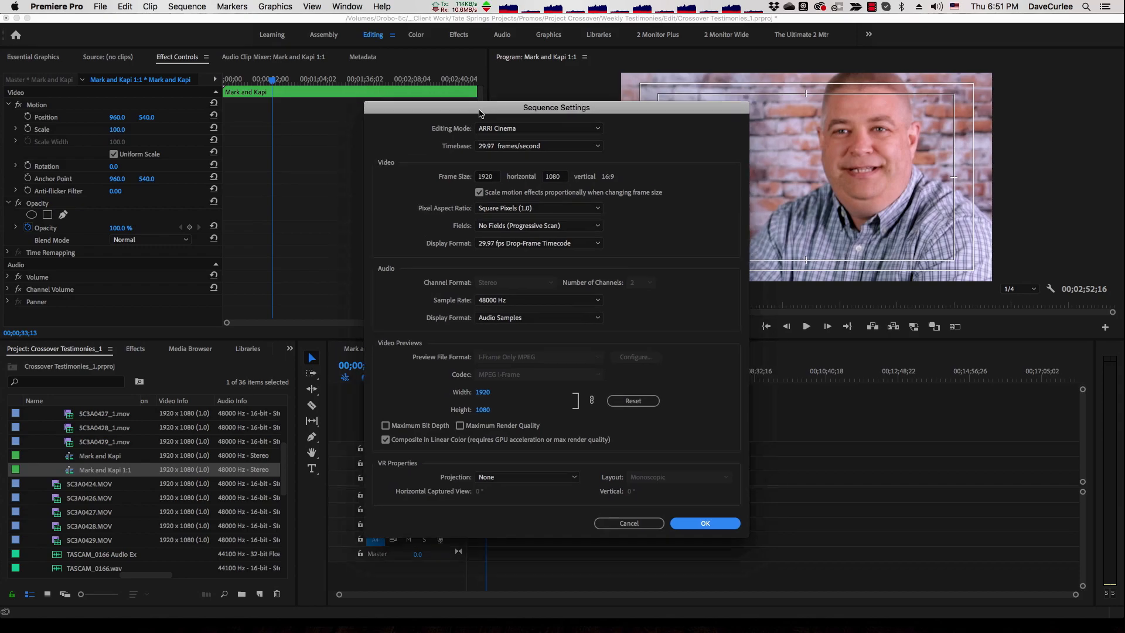
left_click(704, 523)
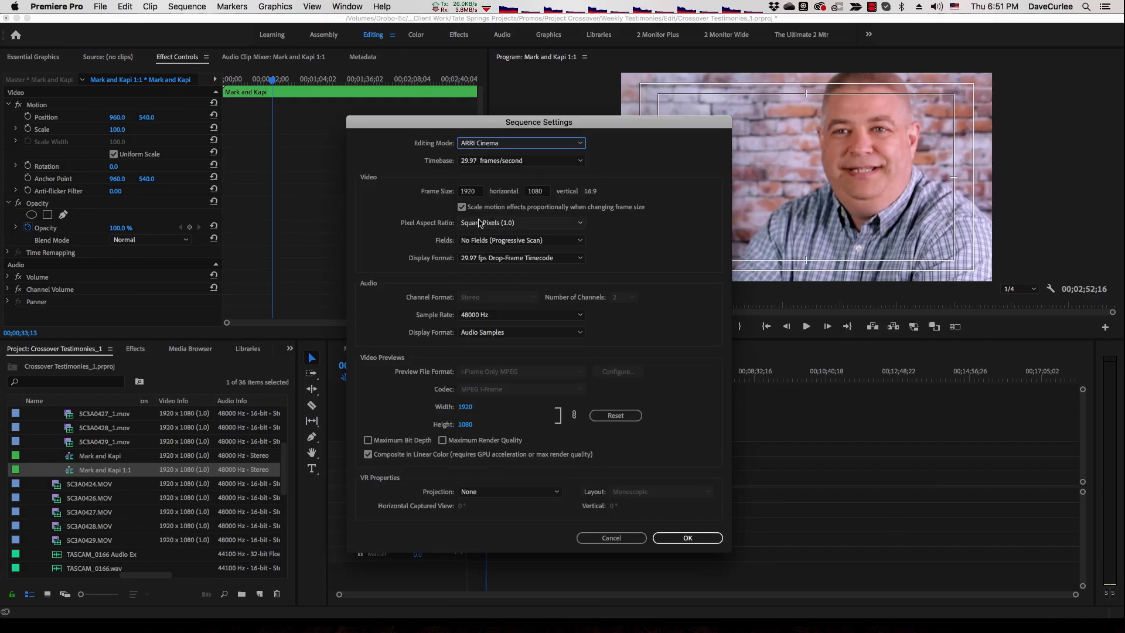
left_click(520, 143)
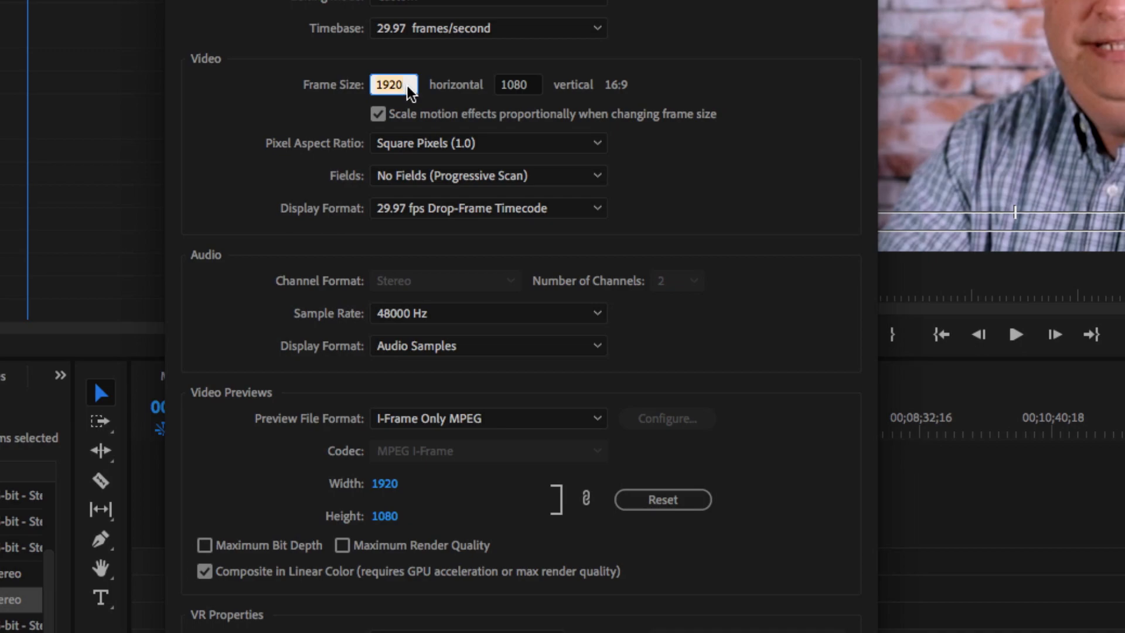
type("10")
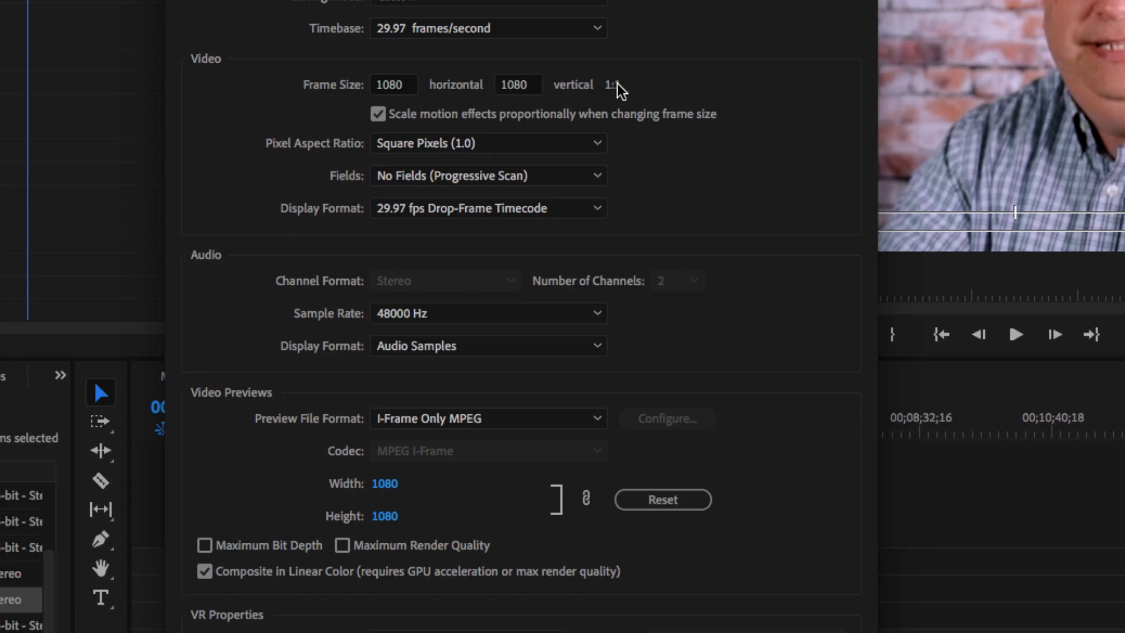
mouse_move(388, 156)
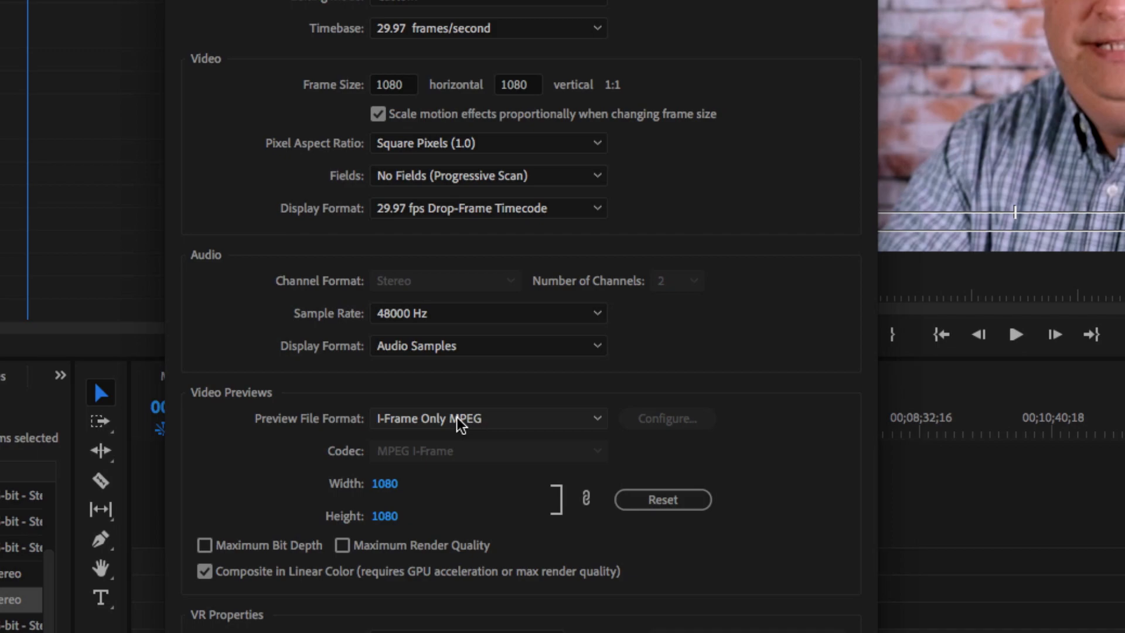
left_click(488, 418)
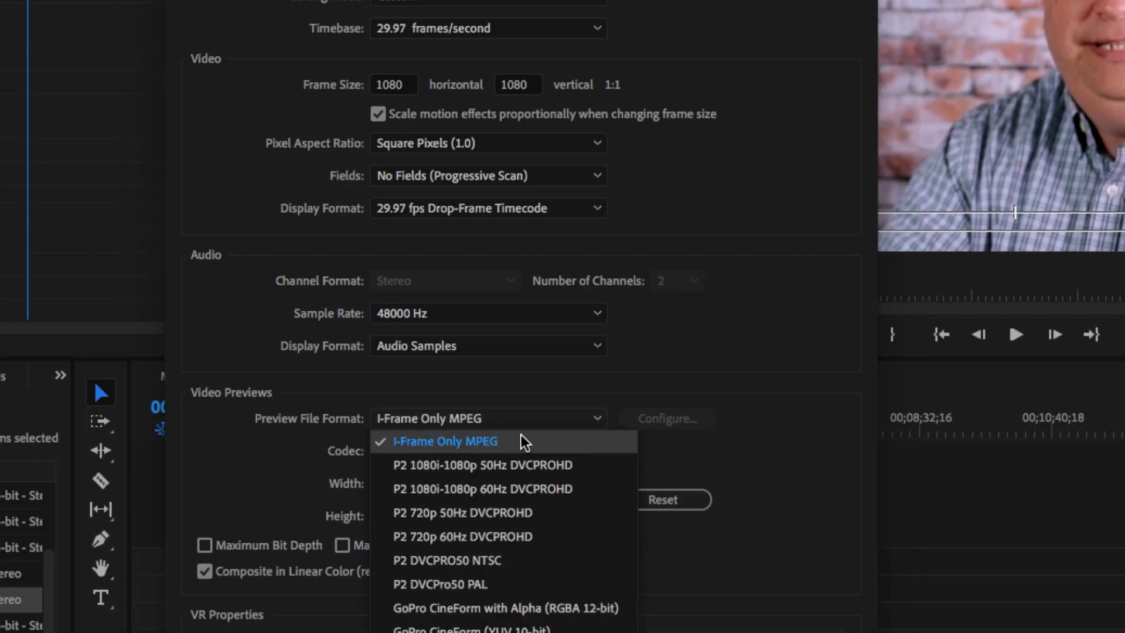
mouse_move(304, 453)
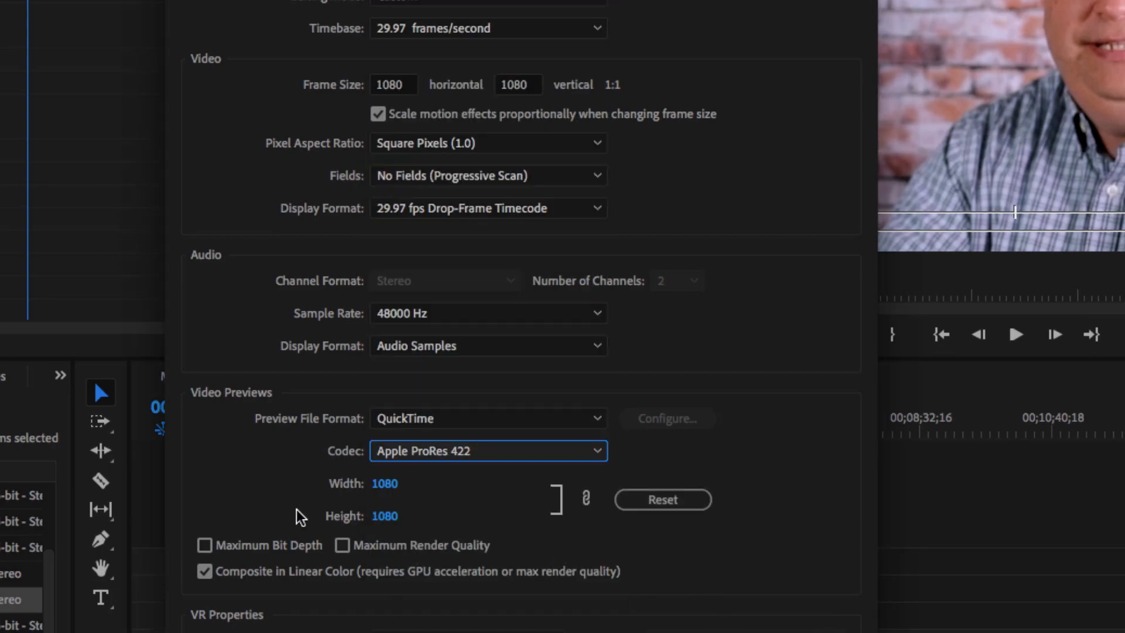
left_click(487, 450)
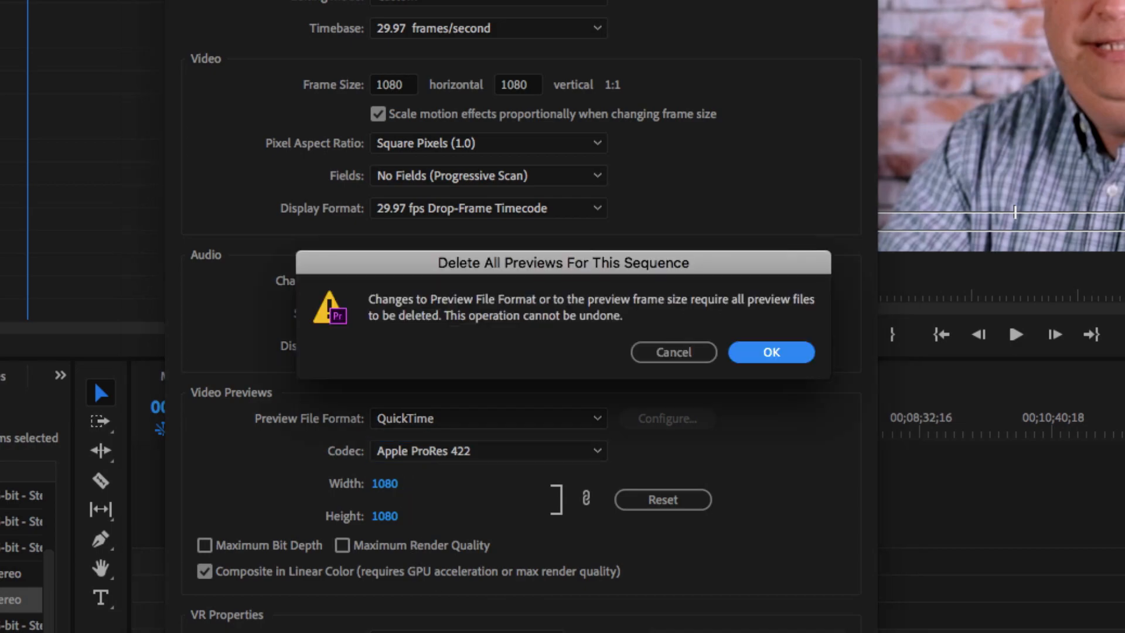
mouse_move(462, 327)
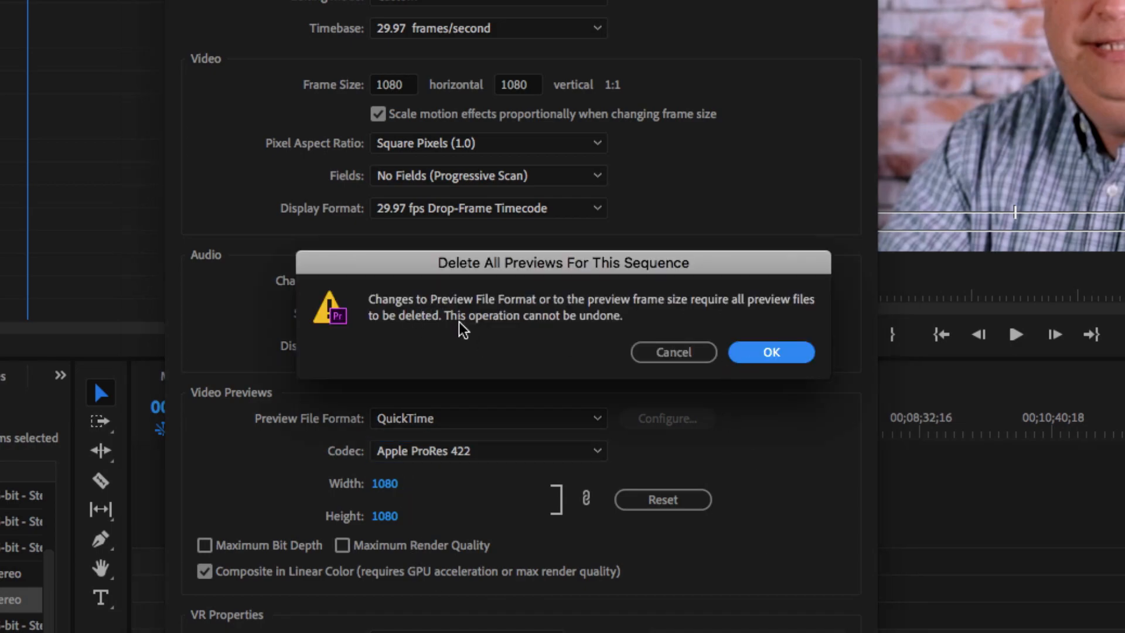
mouse_move(798, 310)
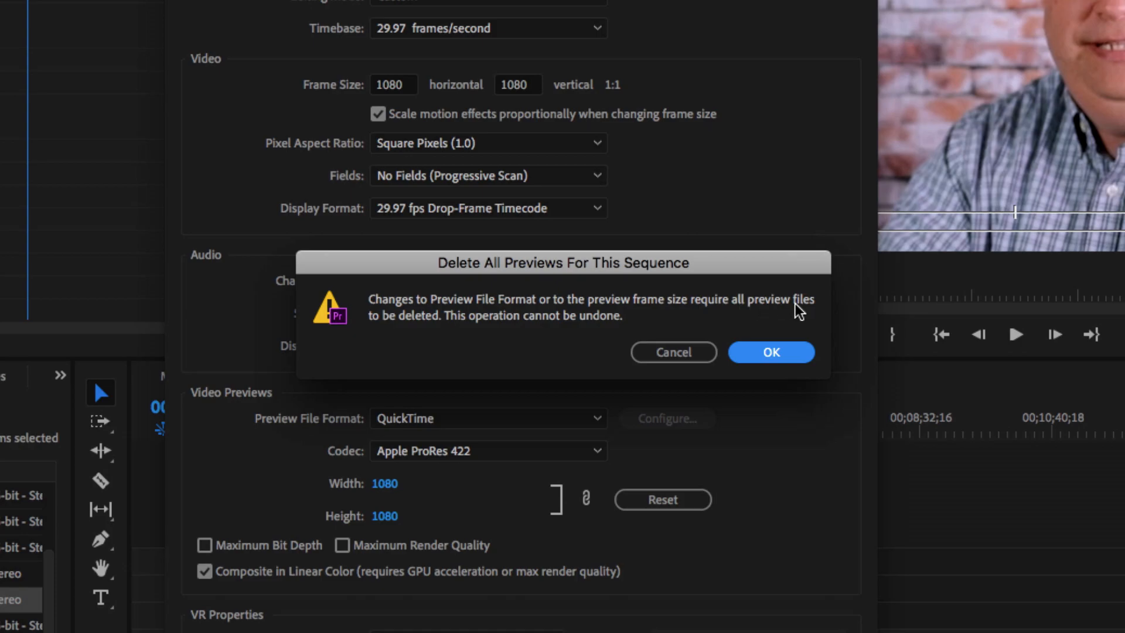
mouse_move(615, 321)
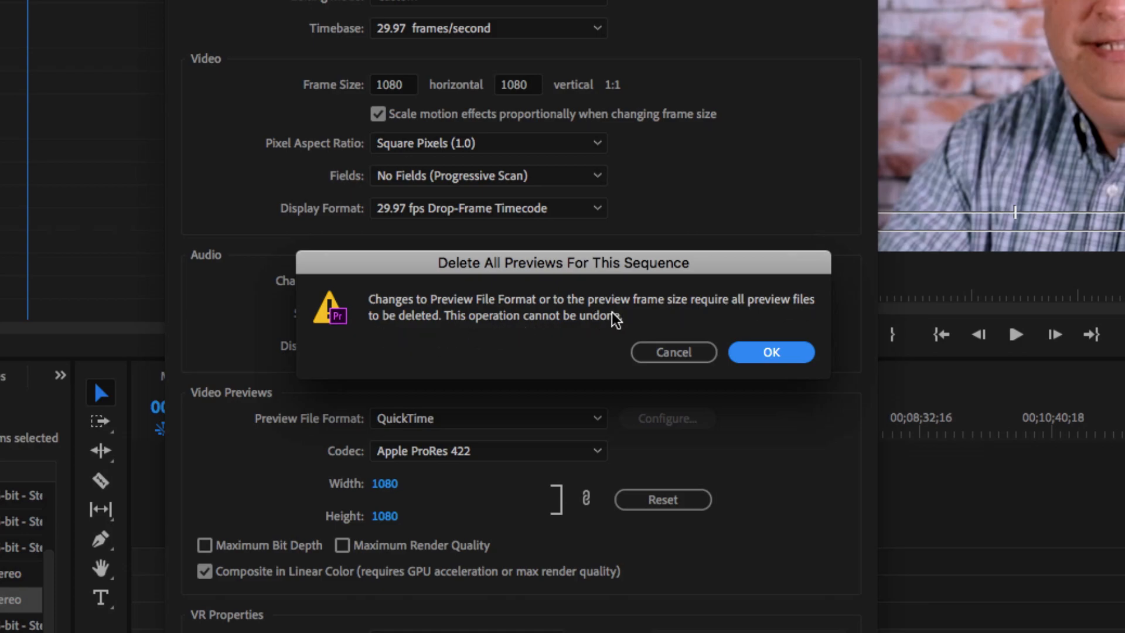
Confirm deleting the old preview files so the square sequence settings take effect.
left_click(771, 352)
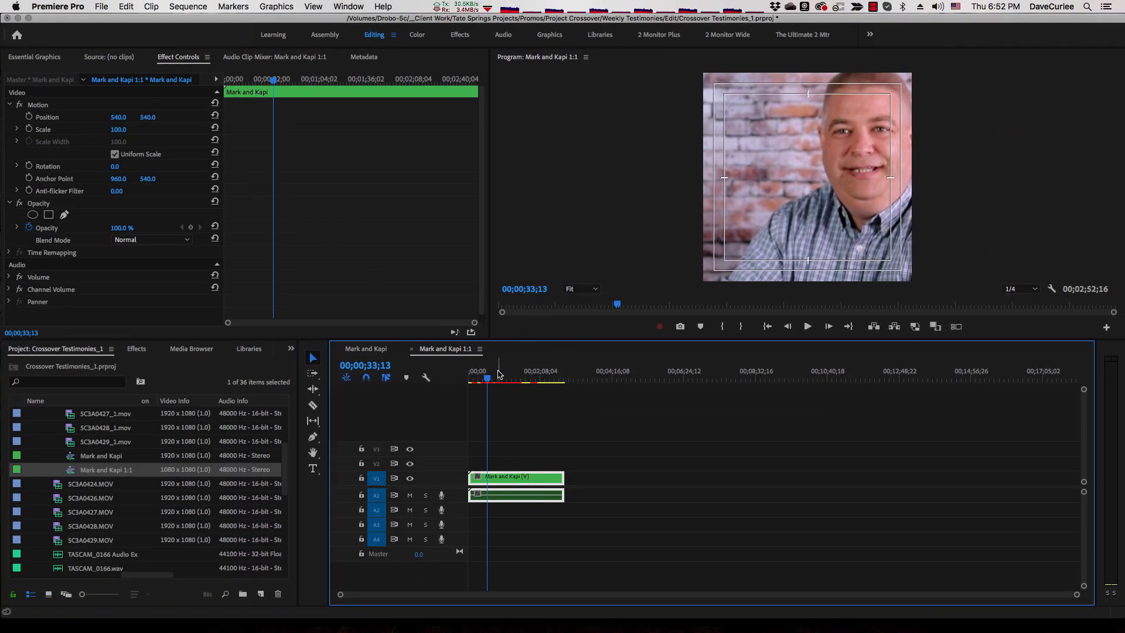
Scale the nested two-shot to 75% and scrub through the sequence to check the framing.
left_click(552, 371)
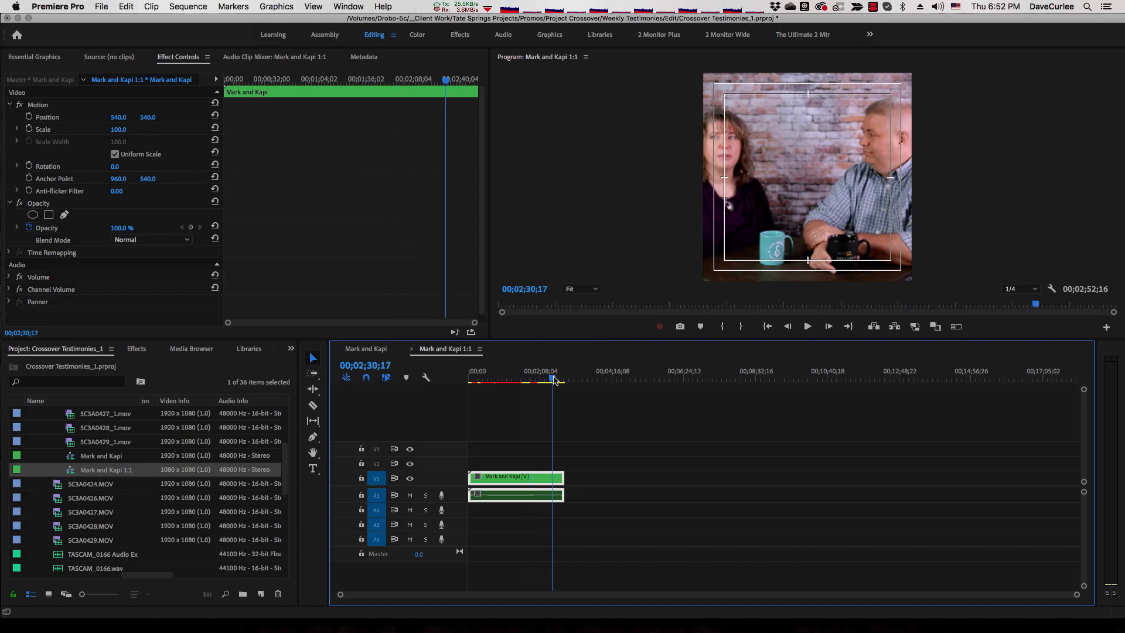
left_click(511, 378)
type("75")
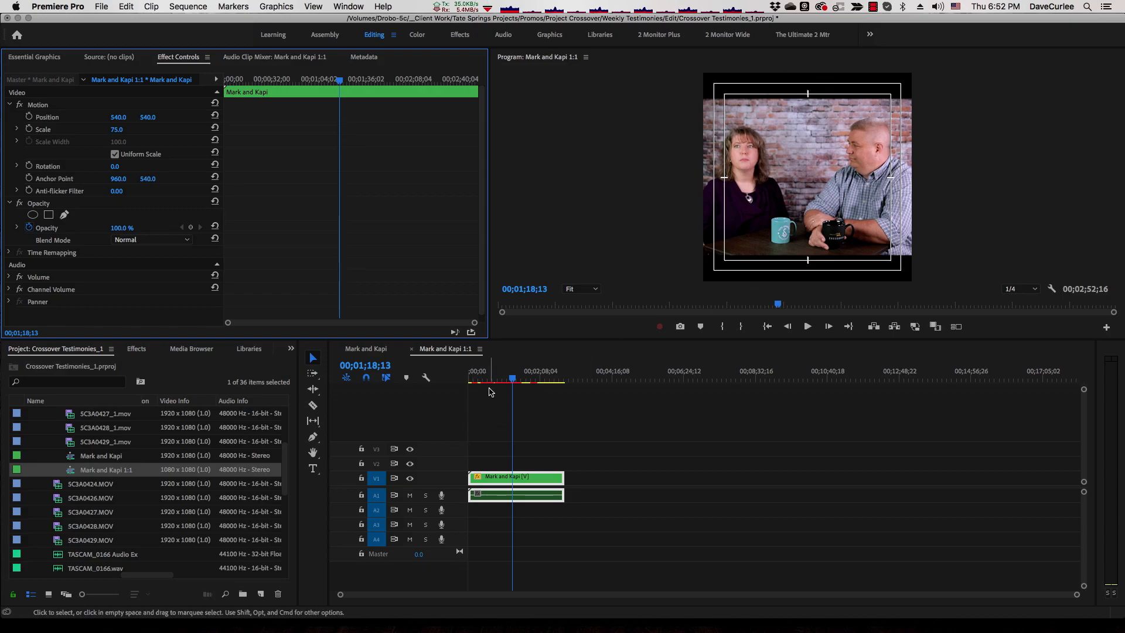
left_click(475, 379)
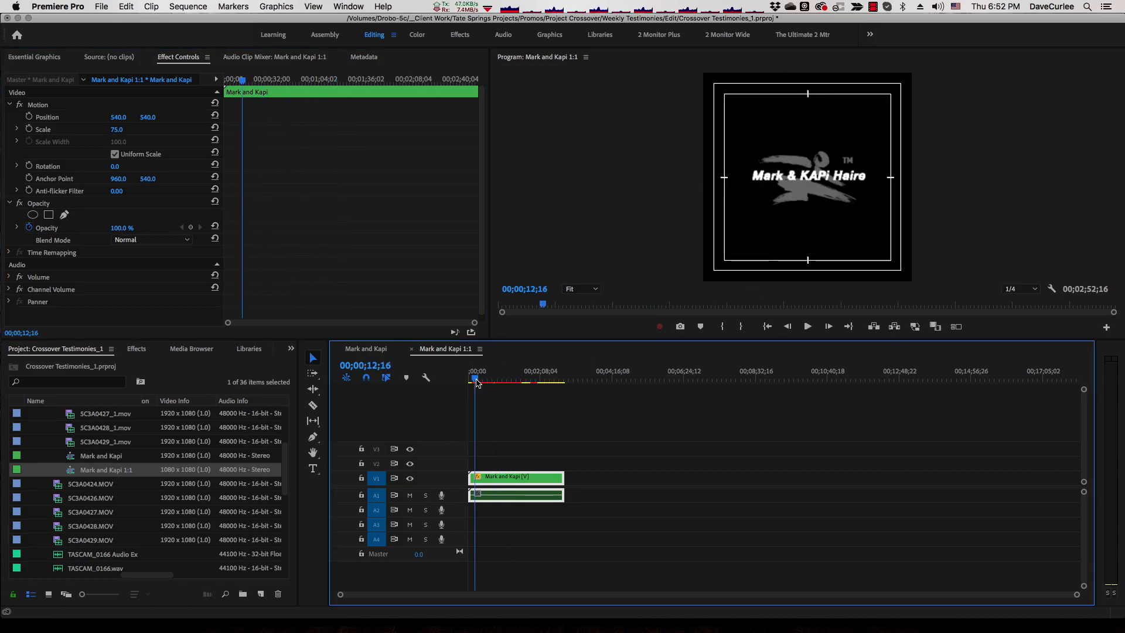
left_click(472, 379)
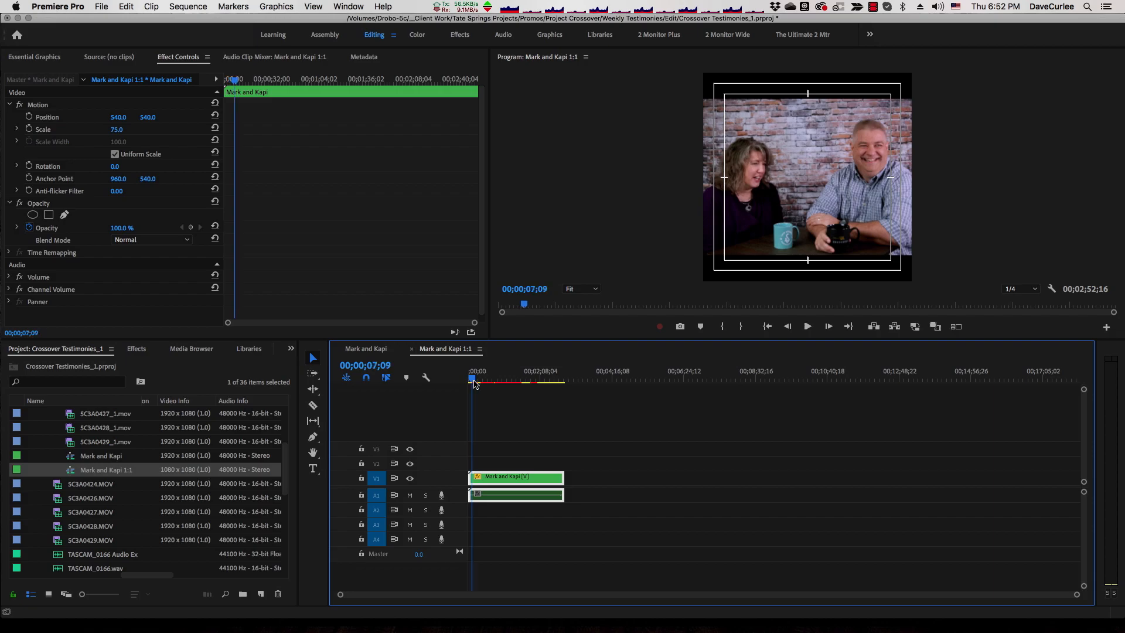
left_click(494, 379)
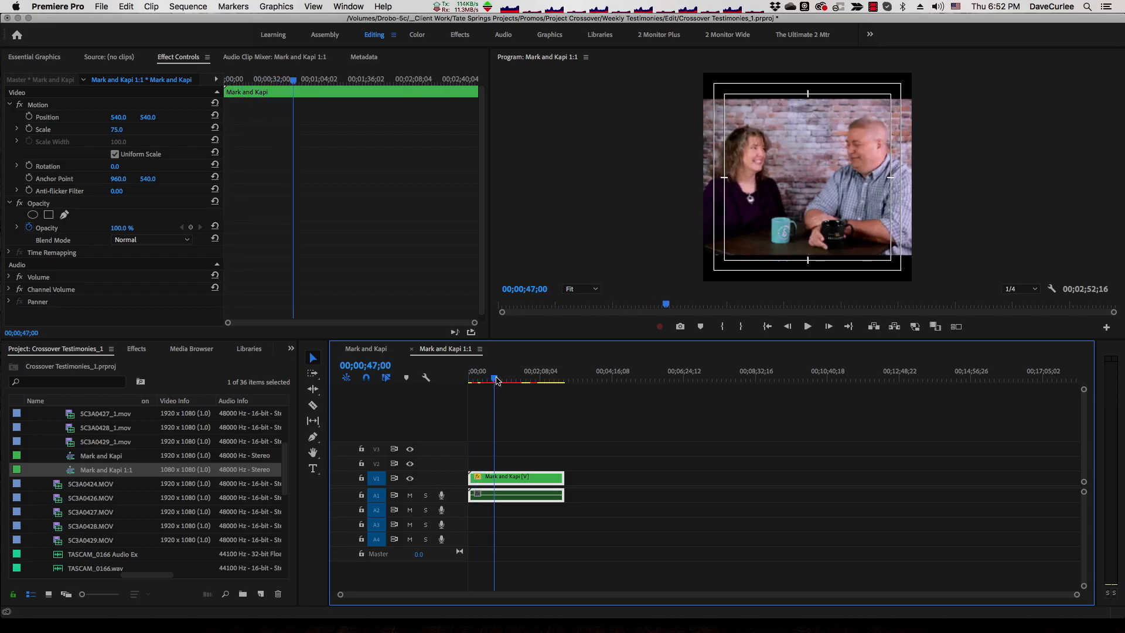
left_click(528, 380)
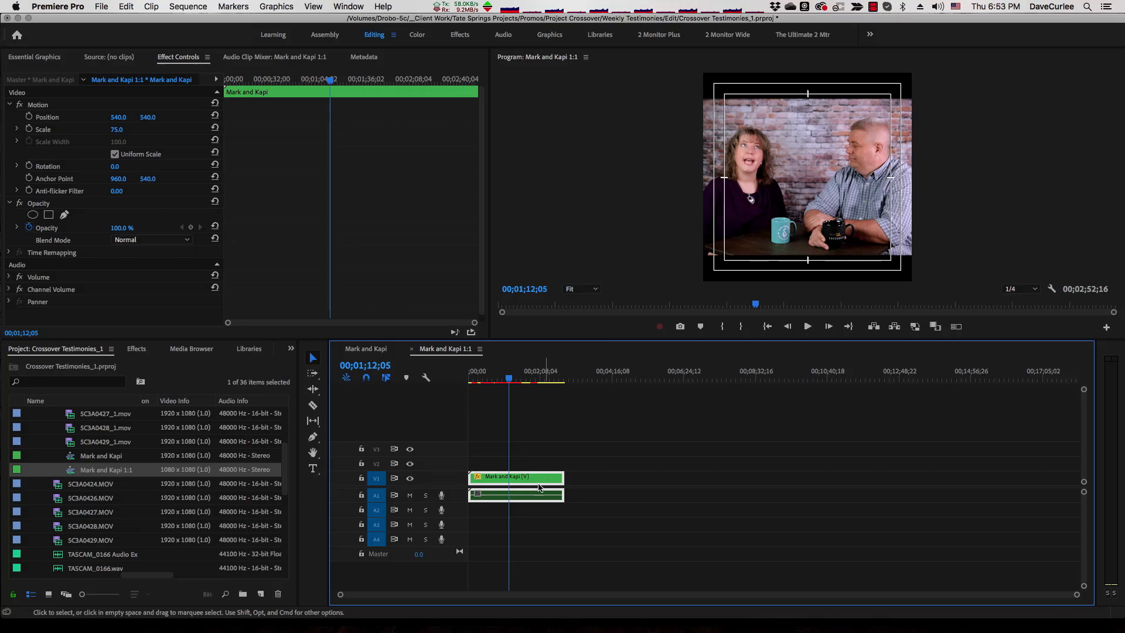
Unlink the two-shot clip's video from its audio.
right_click(515, 477)
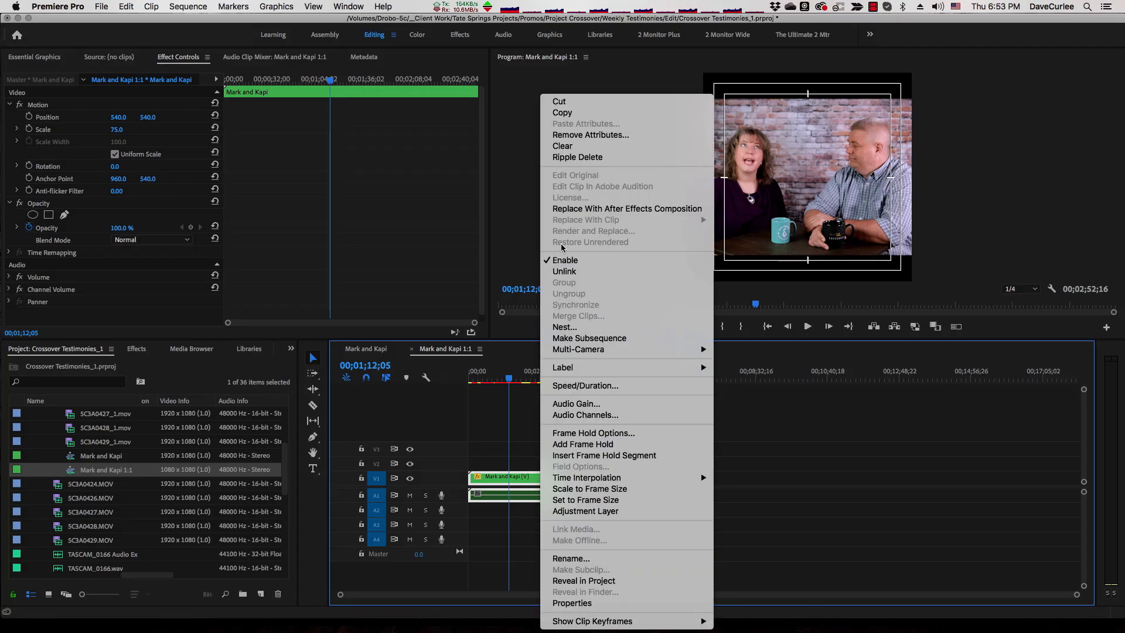
mouse_move(564, 271)
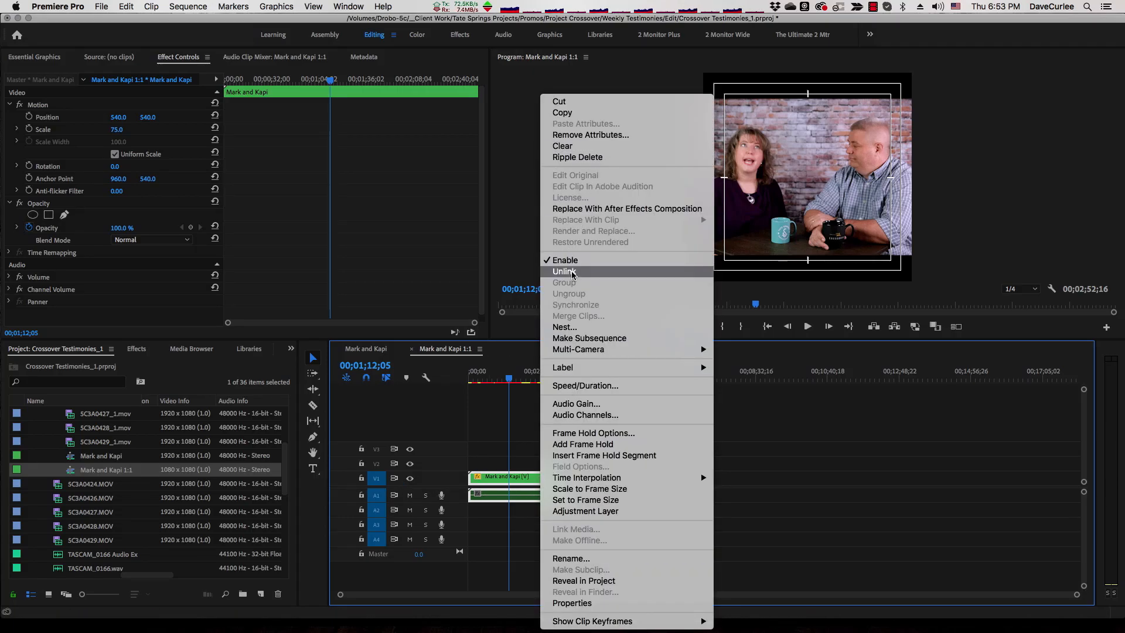
left_click(563, 271)
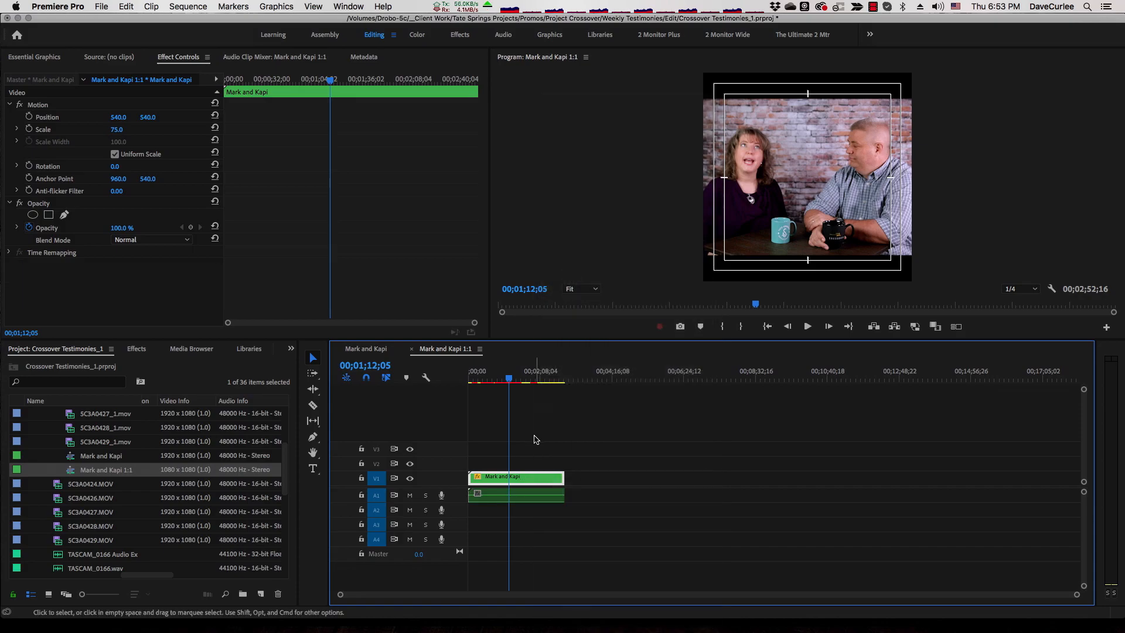
left_click(516, 494)
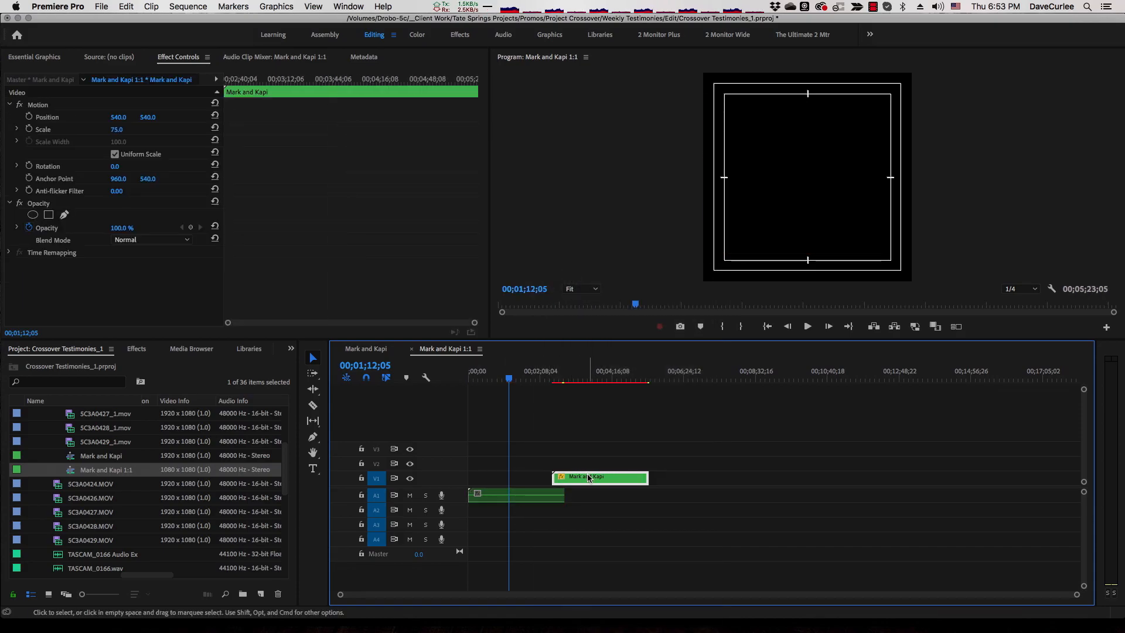
Duplicate the video onto the track above and select the lower copy to enlarge it.
right_click(598, 477)
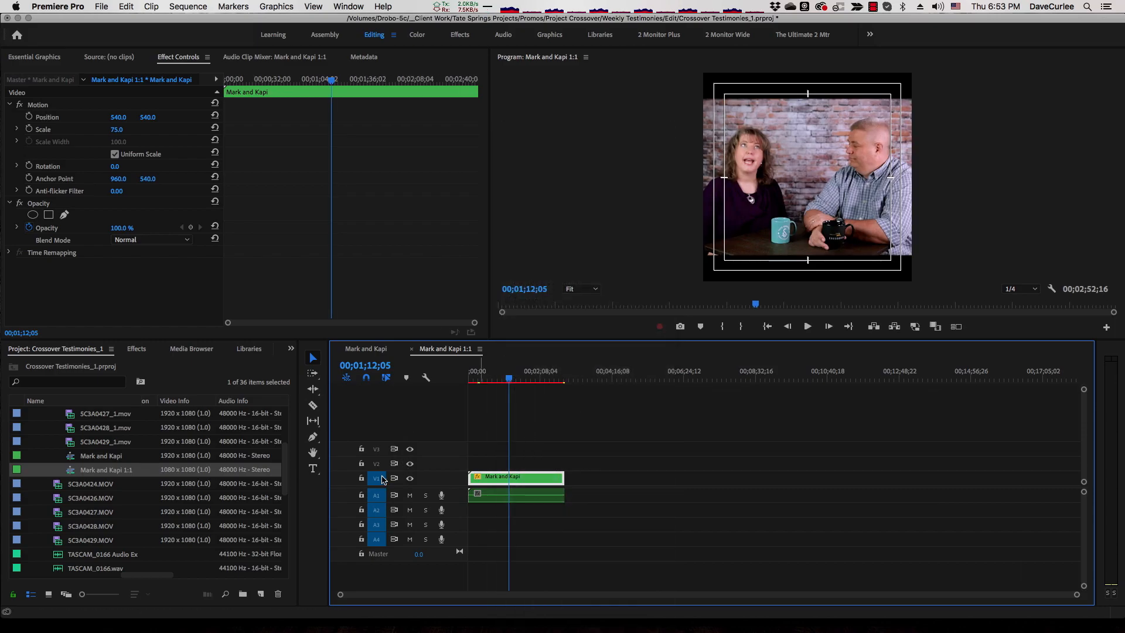
left_click(377, 463)
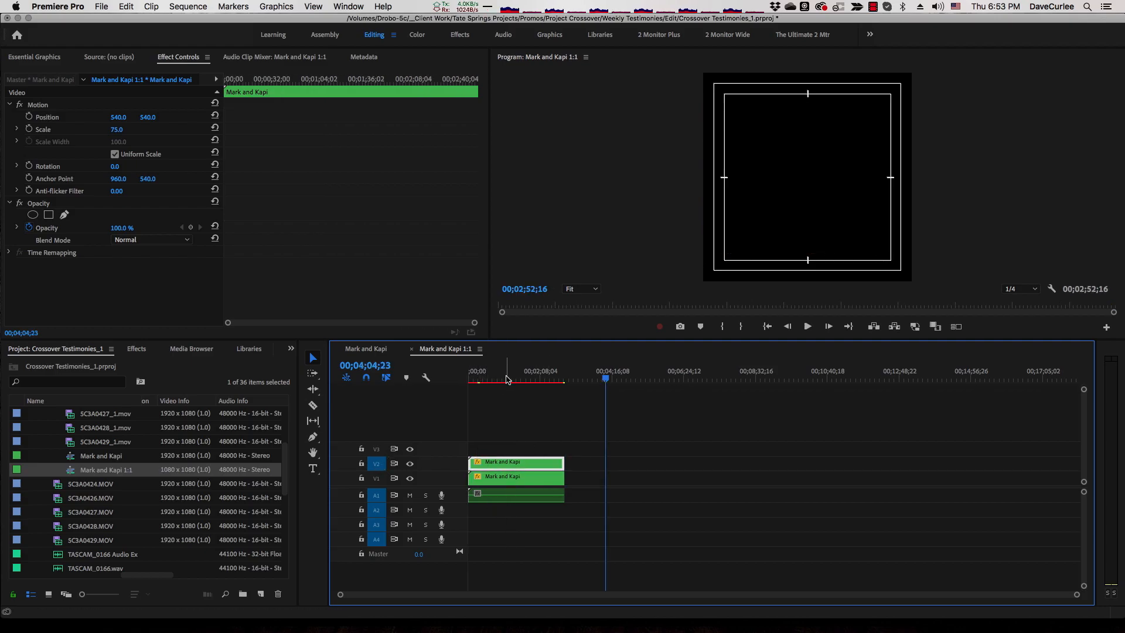
left_click(504, 378)
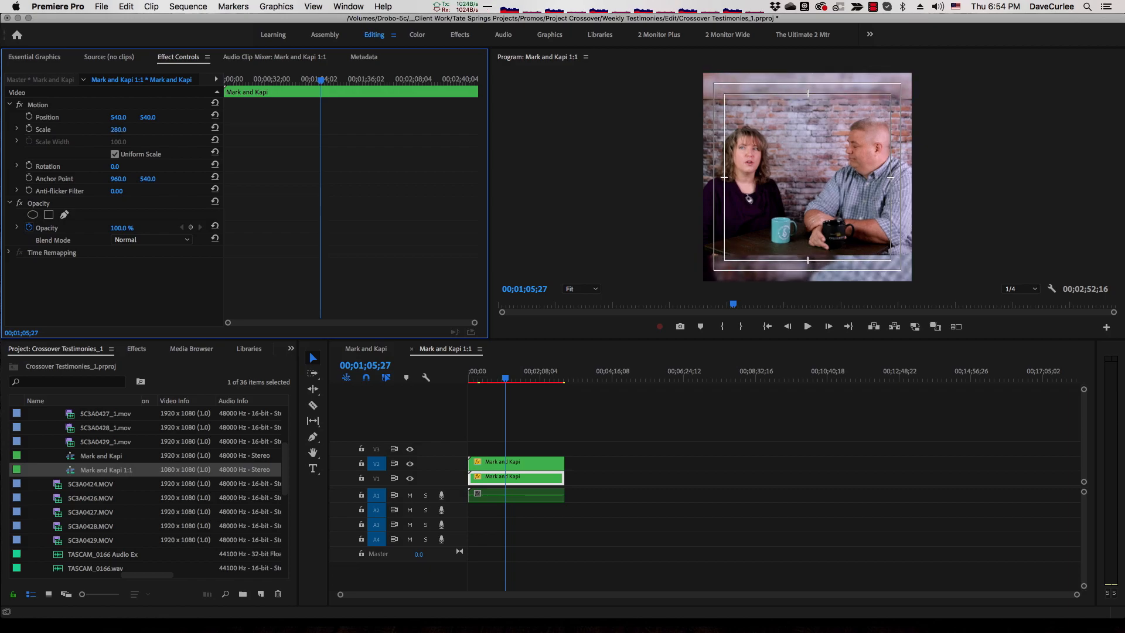
Set the lower video copy's scale to 143% so it fills the square frame.
left_click_drag(118, 129, 118, 129)
type("143")
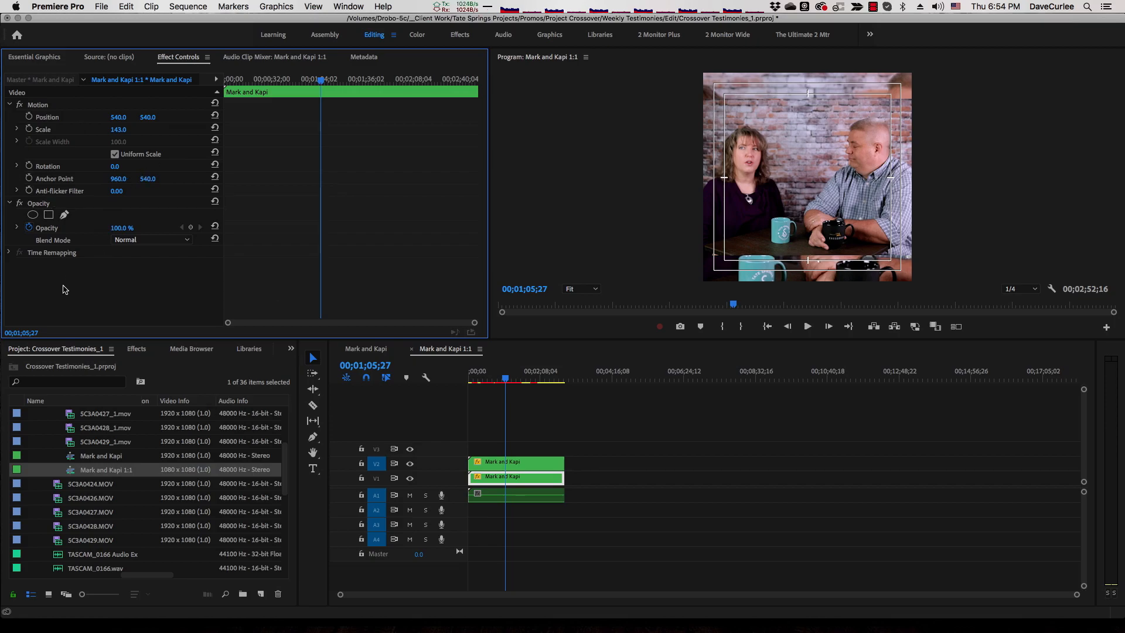
left_click(136, 348)
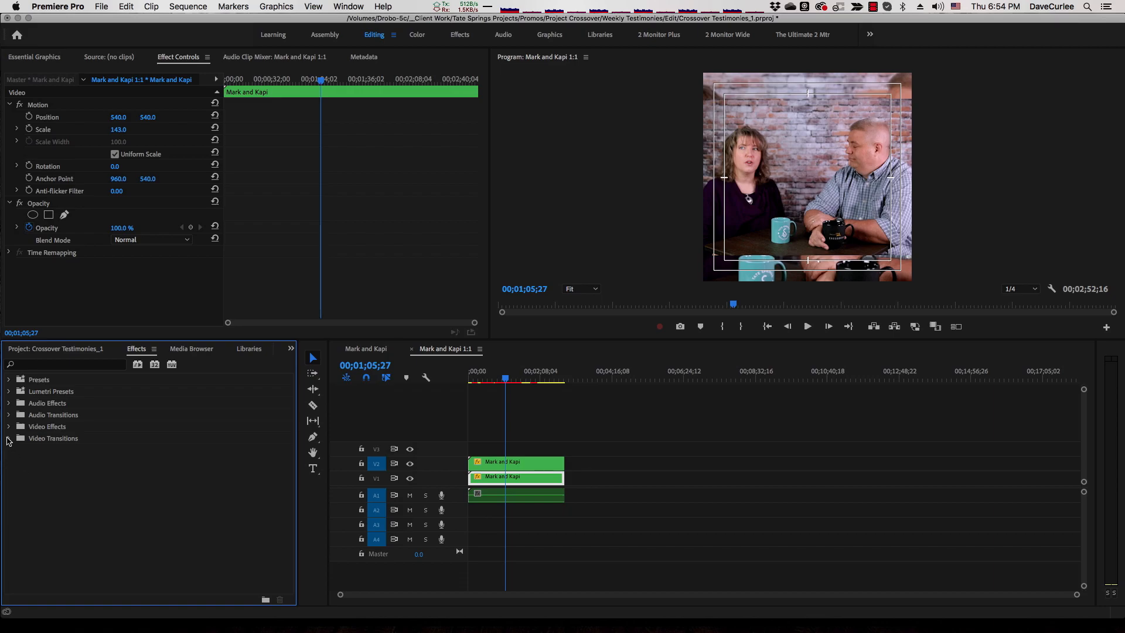
Apply Gaussian Blur to the enlarged lower copy and set its blurriness to 89.
left_click(64, 365)
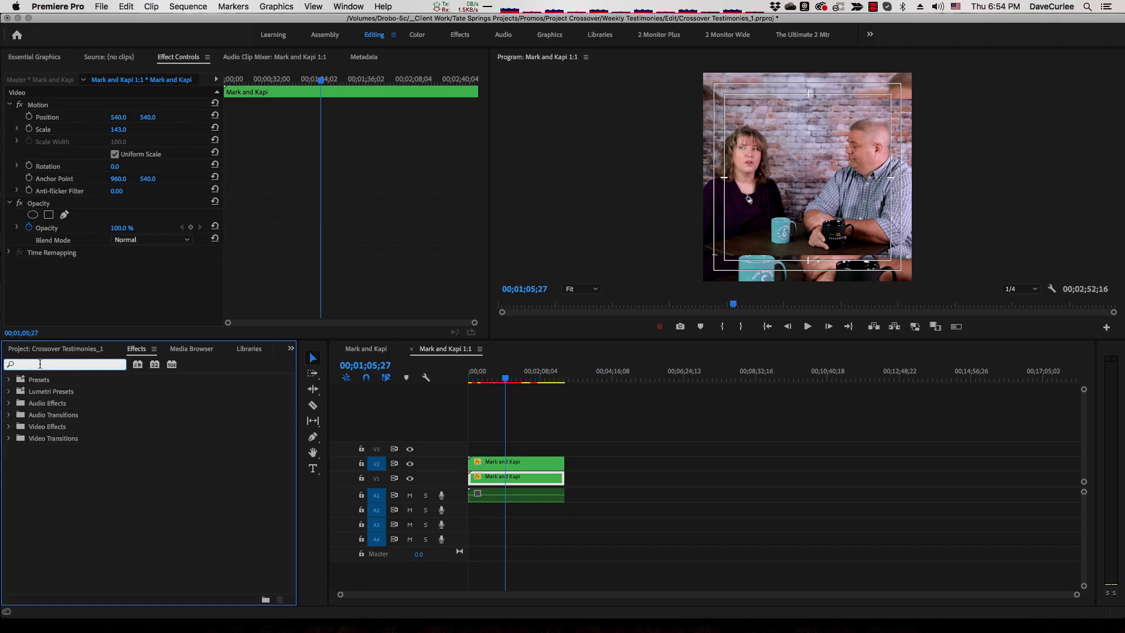
type("gu")
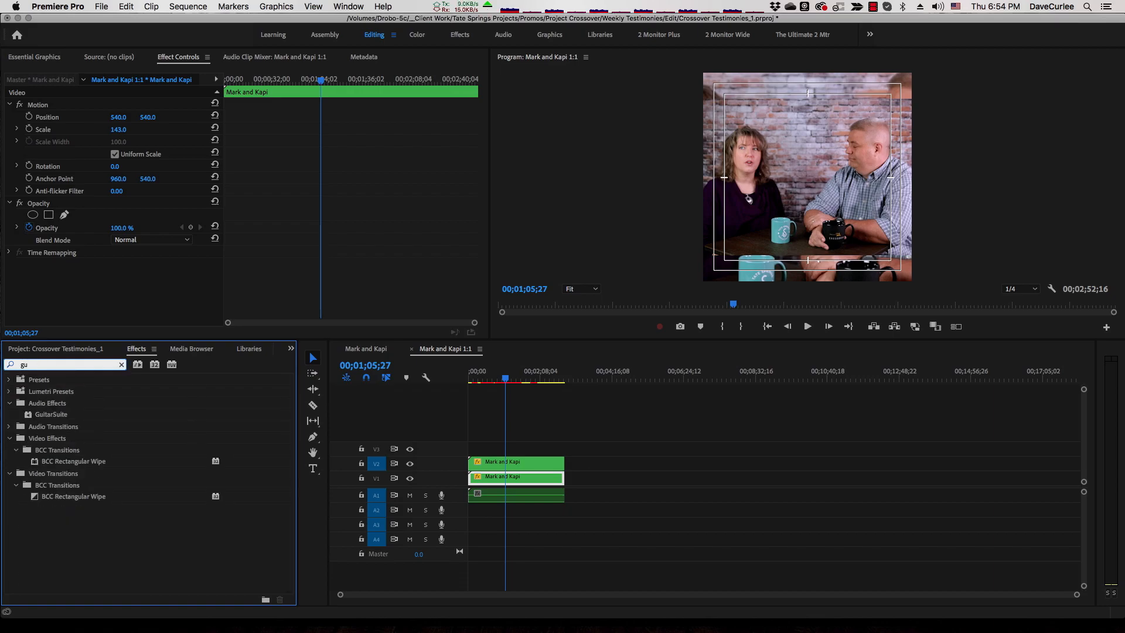
type("au")
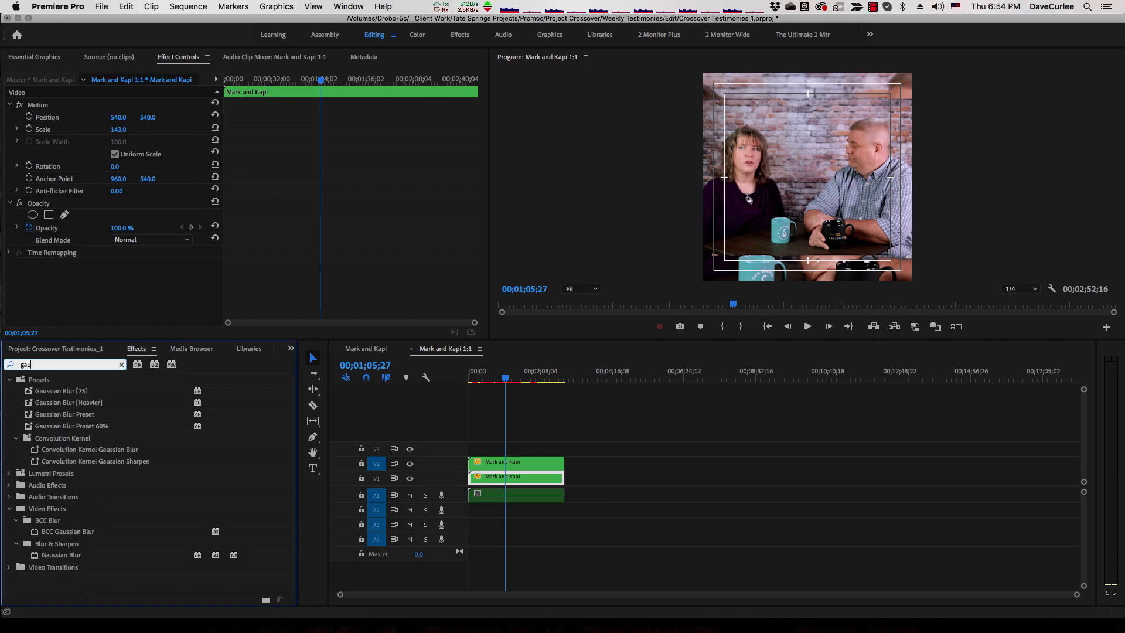
mouse_move(60, 378)
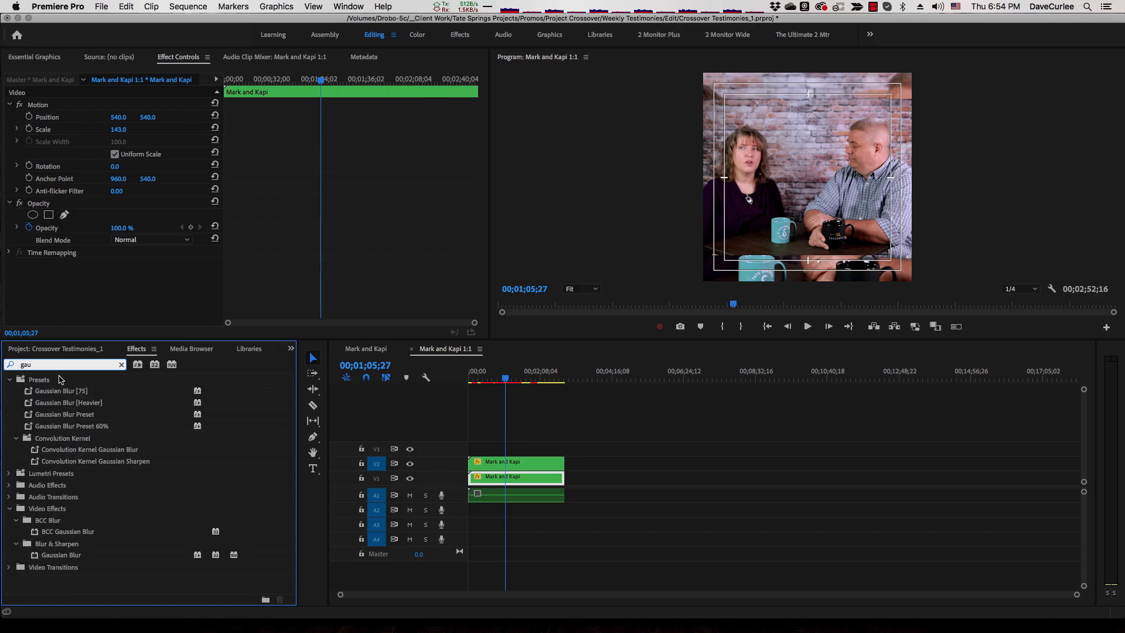
mouse_move(41, 532)
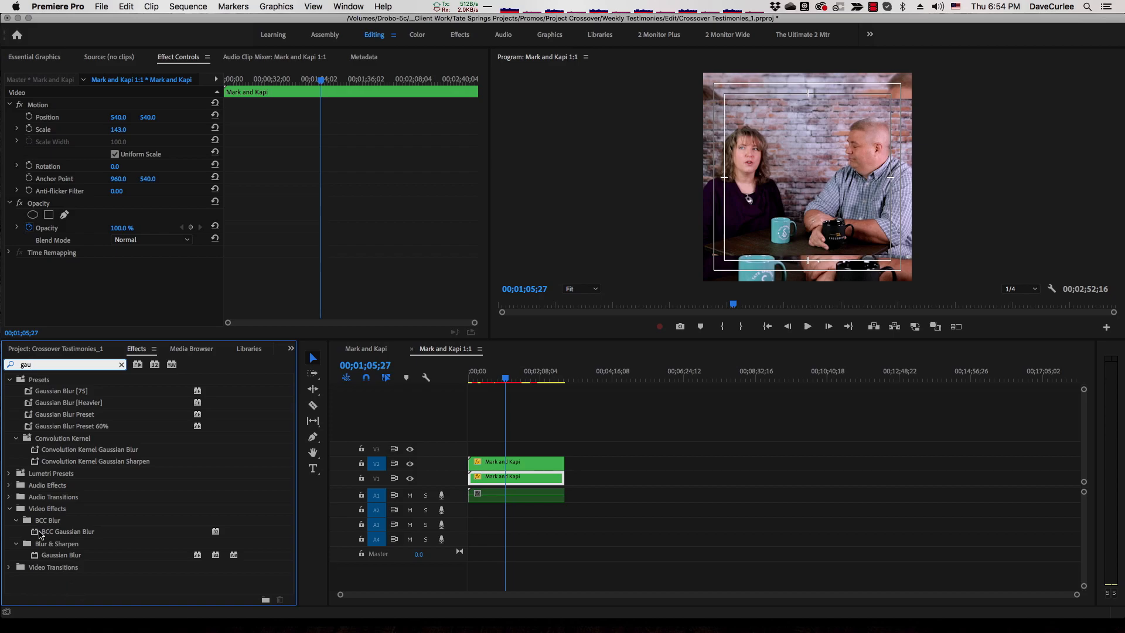
left_click(61, 554)
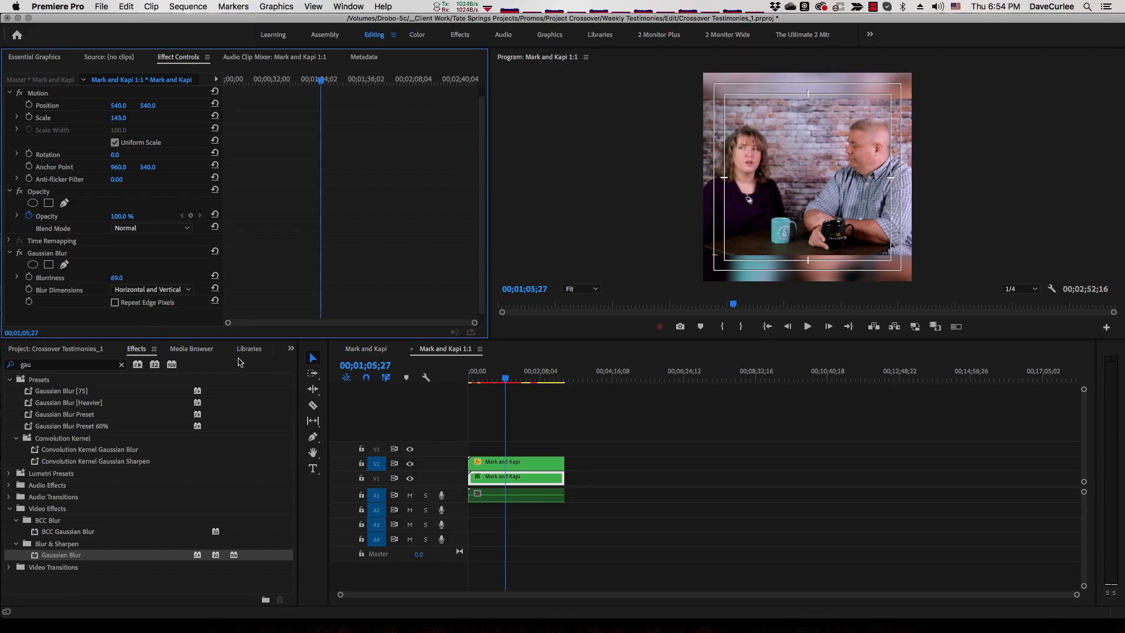
mouse_move(296, 276)
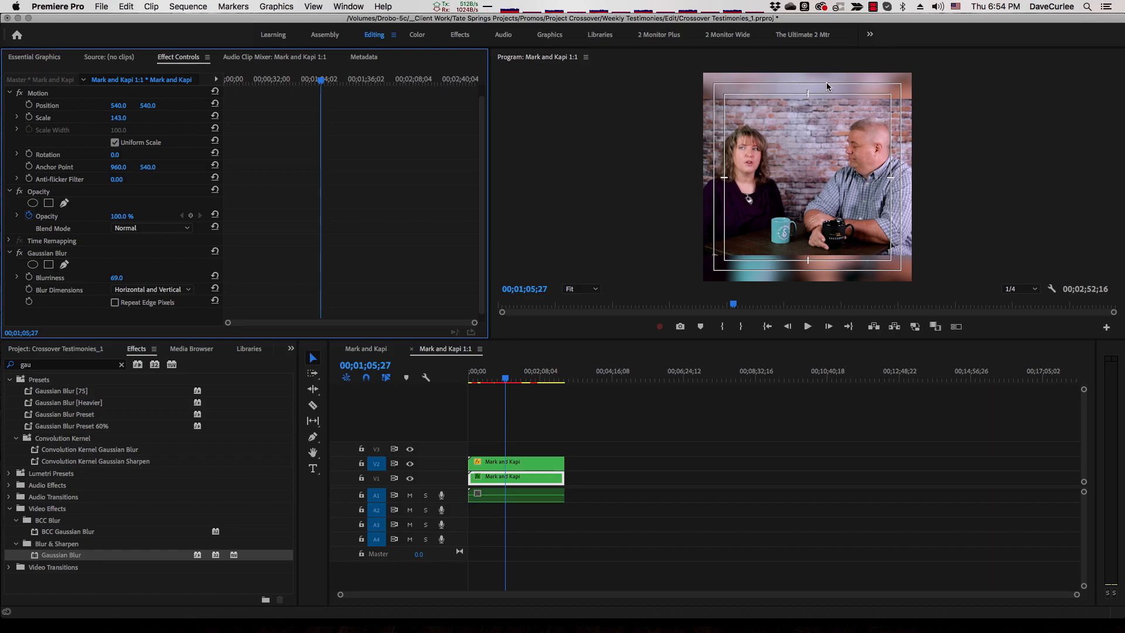
mouse_move(834, 181)
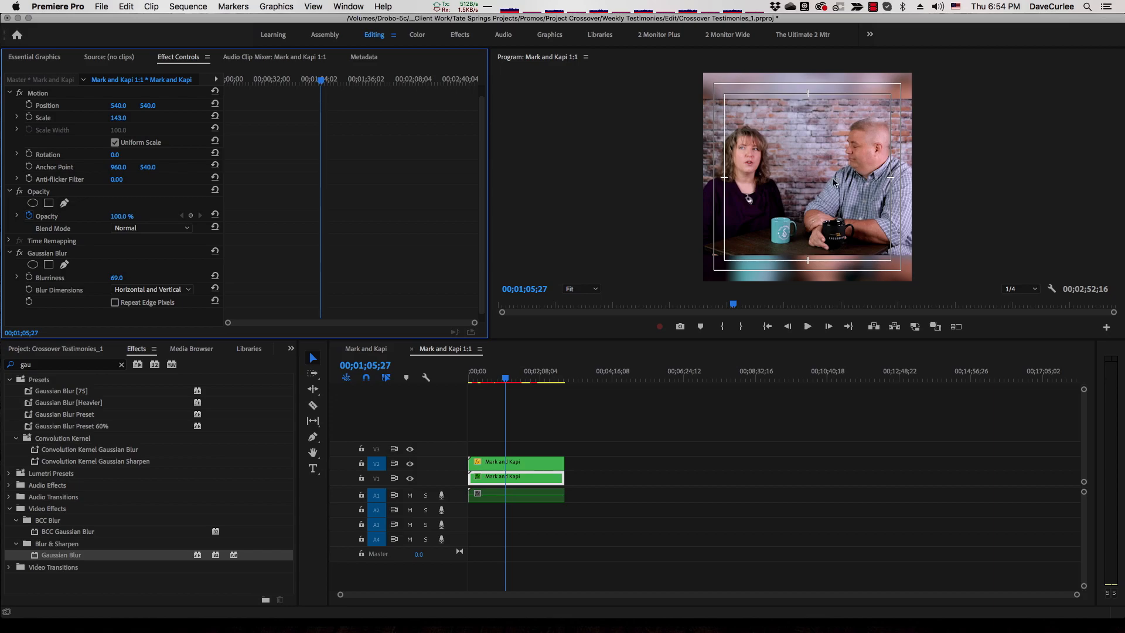
mouse_move(780, 213)
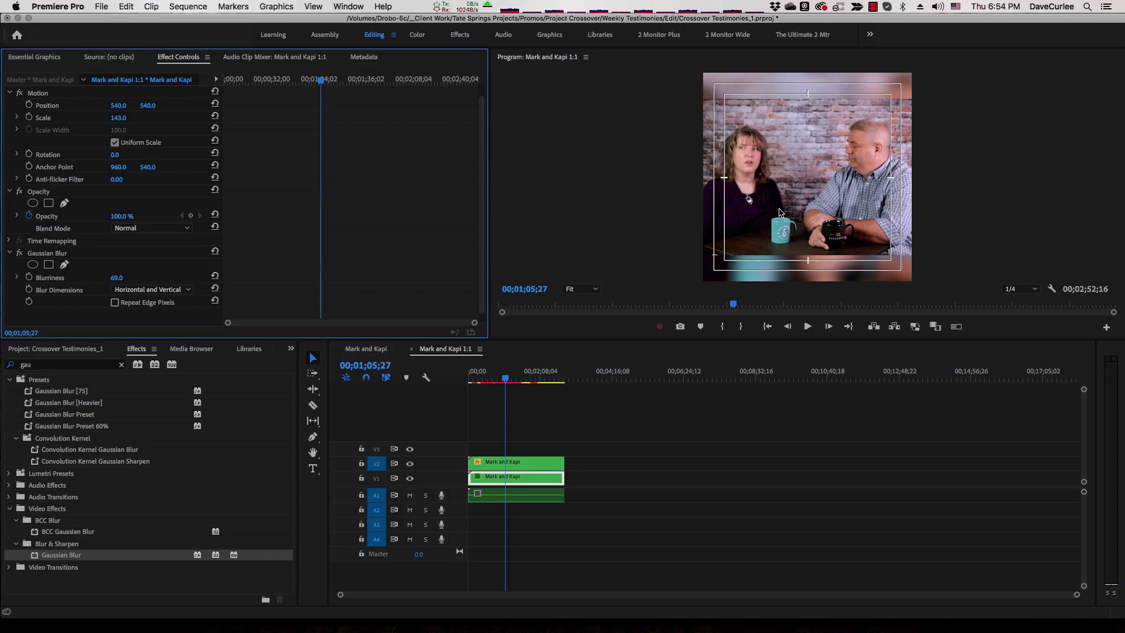
mouse_move(799, 265)
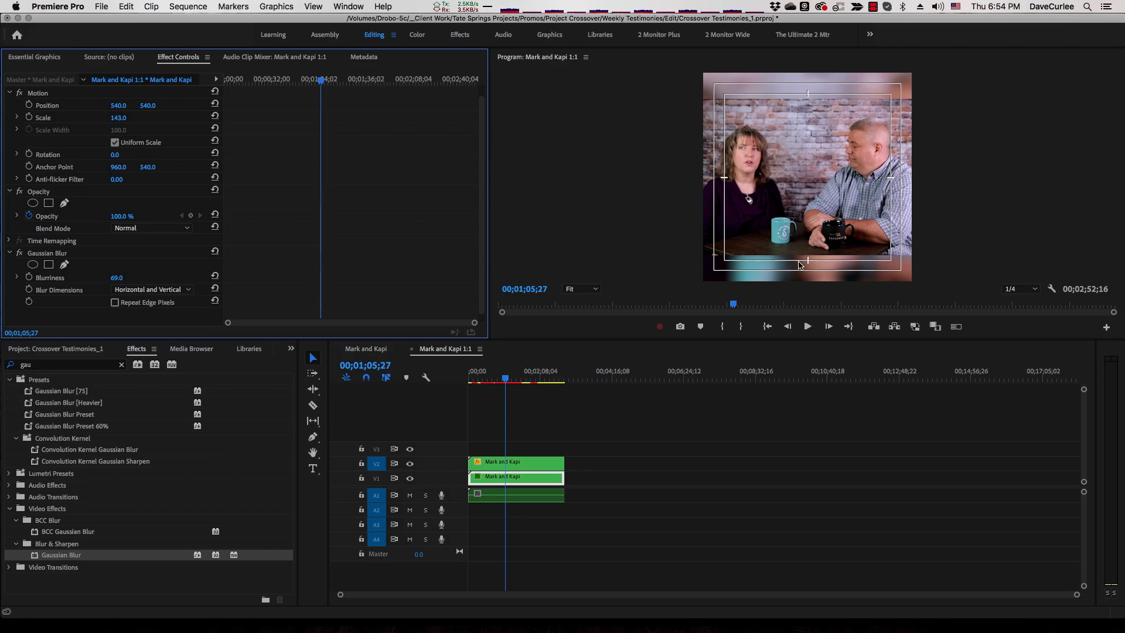
mouse_move(799, 274)
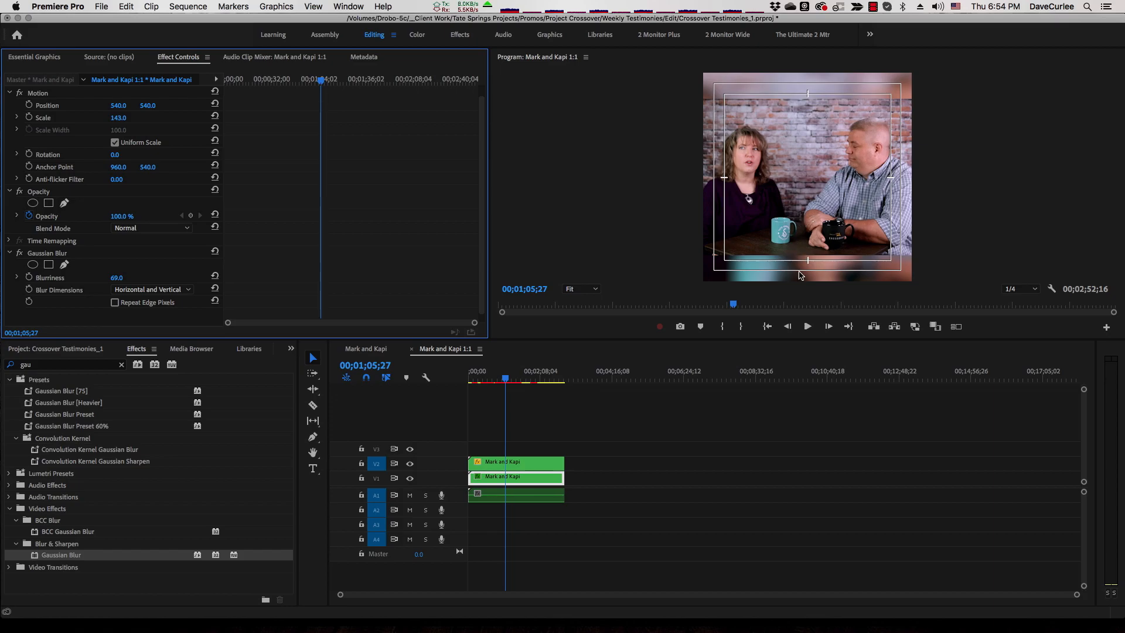
mouse_move(719, 174)
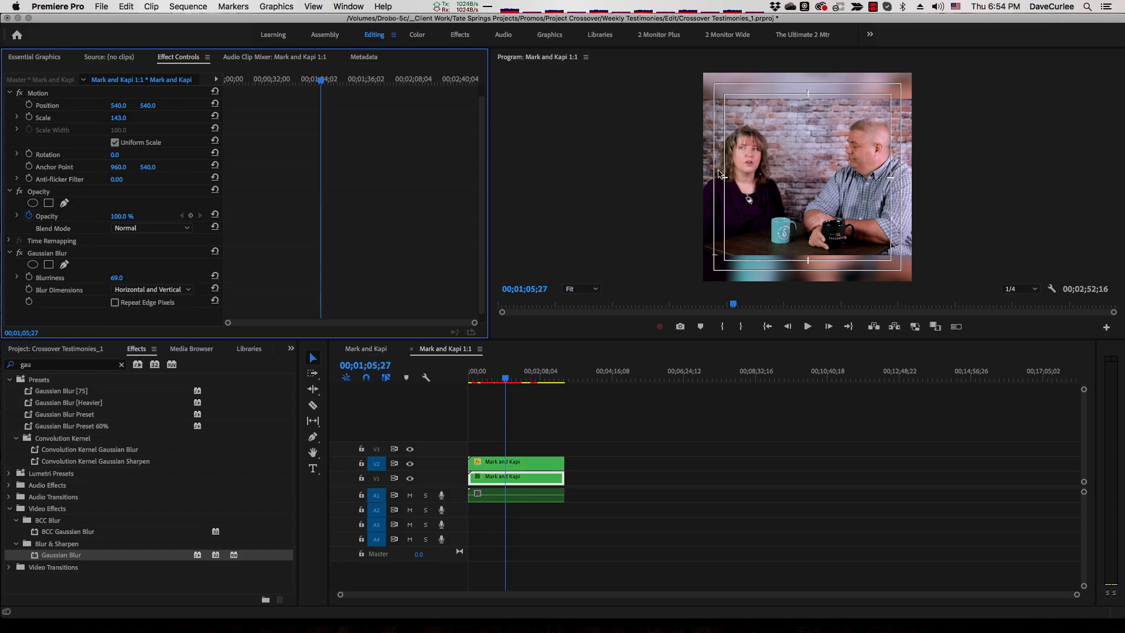
mouse_move(742, 171)
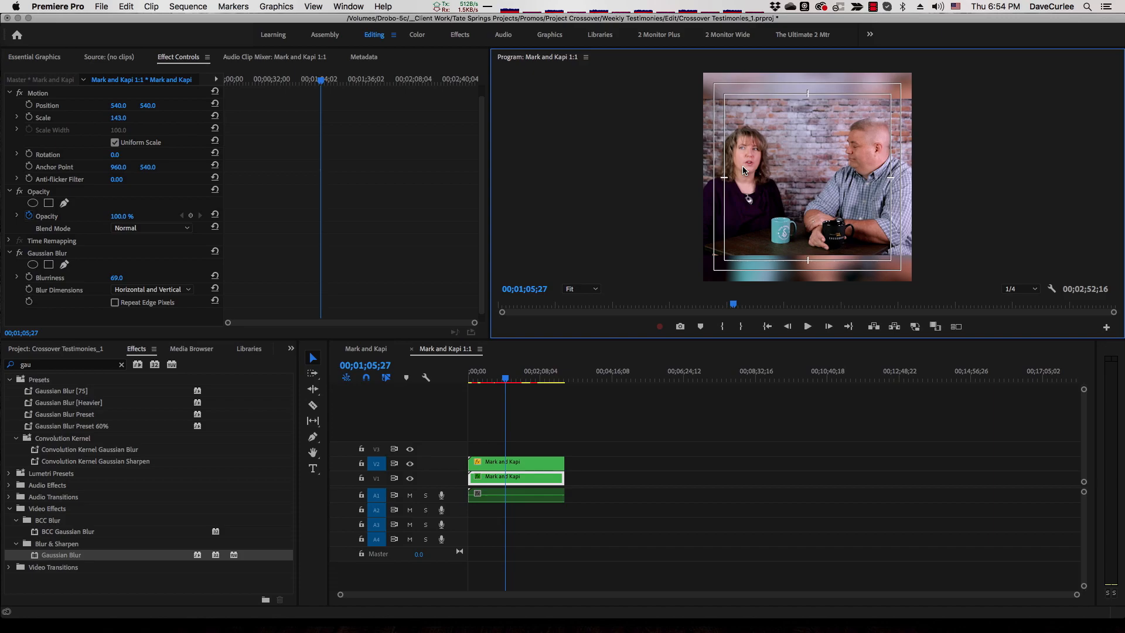
left_click(524, 371)
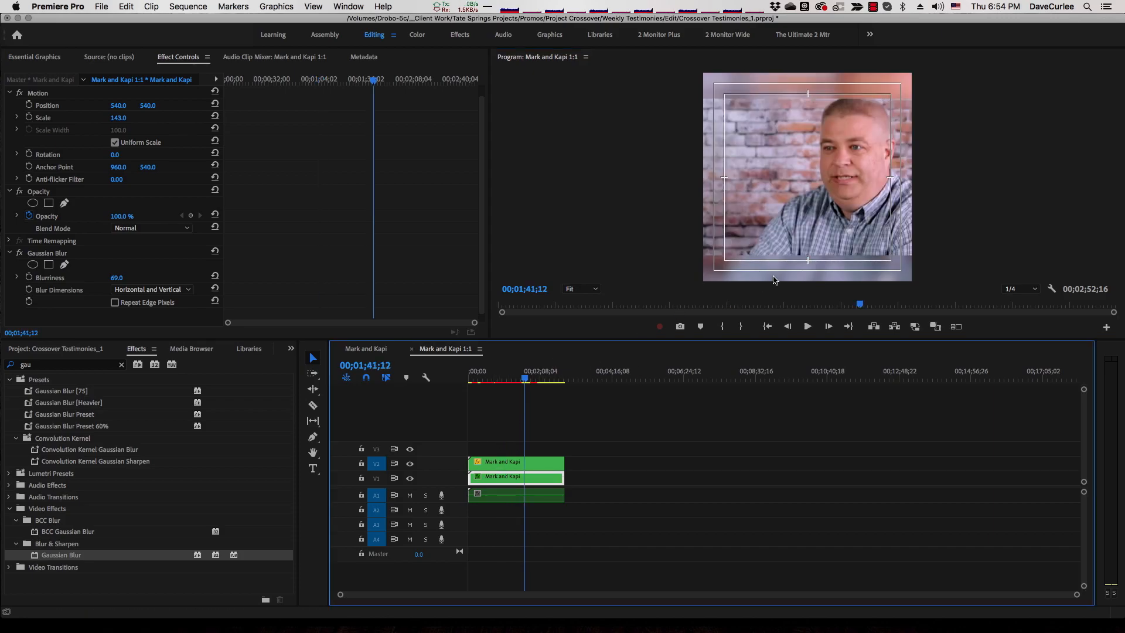
left_click(516, 477)
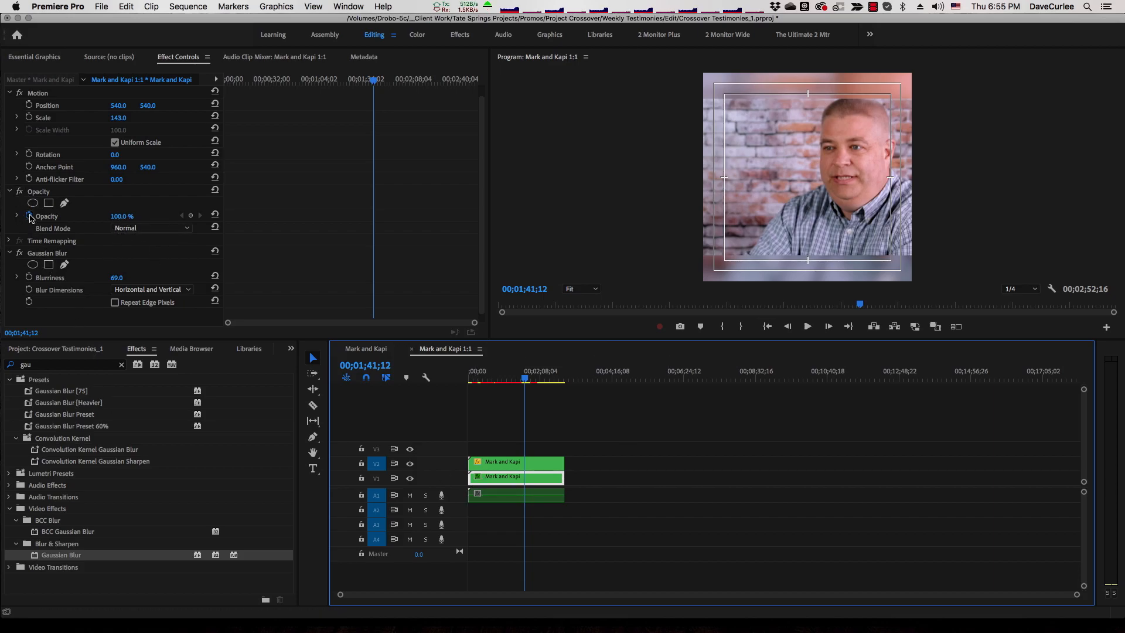
Set the blurred background copy's opacity to 50% and review the blend along the timeline.
double_click(122, 216)
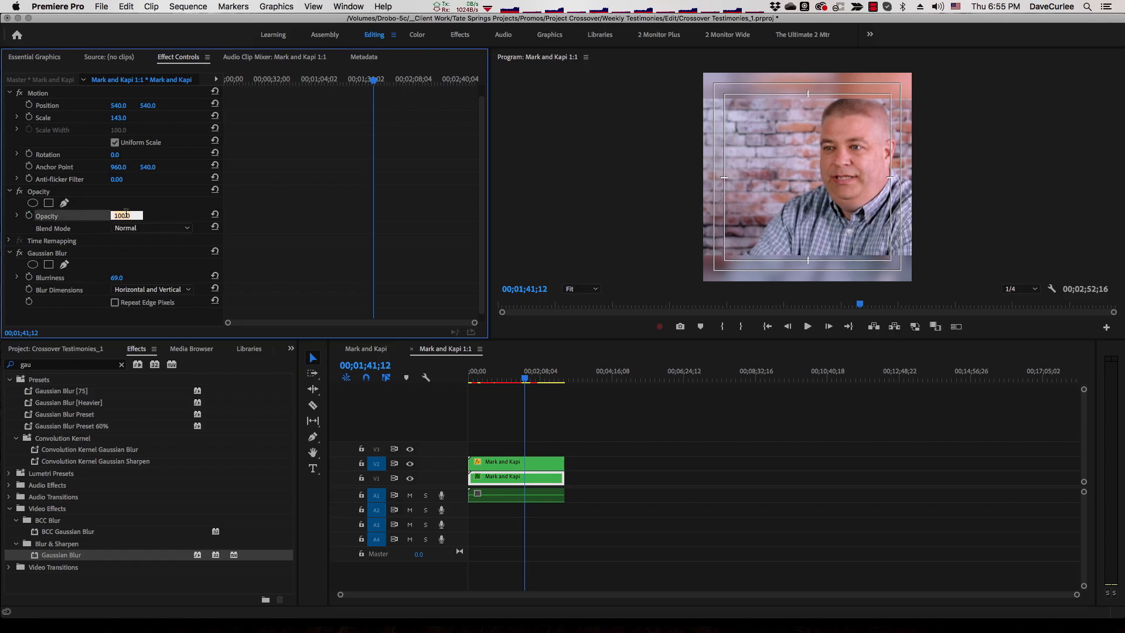
type("50")
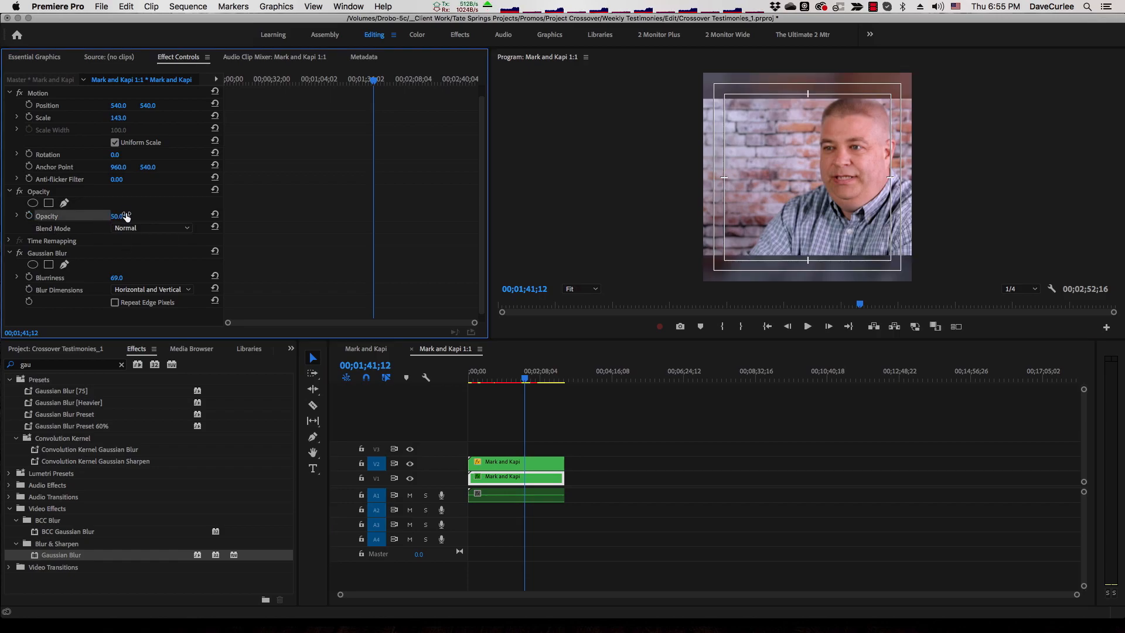
left_click(574, 379)
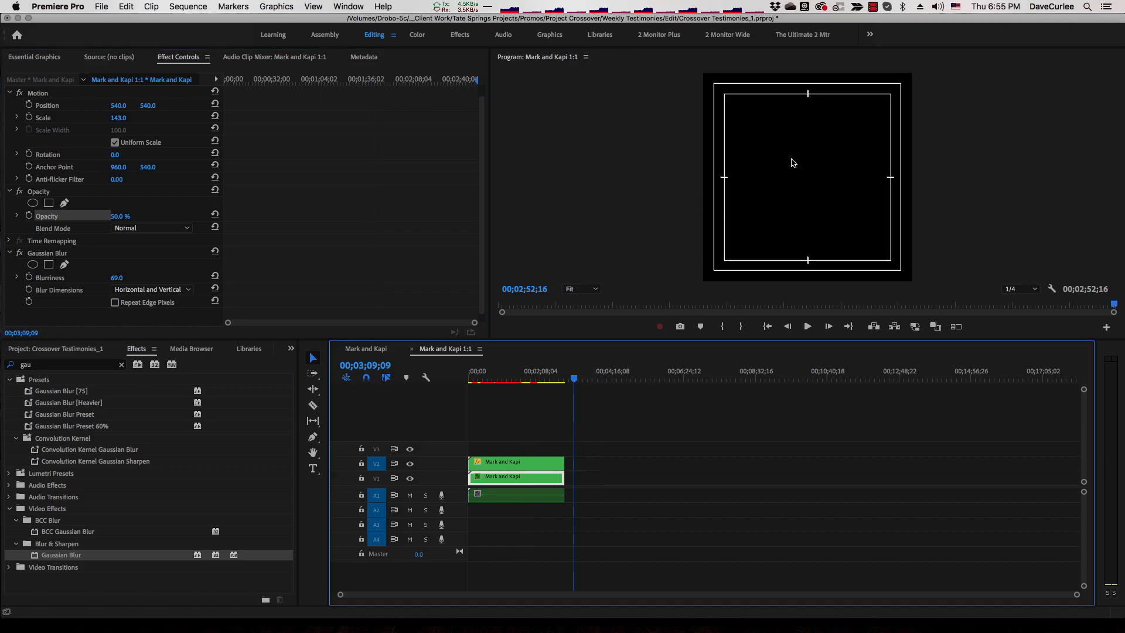
left_click(507, 371)
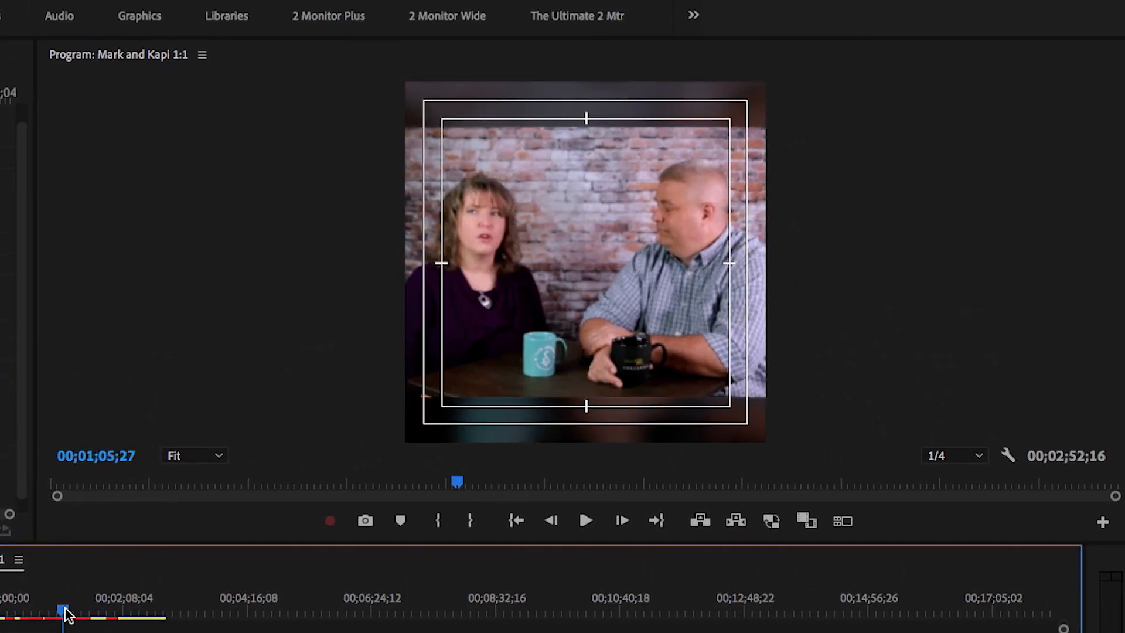
left_click(585, 520)
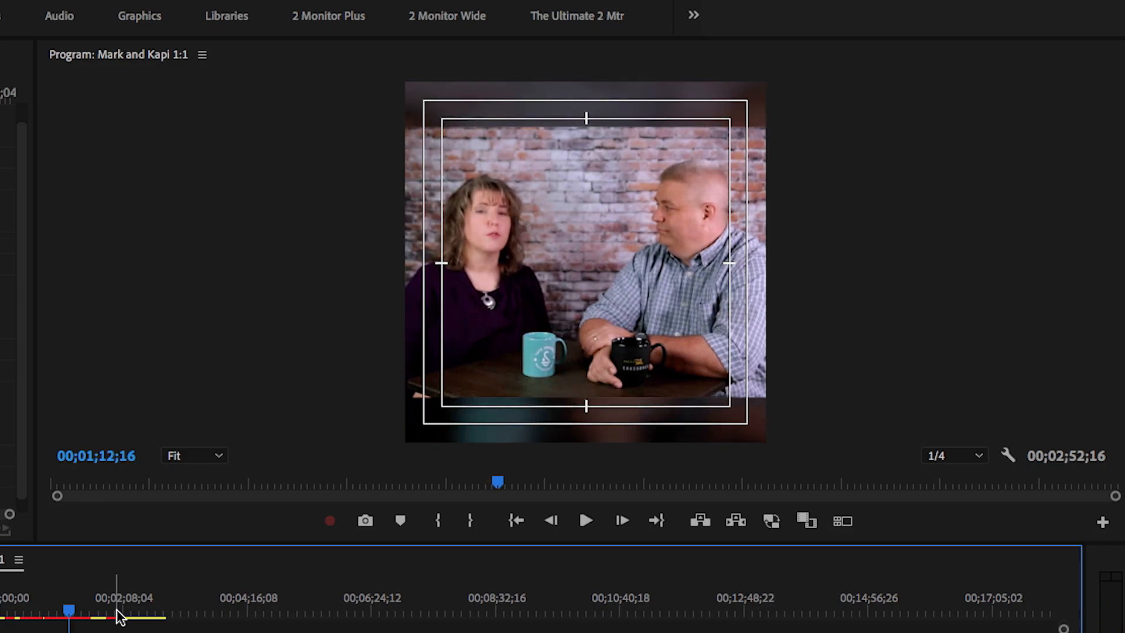
mouse_move(389, 189)
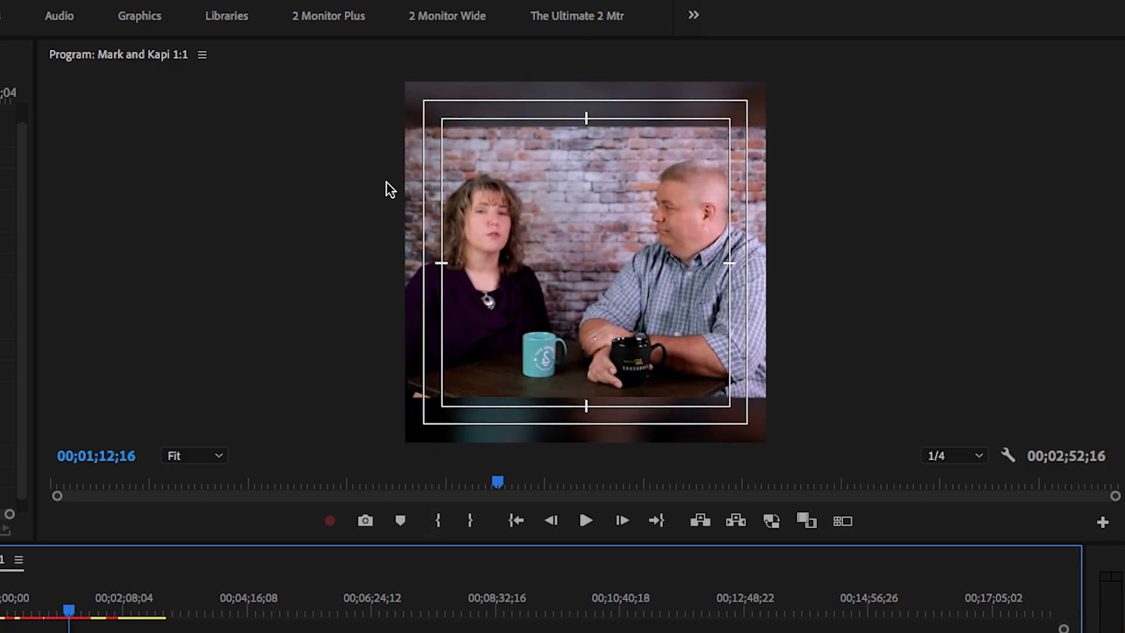
mouse_move(763, 323)
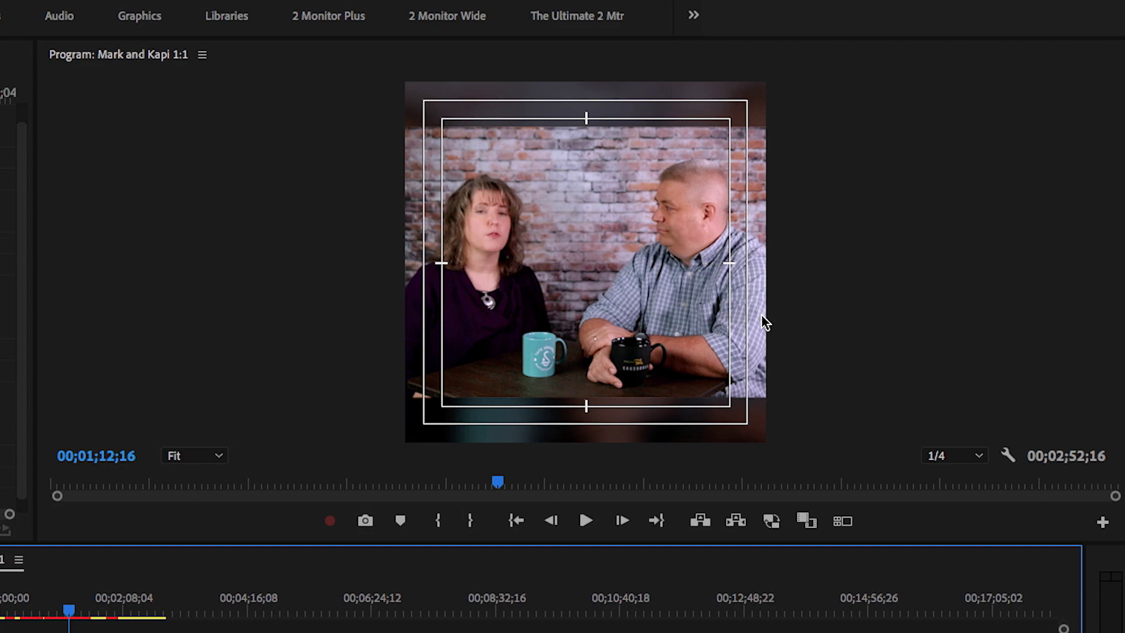
mouse_move(824, 323)
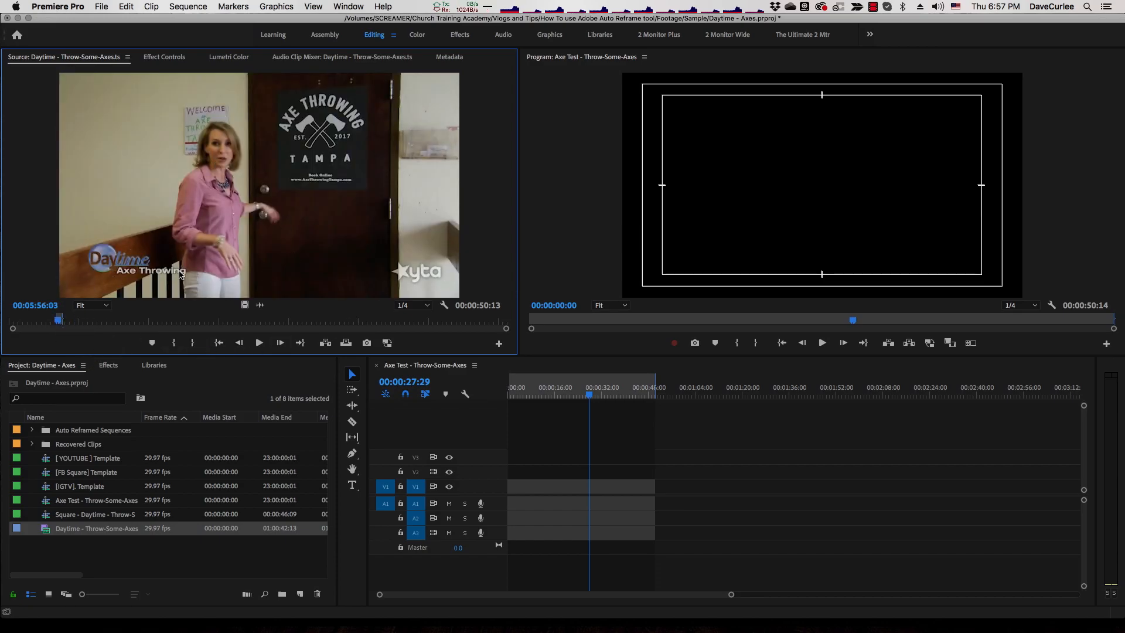
mouse_move(151, 232)
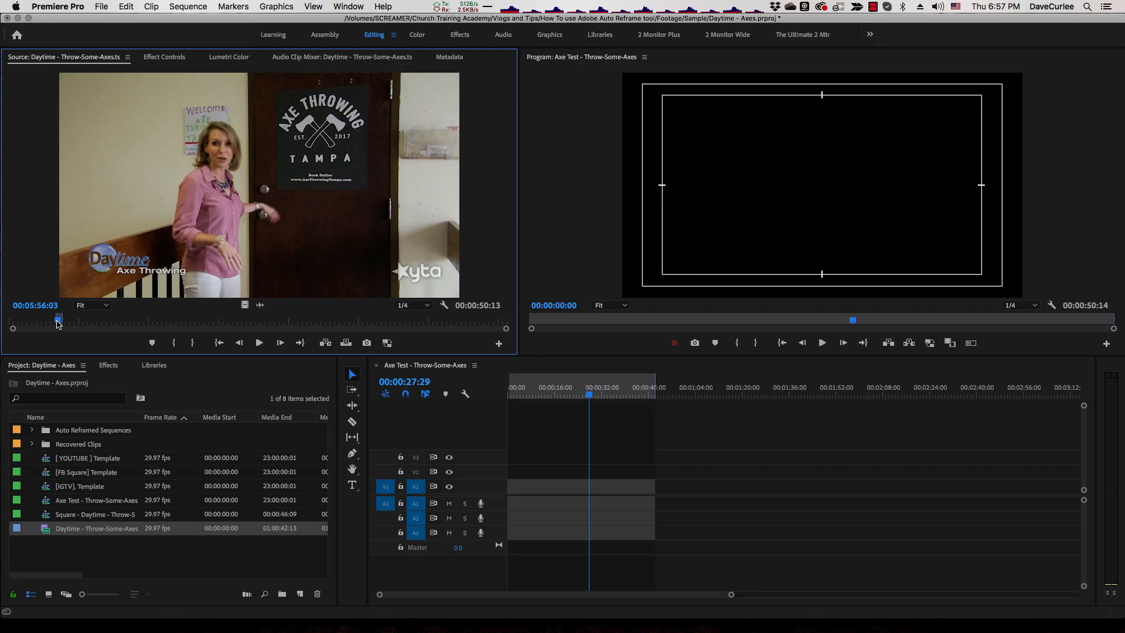
Preview a different point in the Daytime - Throw-Some-Axes source clip.
left_click(58, 318)
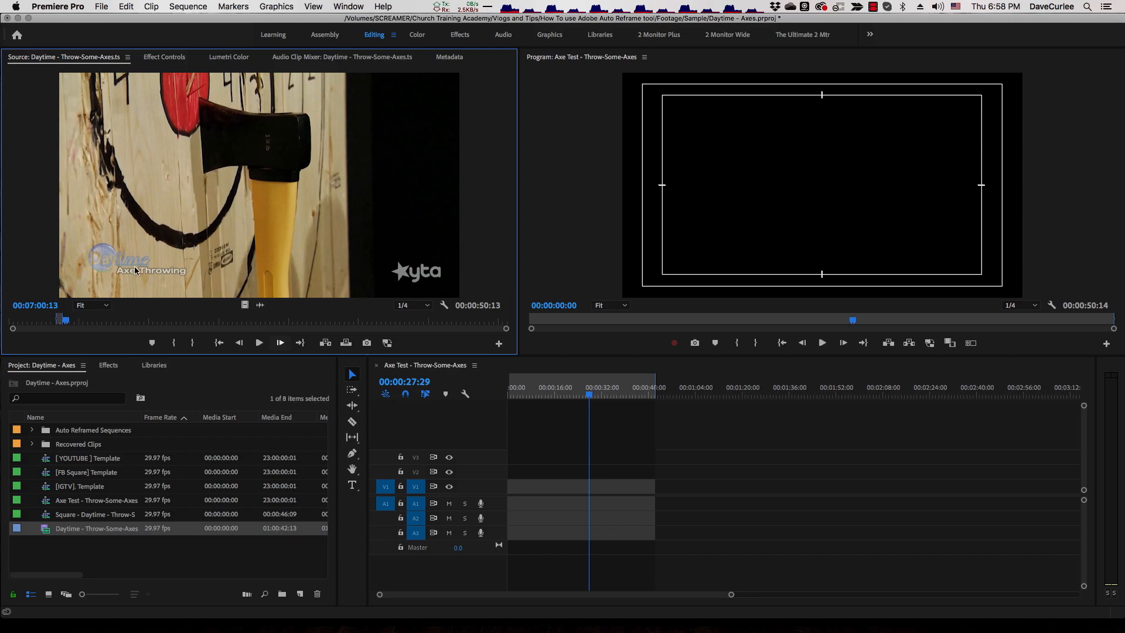
mouse_move(151, 219)
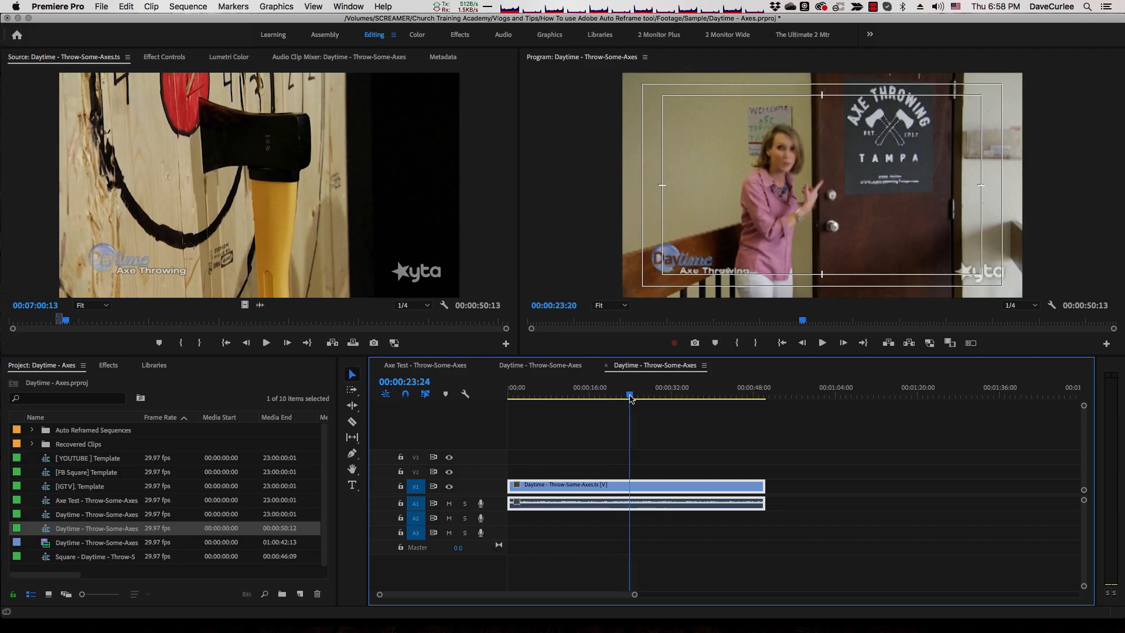
Create a square auto-reframed copy of the Daytime sequence using the Faster Motion preset.
left_click(704, 394)
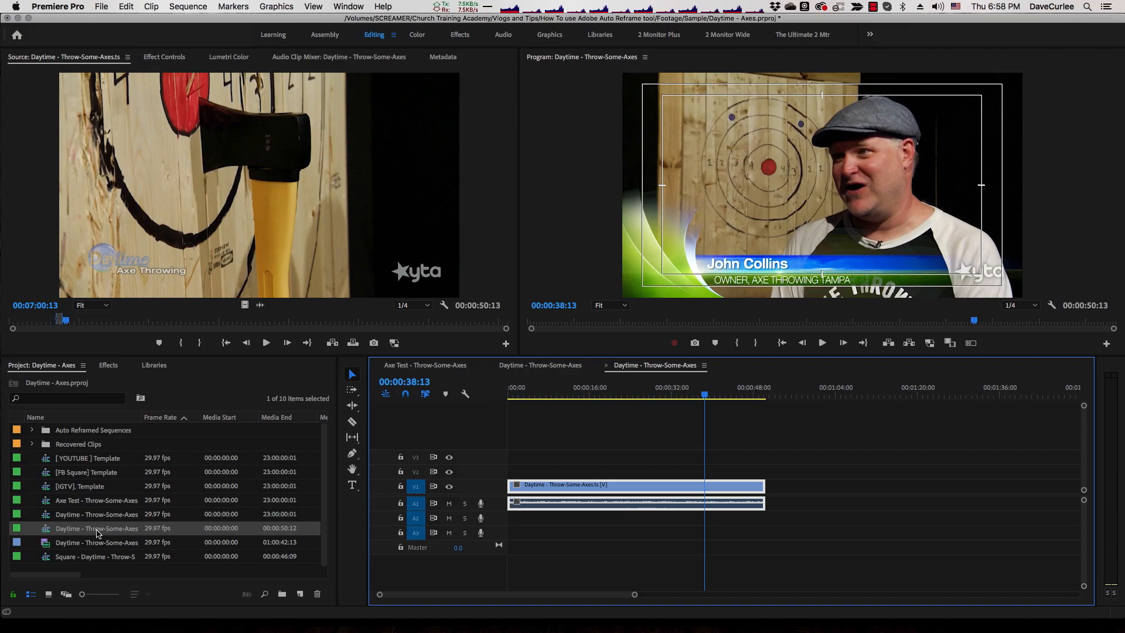
right_click(96, 529)
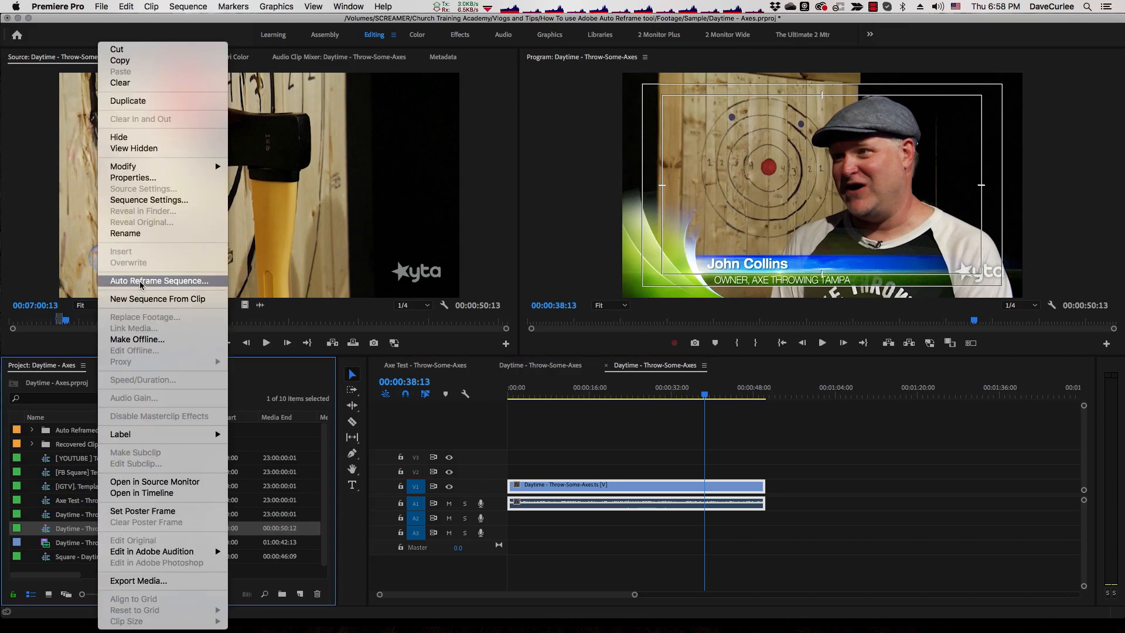
left_click(158, 280)
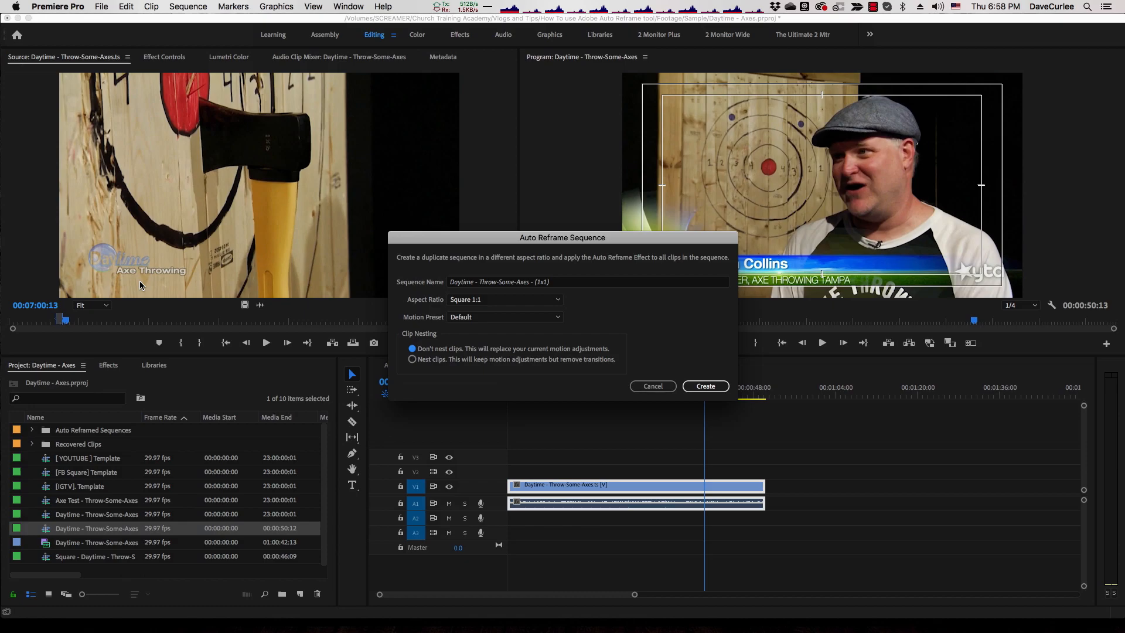
left_click(504, 316)
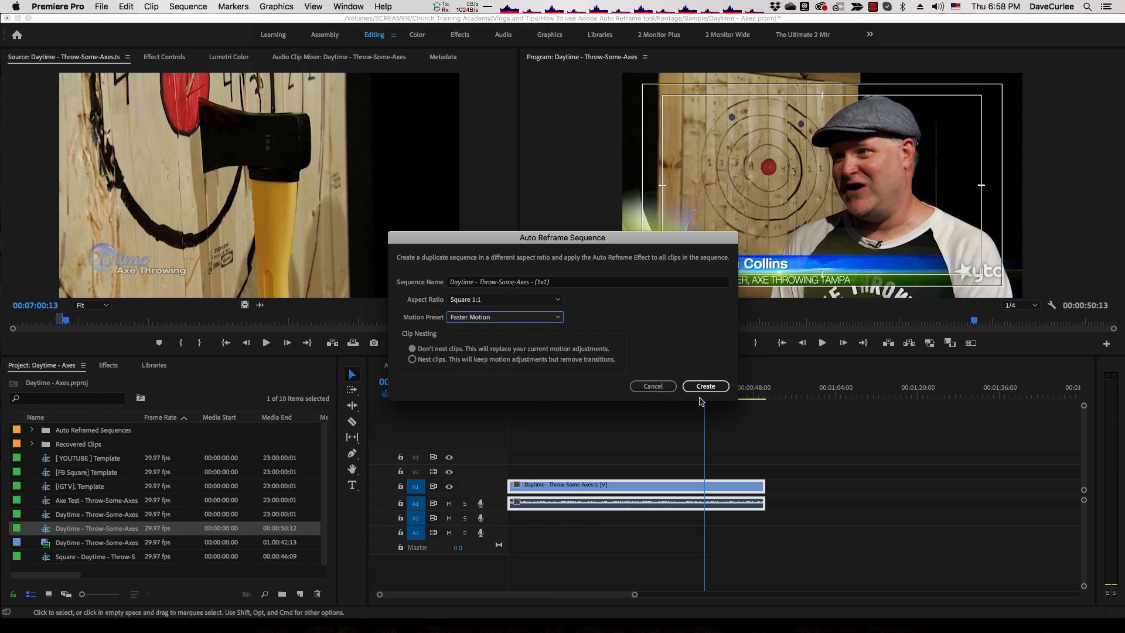
left_click(704, 386)
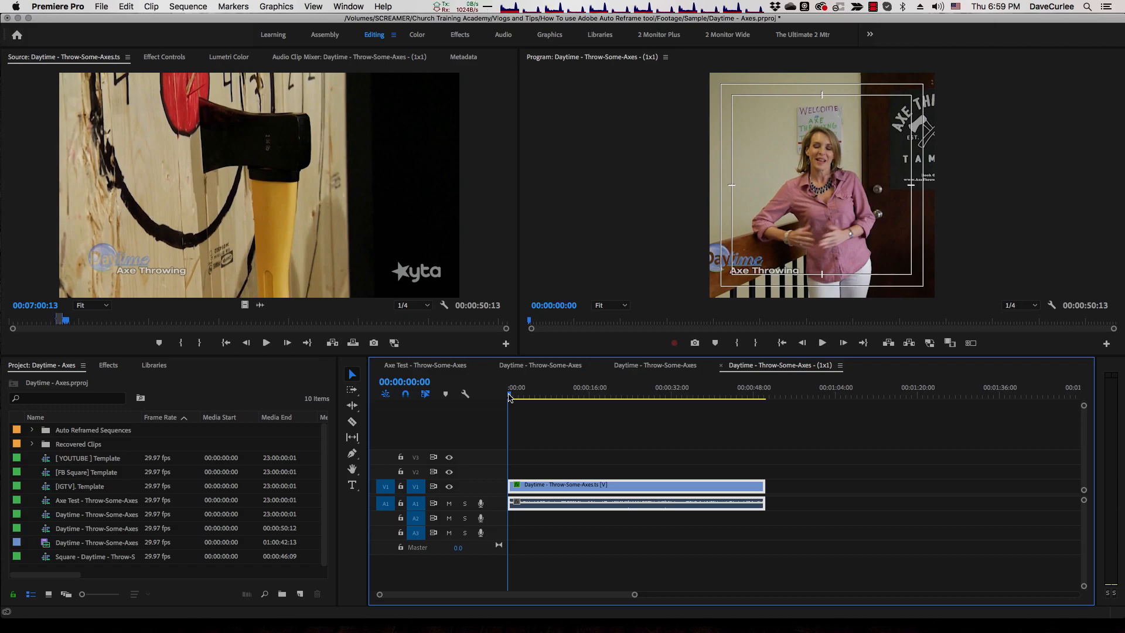
Scrub through the reframed shot in the 1x1 sequence to review it at several points.
left_click(518, 395)
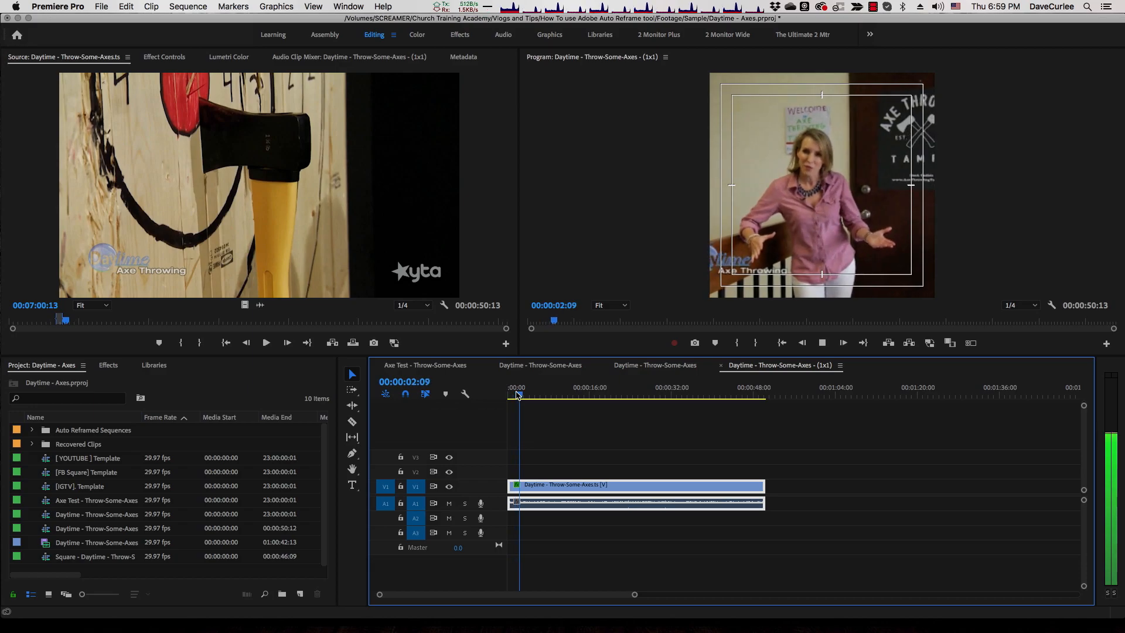
left_click(528, 395)
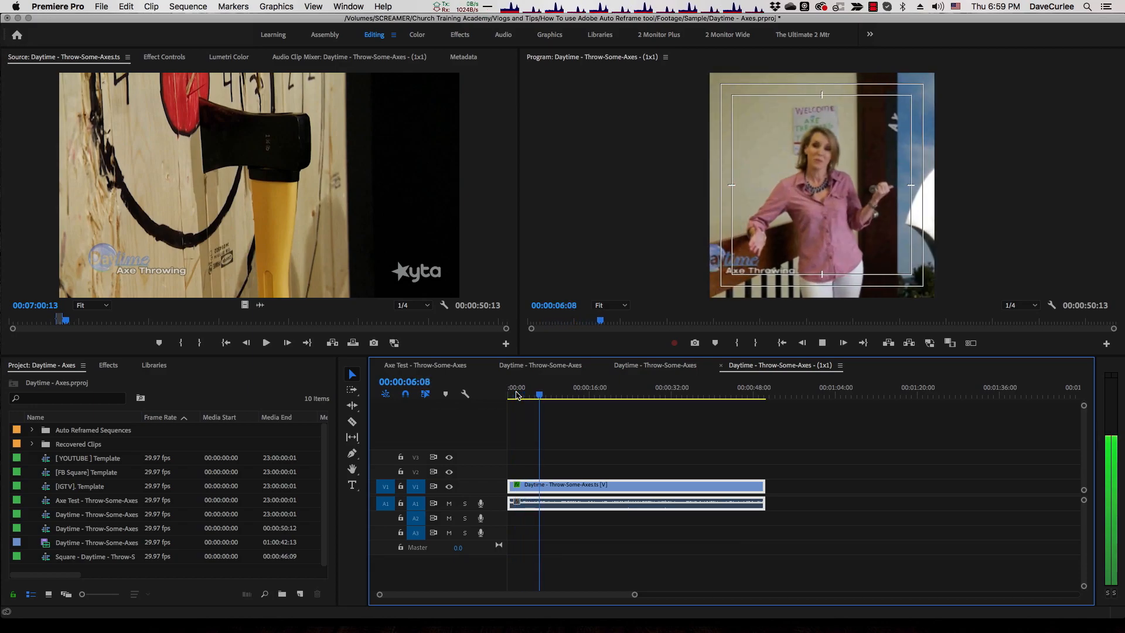
left_click(592, 395)
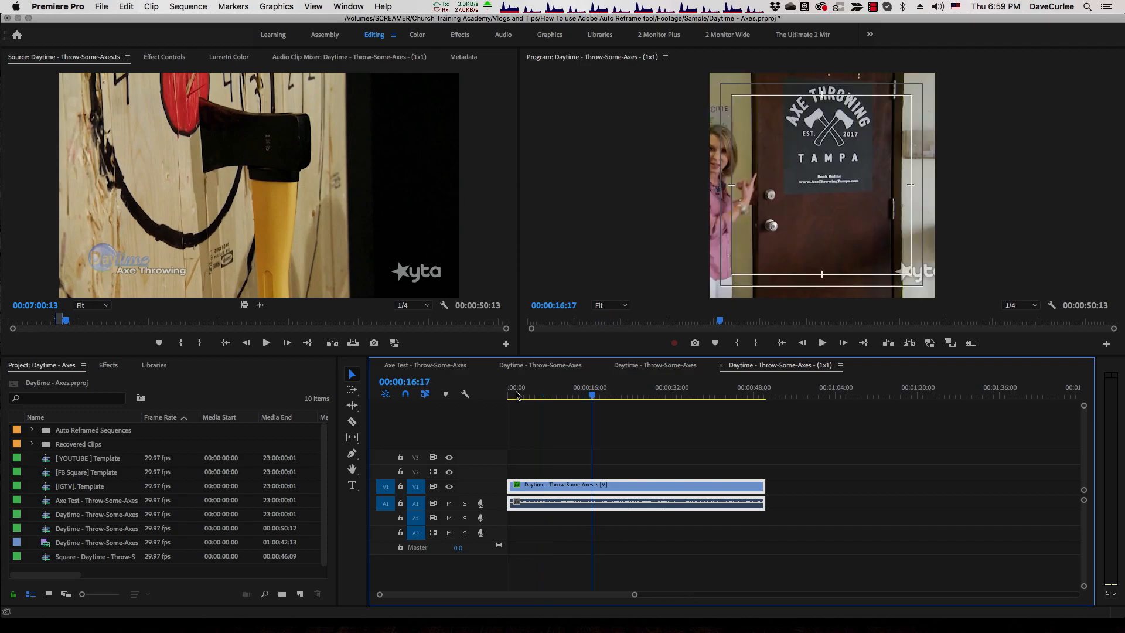
left_click(594, 397)
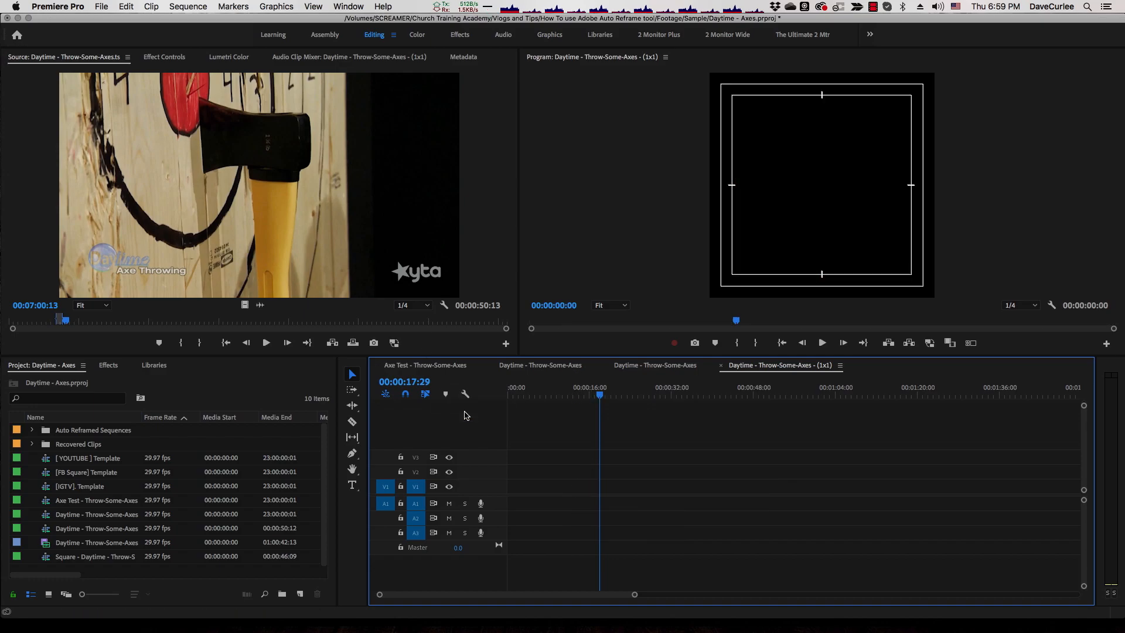
Create a new sequence from the default DV NTSC preset and name it [FB].
left_click(86, 471)
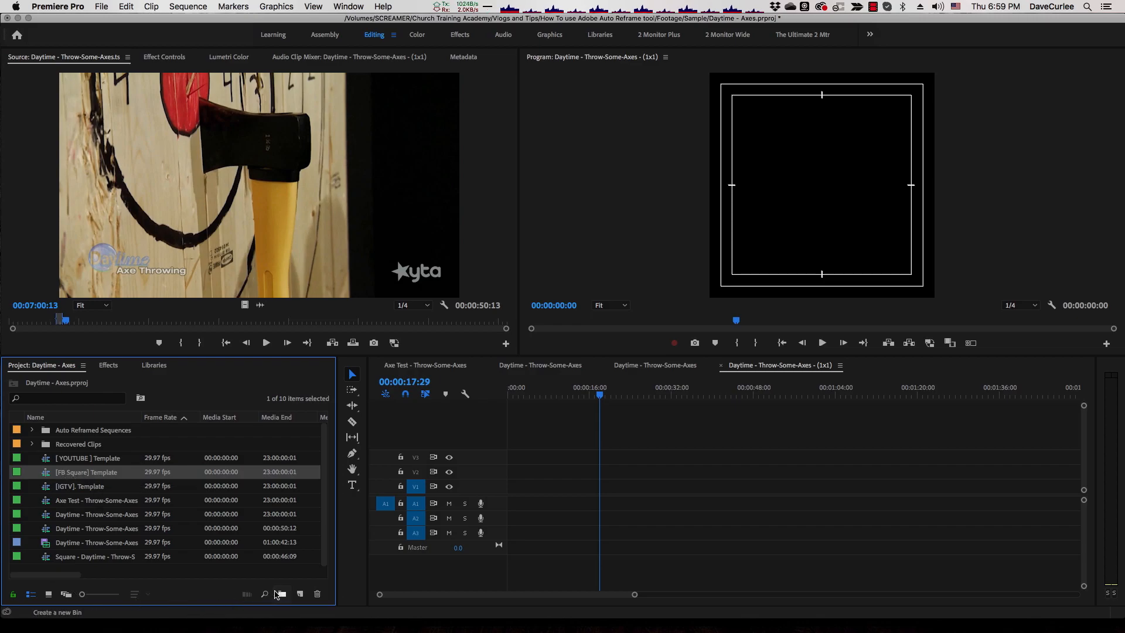
mouse_move(285, 593)
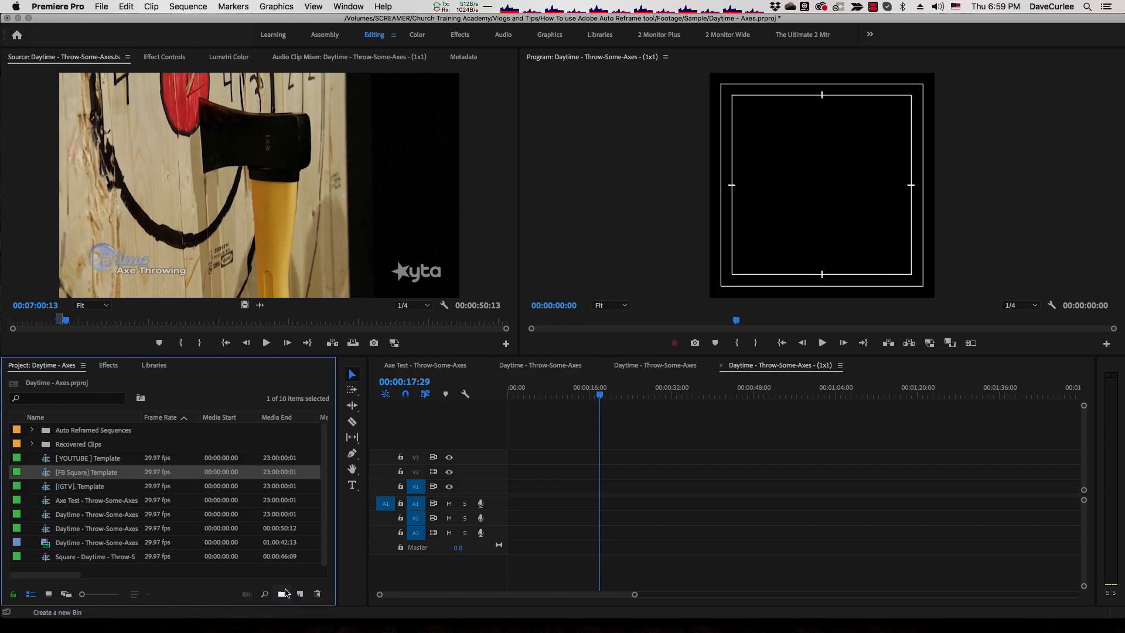
left_click(300, 593)
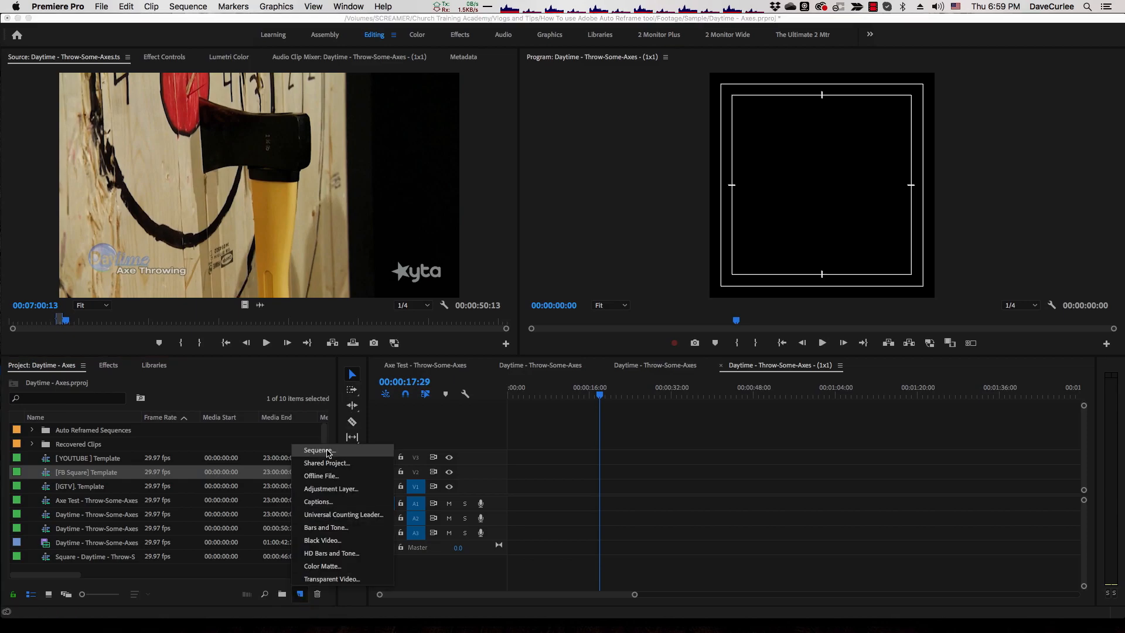
left_click(318, 450)
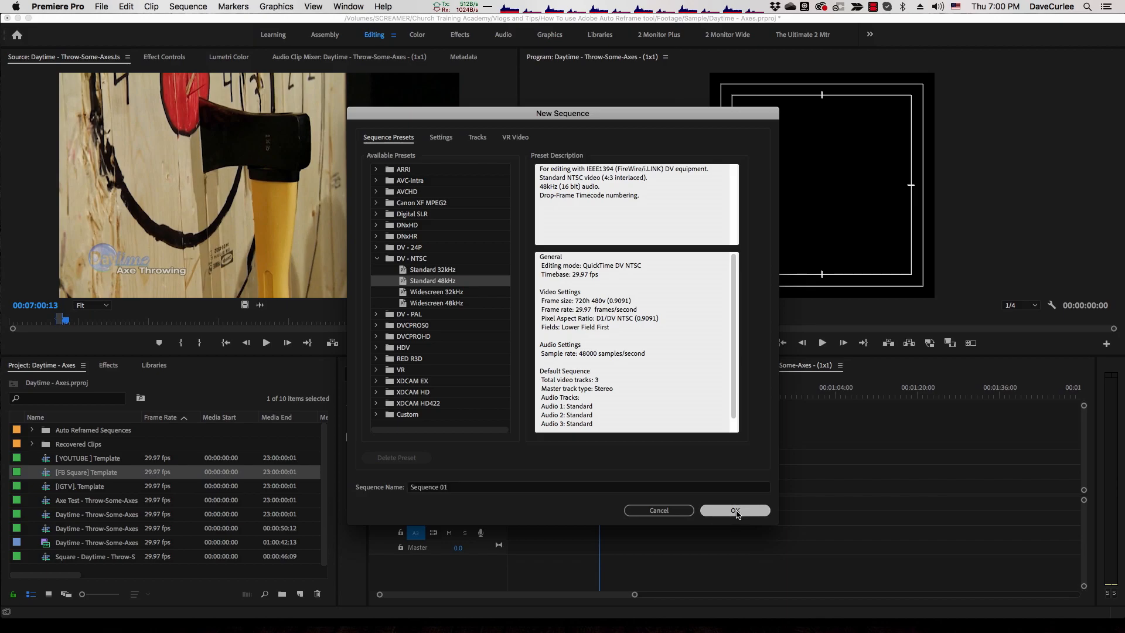
left_click(733, 509)
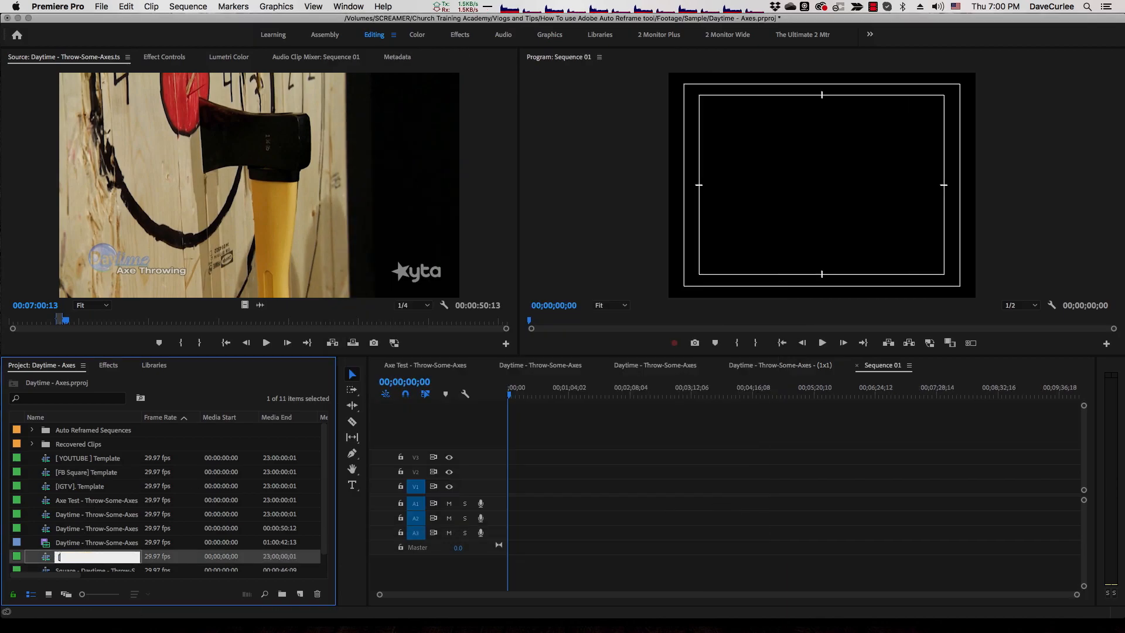
type("[FB]")
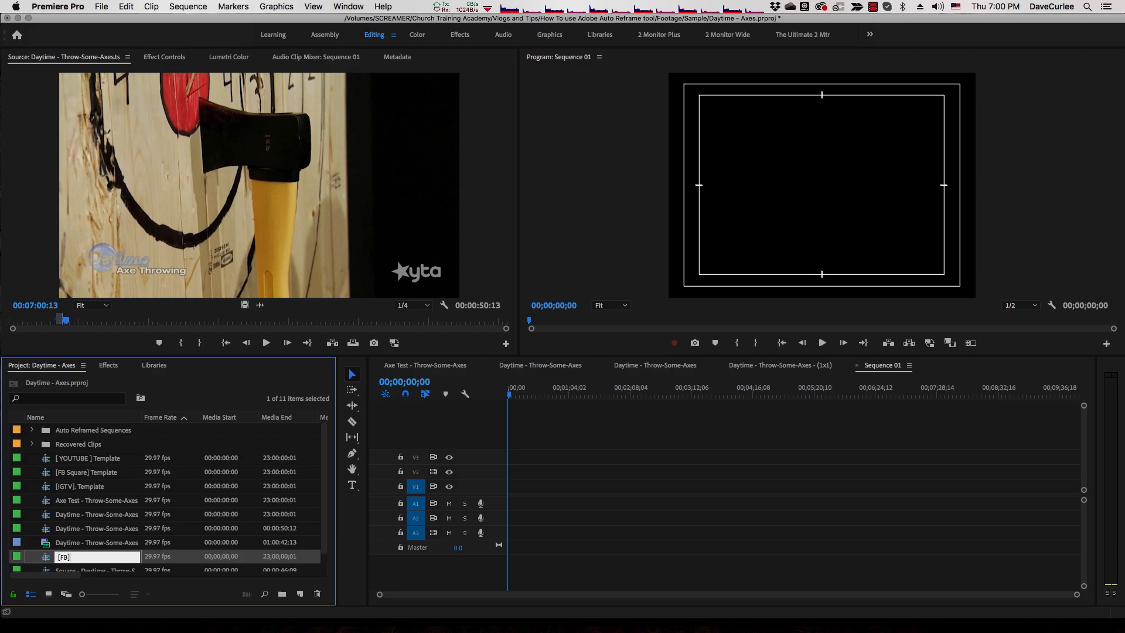
right_click(64, 555)
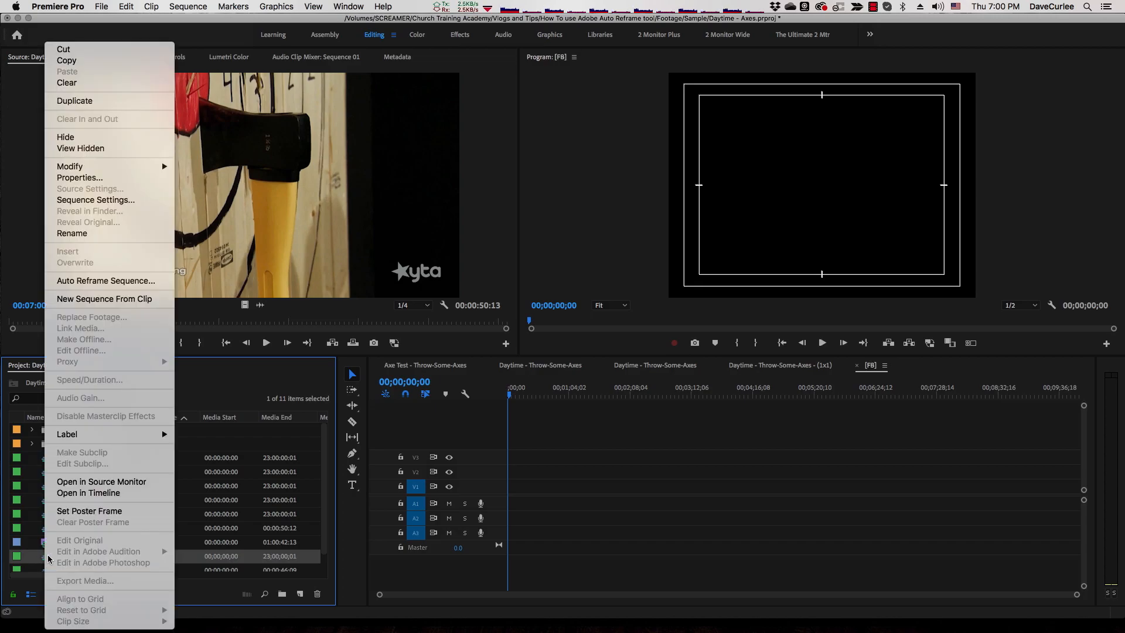
Set [FB] to Custom editing mode, 1080×1080, square pixels, no fields, Apple ProRes 422 previews.
left_click(95, 199)
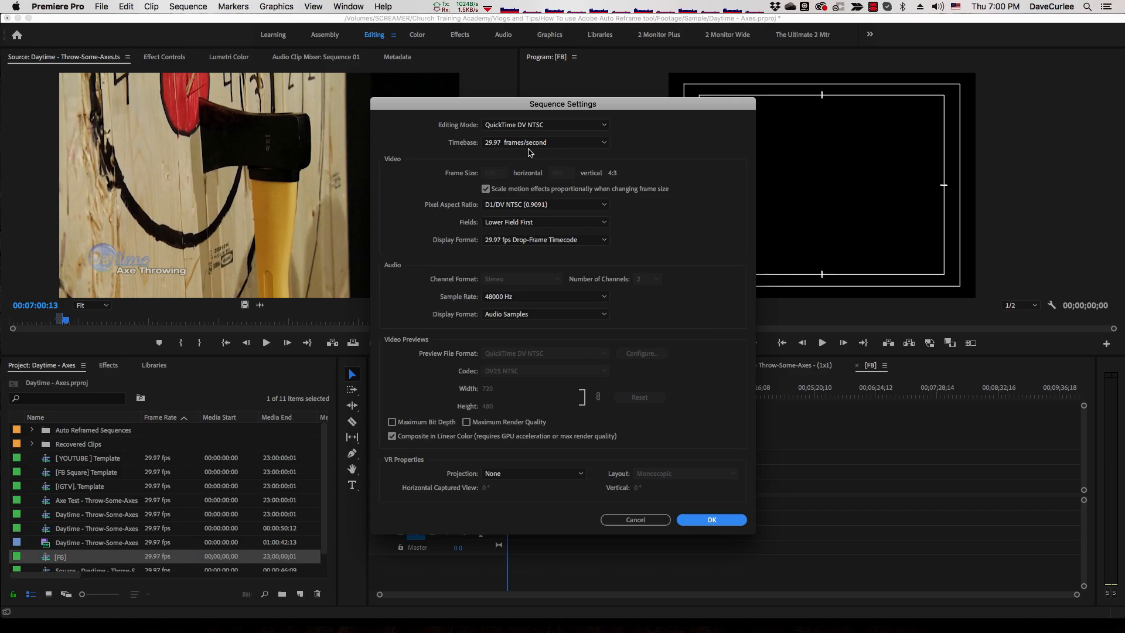
left_click(544, 124)
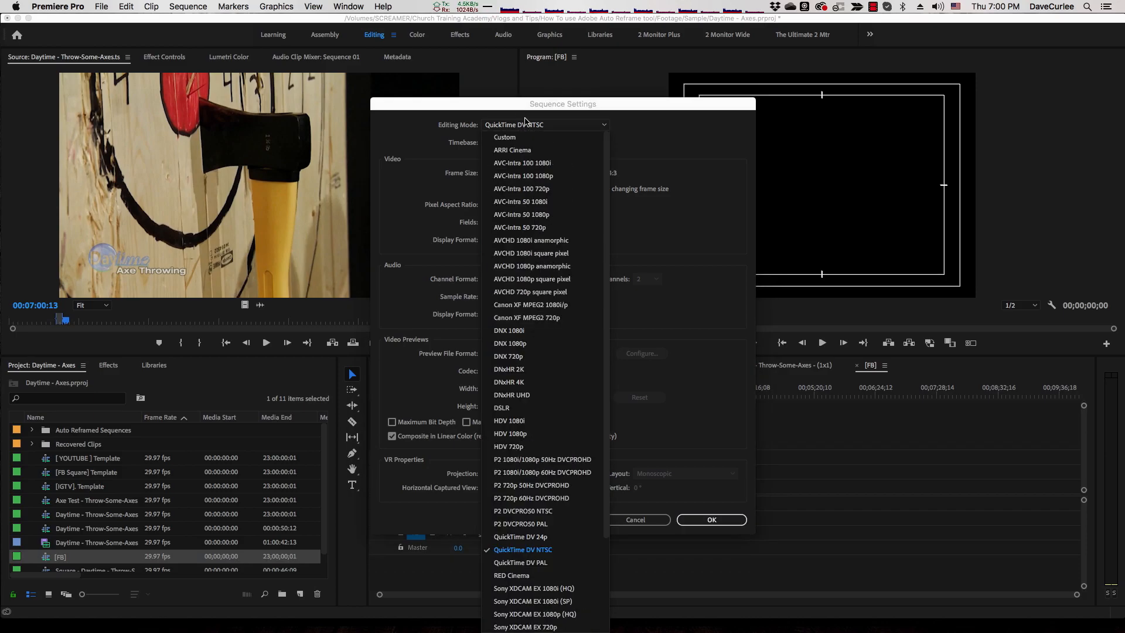
left_click(504, 137)
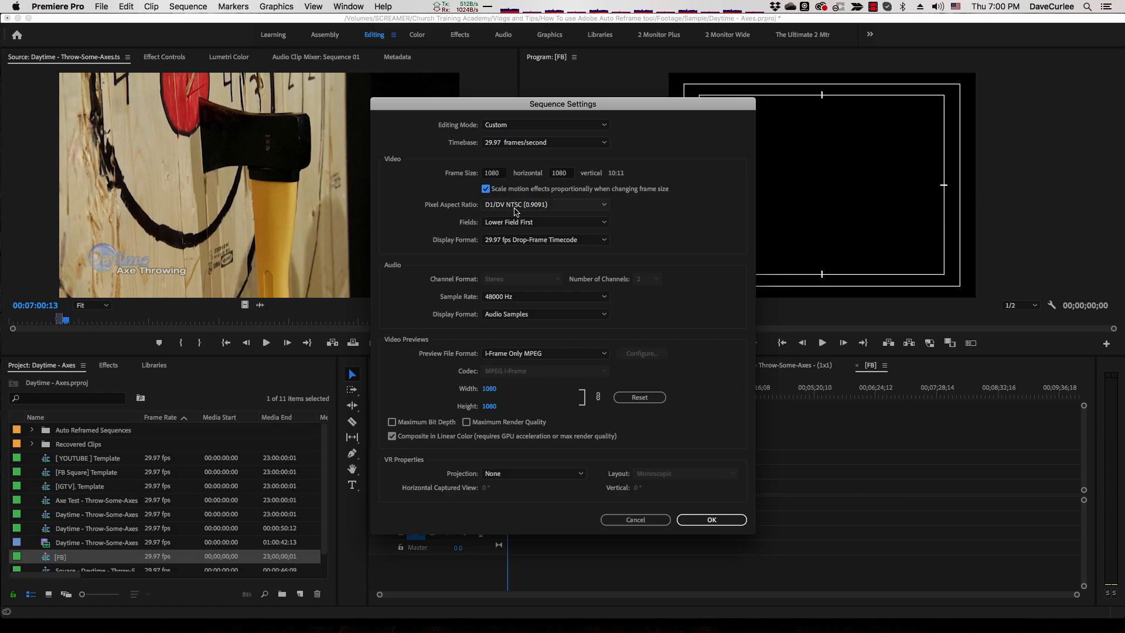
left_click(545, 203)
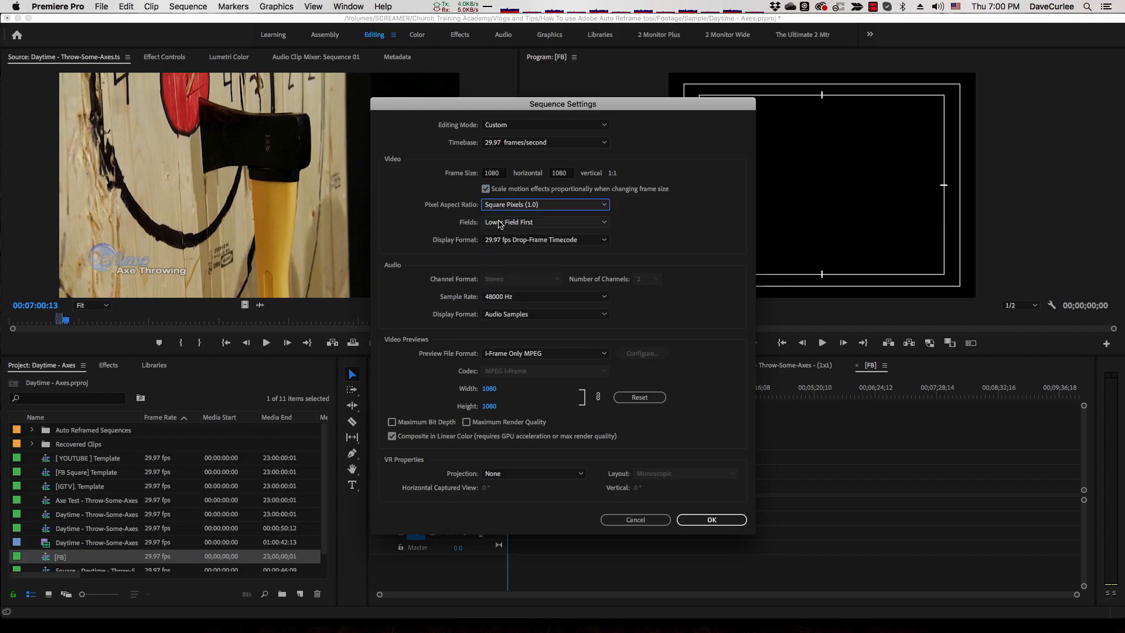
mouse_move(514, 235)
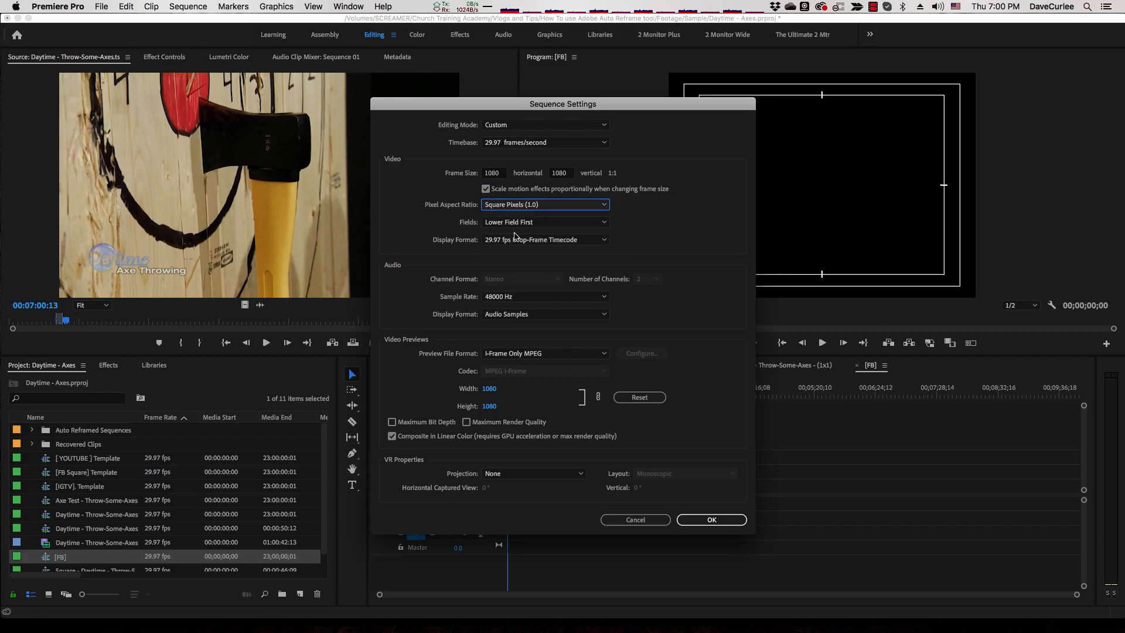
left_click(544, 221)
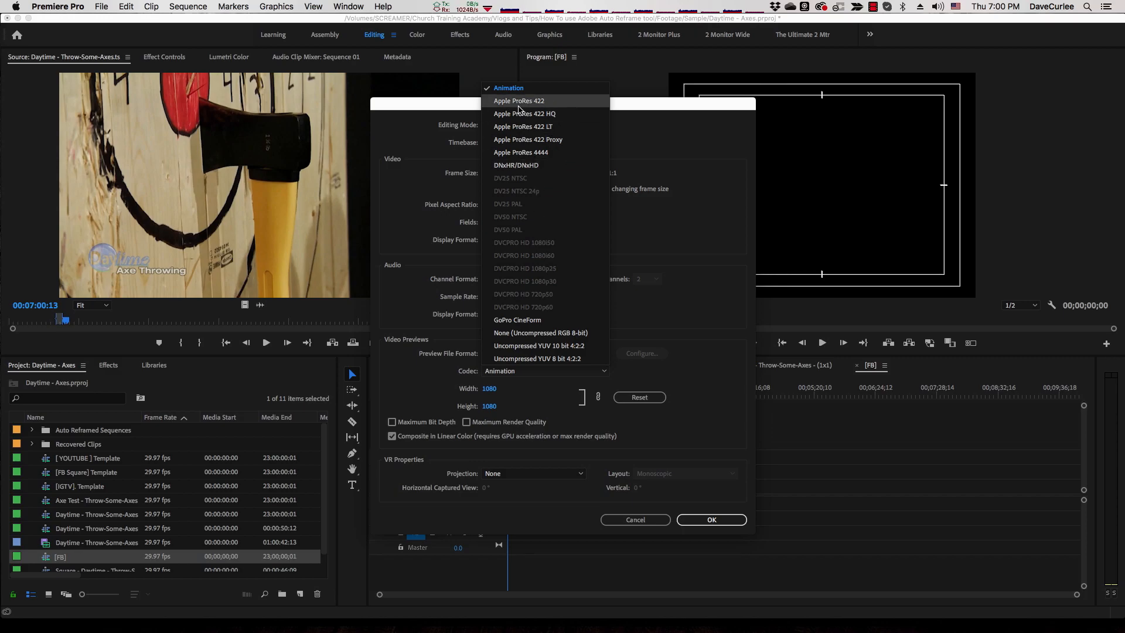
left_click(518, 100)
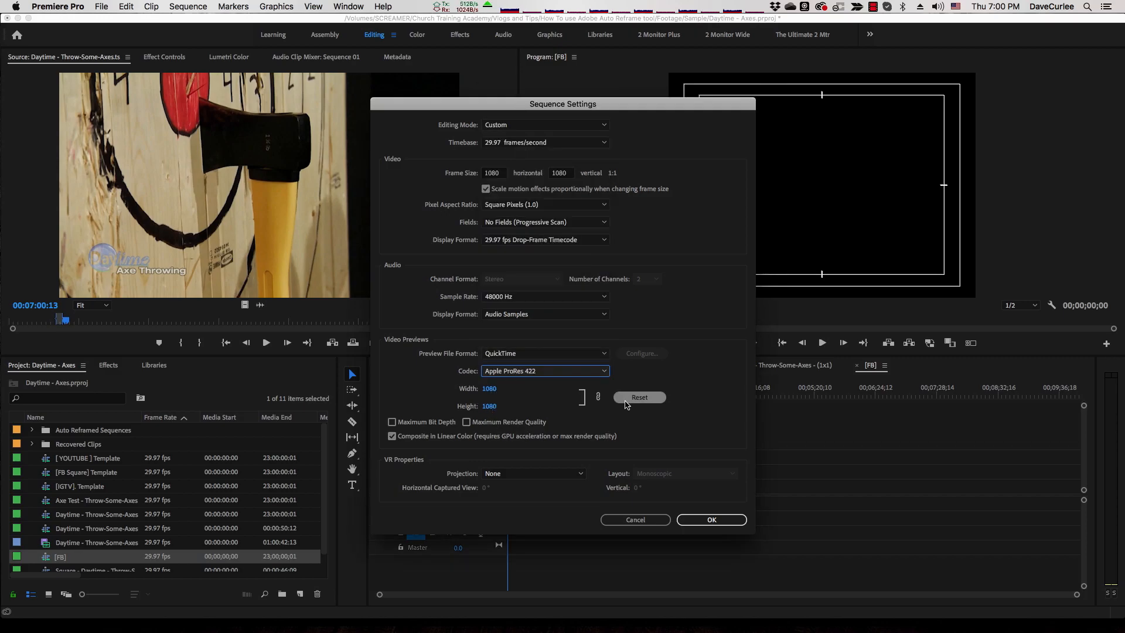
left_click(710, 519)
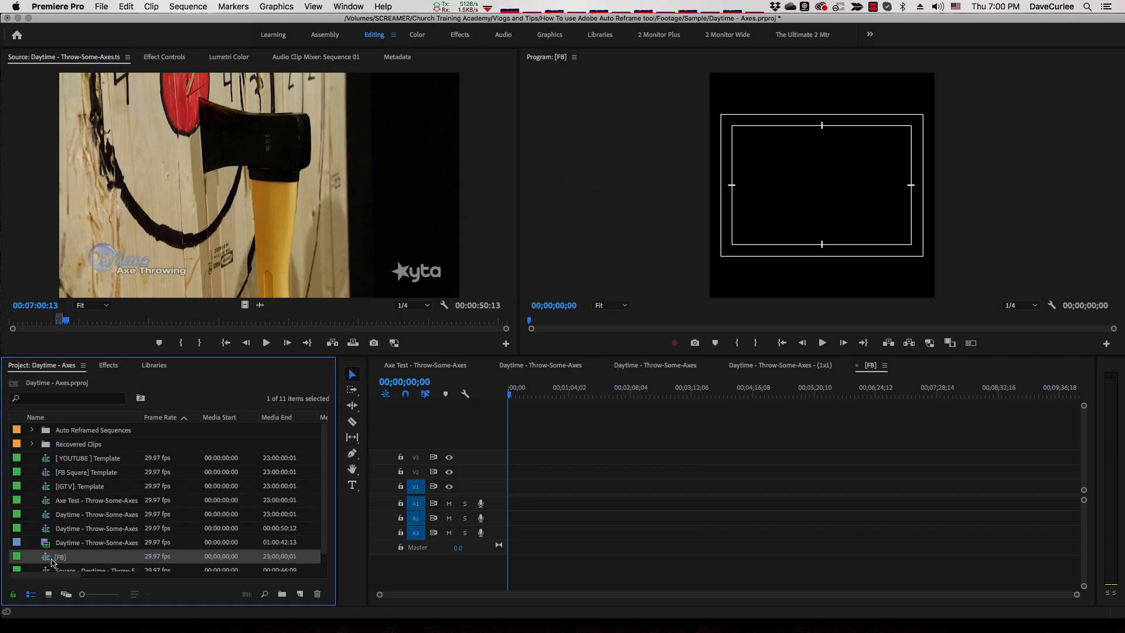
mouse_move(216, 243)
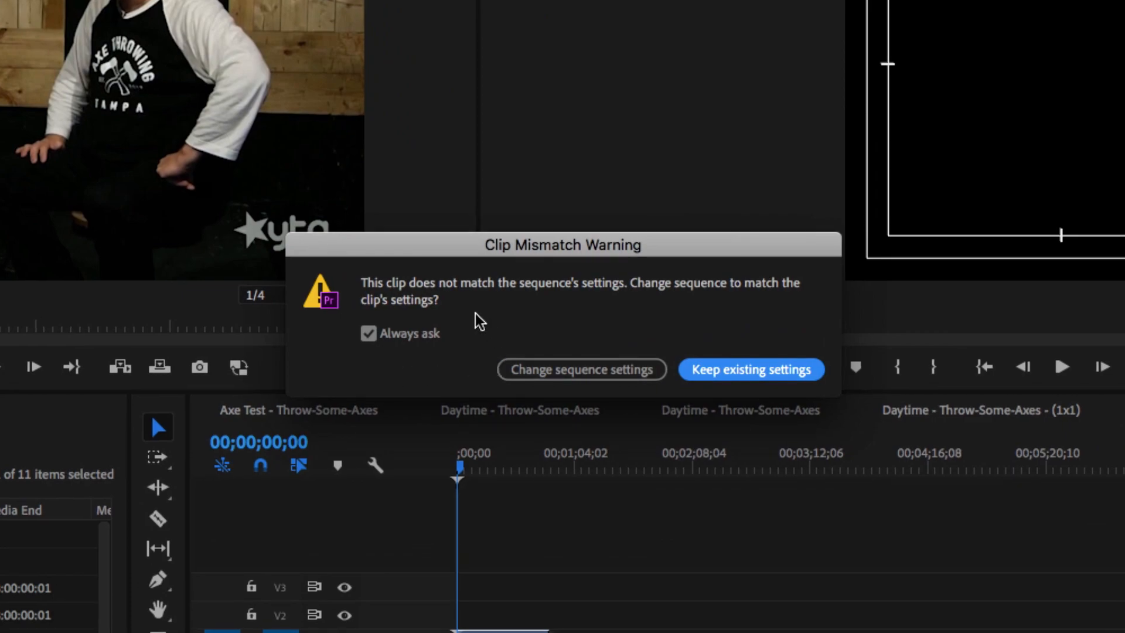
mouse_move(653, 312)
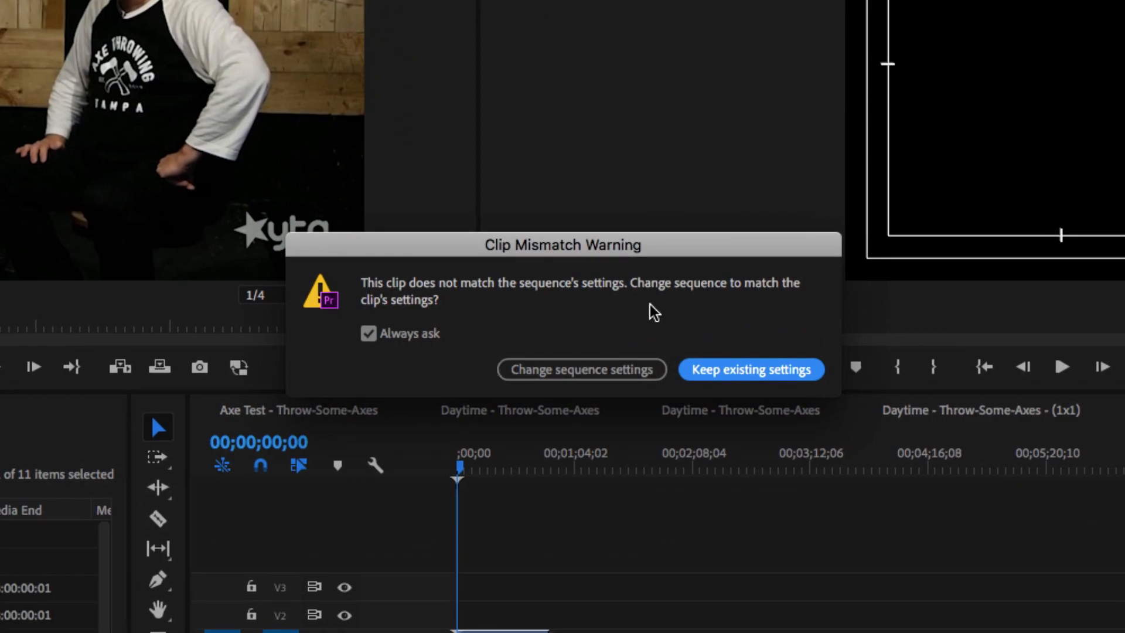
mouse_move(581, 369)
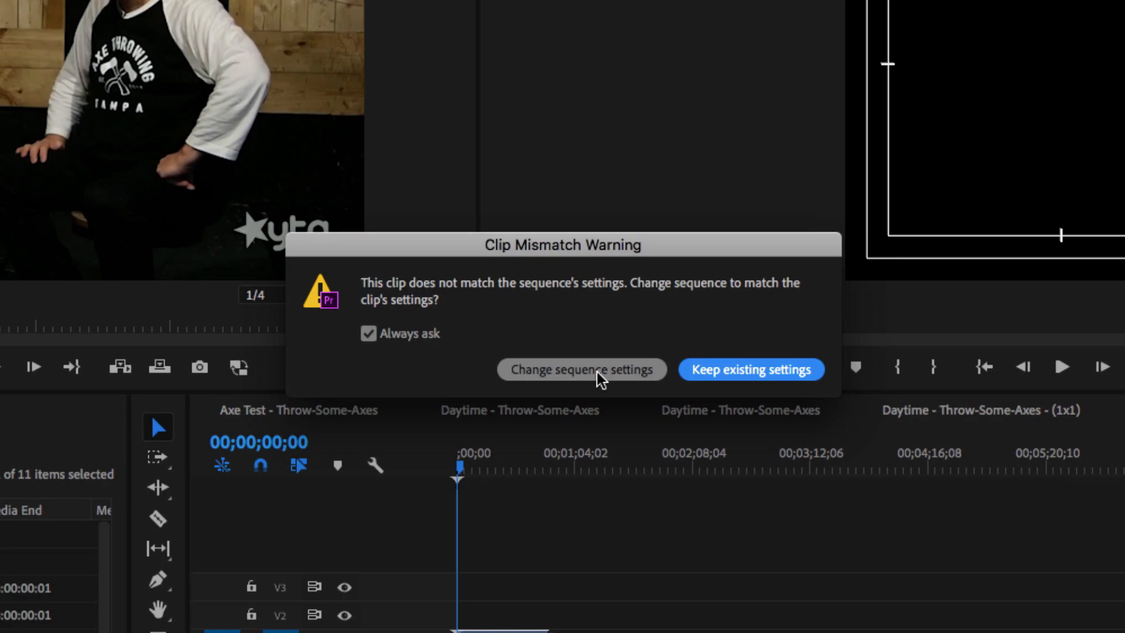
mouse_move(749, 369)
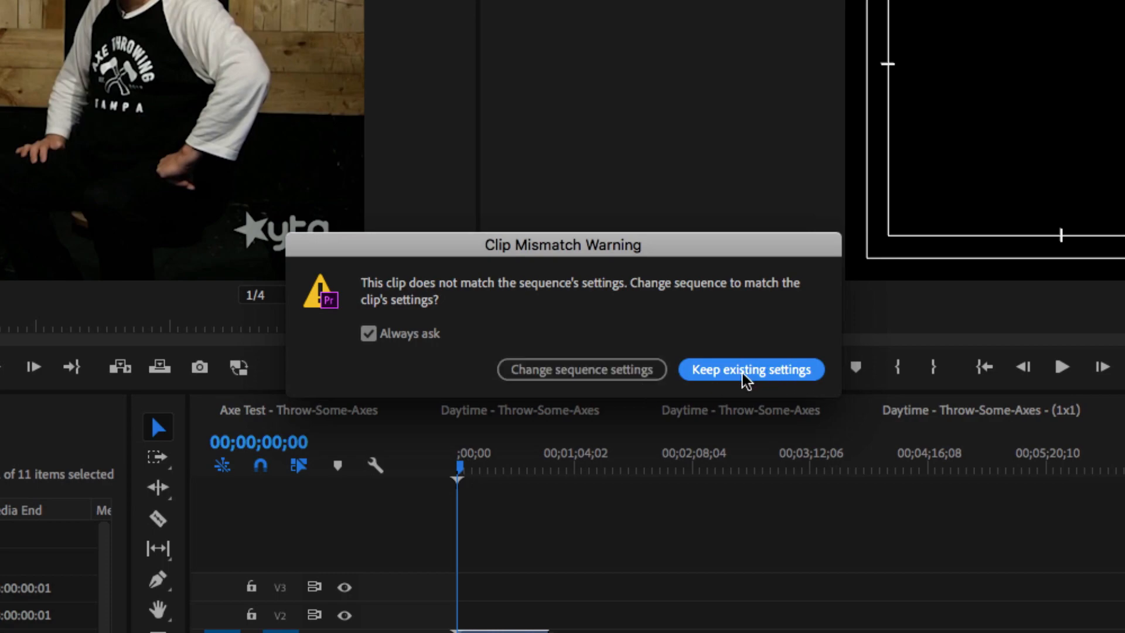
Keep the [FB] sequence's square settings for the added Daytime clip and preview it.
left_click(750, 369)
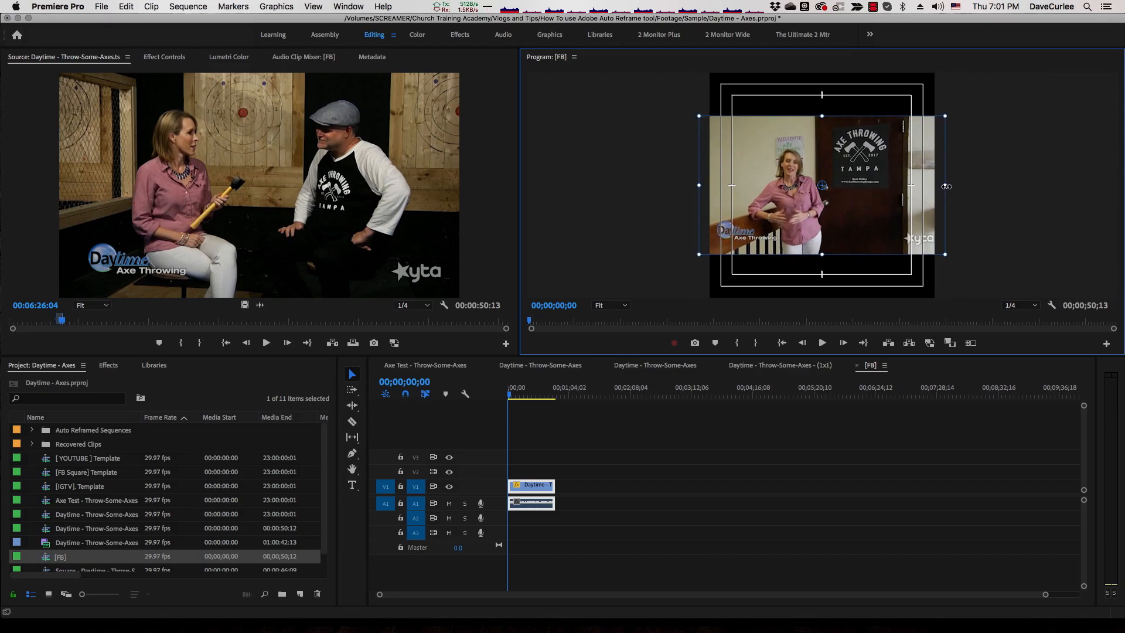
left_click(516, 387)
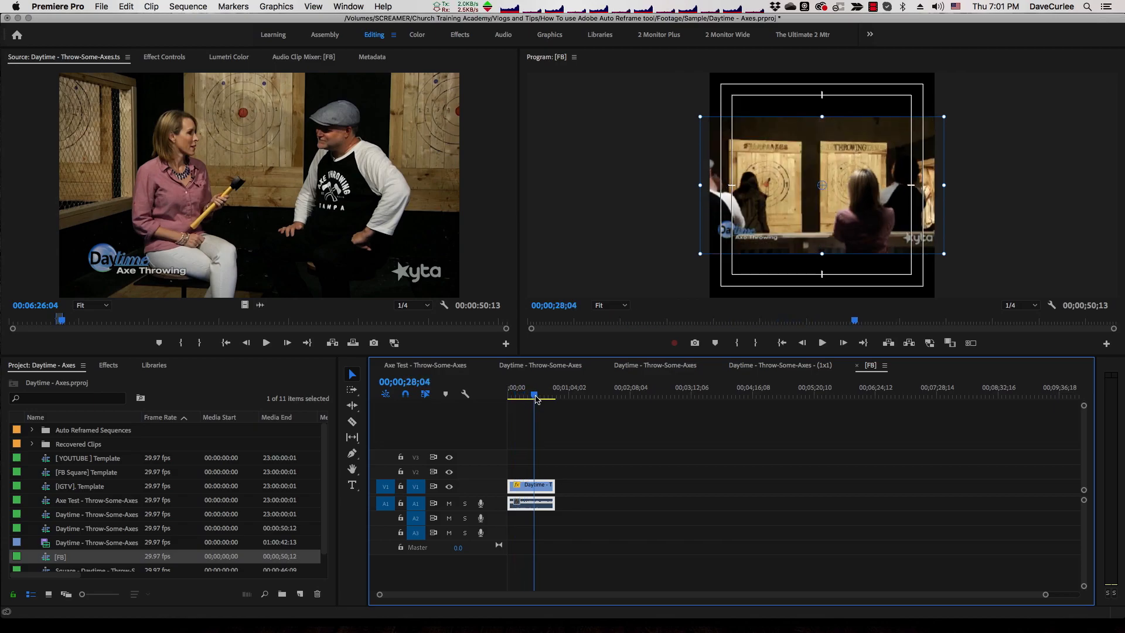
Move to the two-shot moment and select the interview clip on V1.
left_click(540, 395)
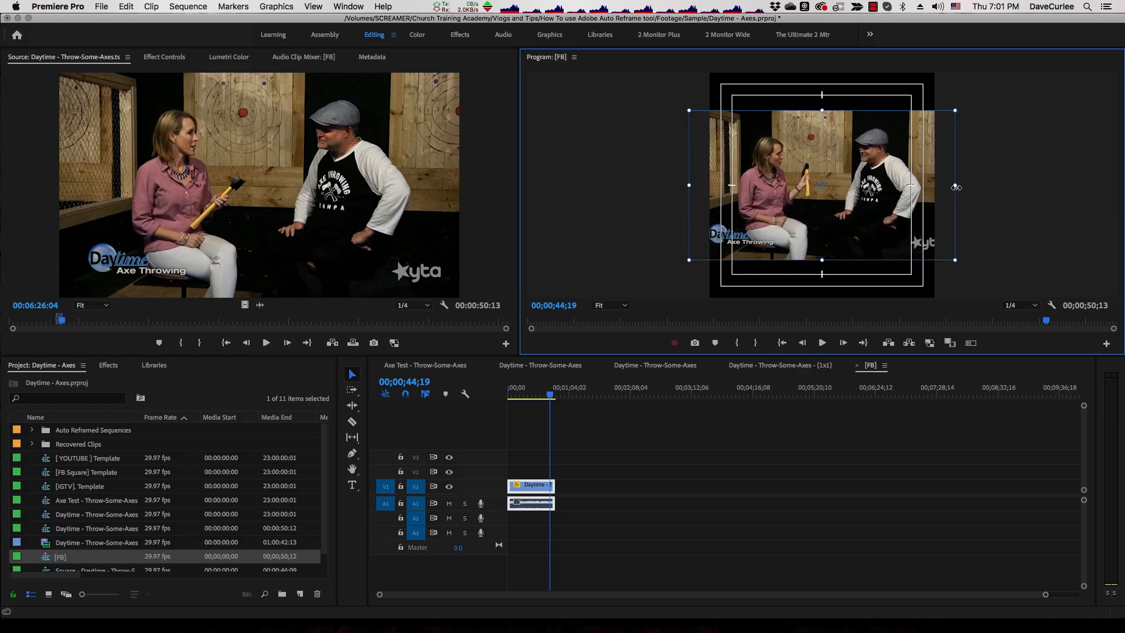
left_click(529, 488)
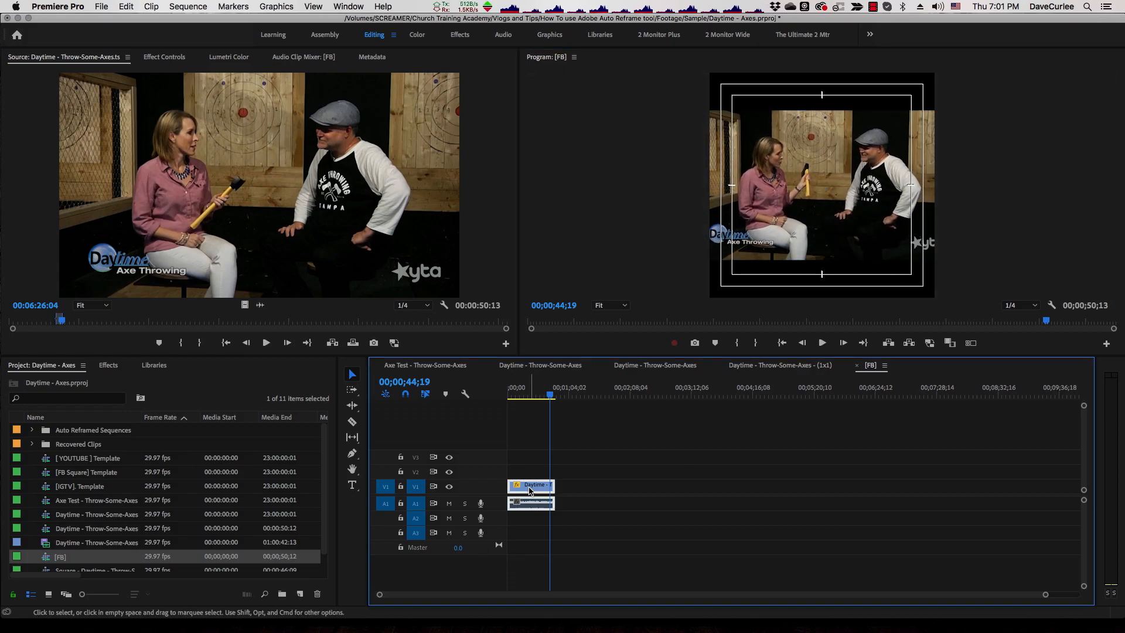
mouse_move(531, 503)
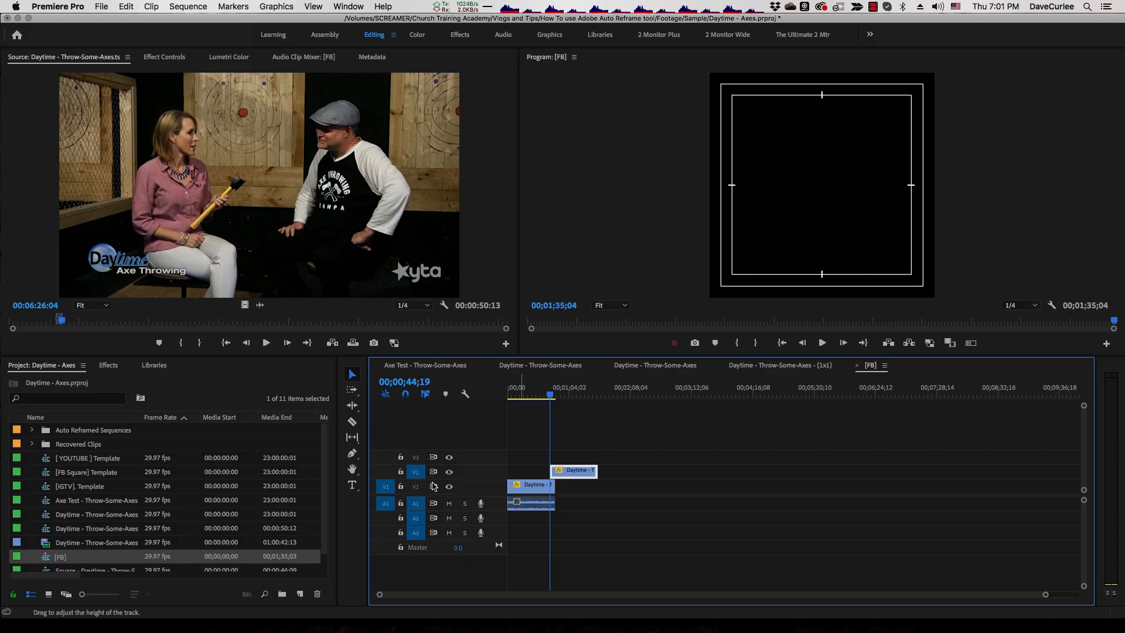
Scale the background Daytime copy on V1 to 132.5%.
left_click(531, 393)
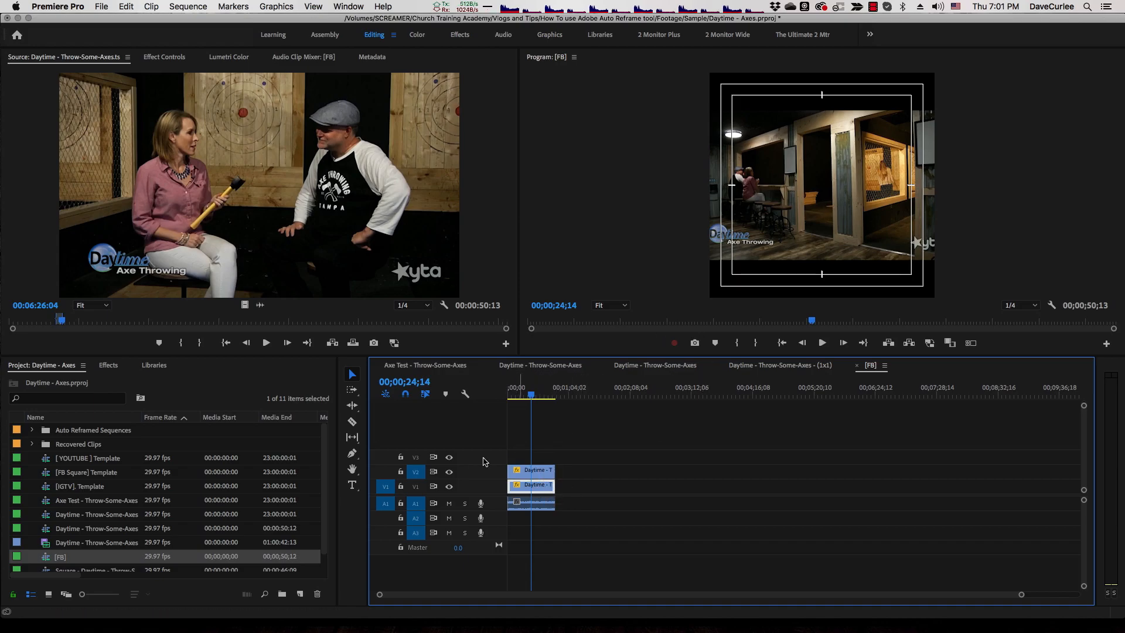
left_click(164, 56)
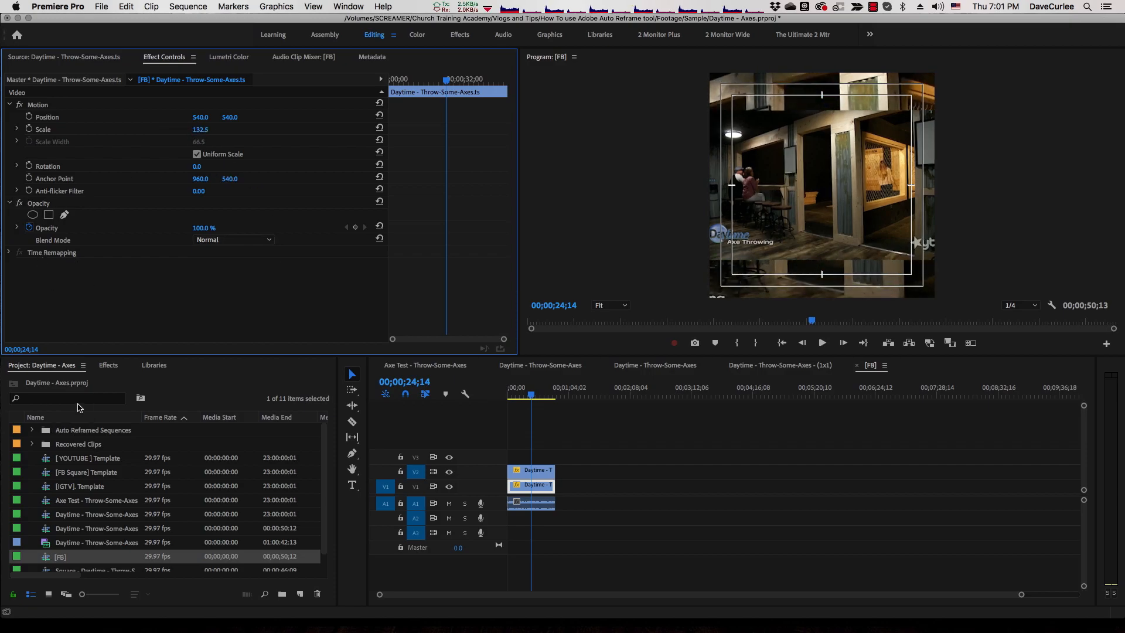
Search the Effects panel for 'gau' to find Gaussian Blur for the background copy.
left_click(108, 365)
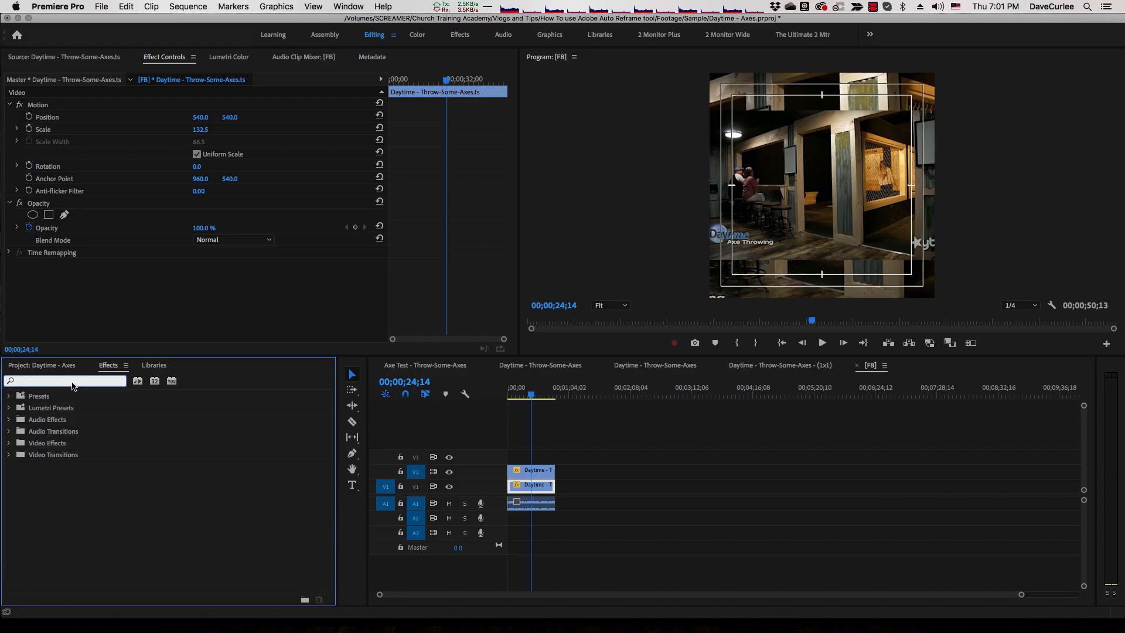
type("gau")
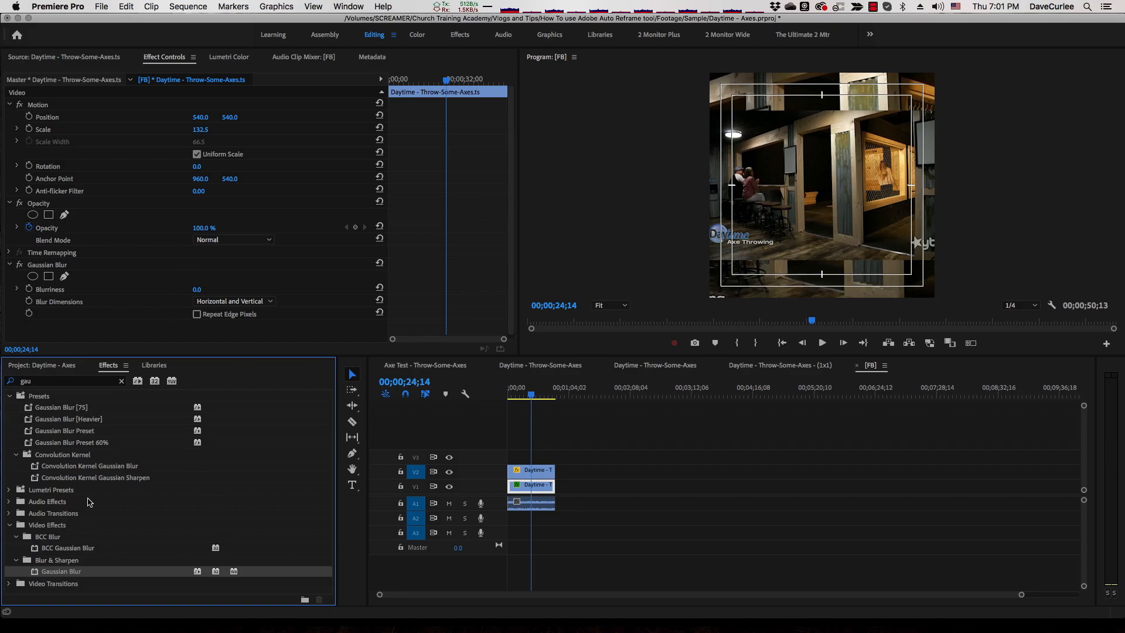
mouse_move(204, 253)
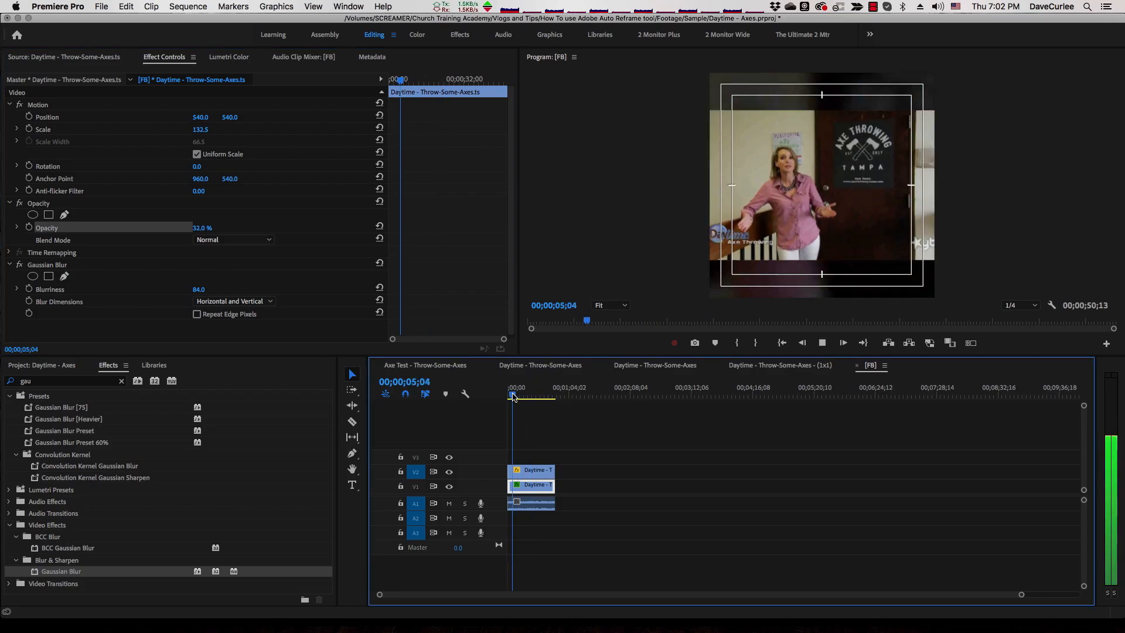
Jump to later points in the square sequence to review the blurred-background composite.
left_click(538, 395)
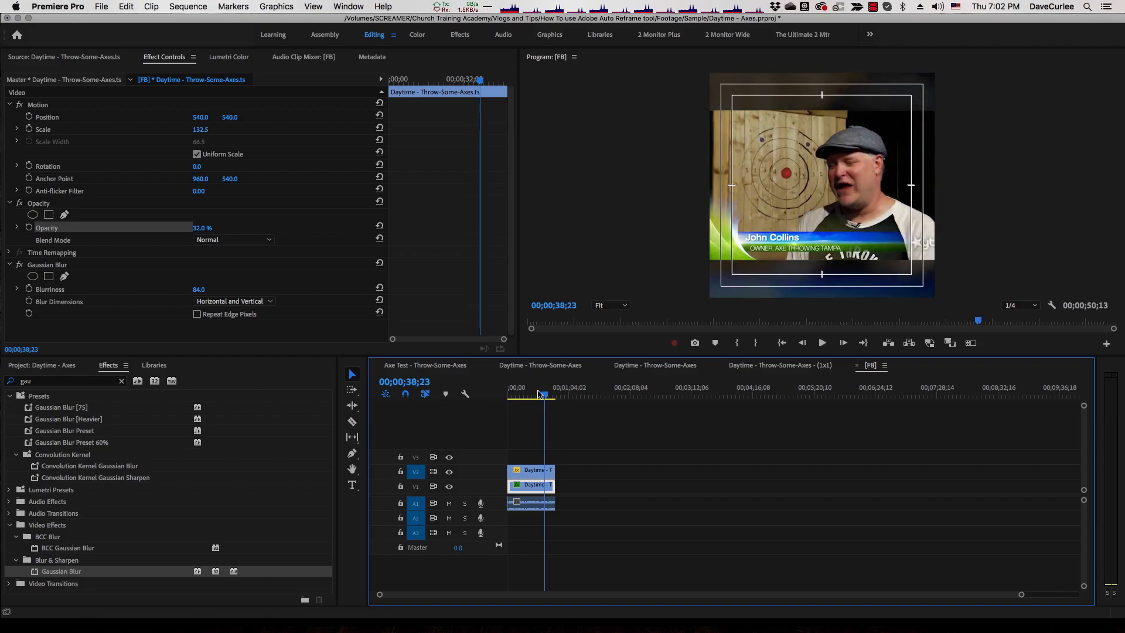
left_click(539, 394)
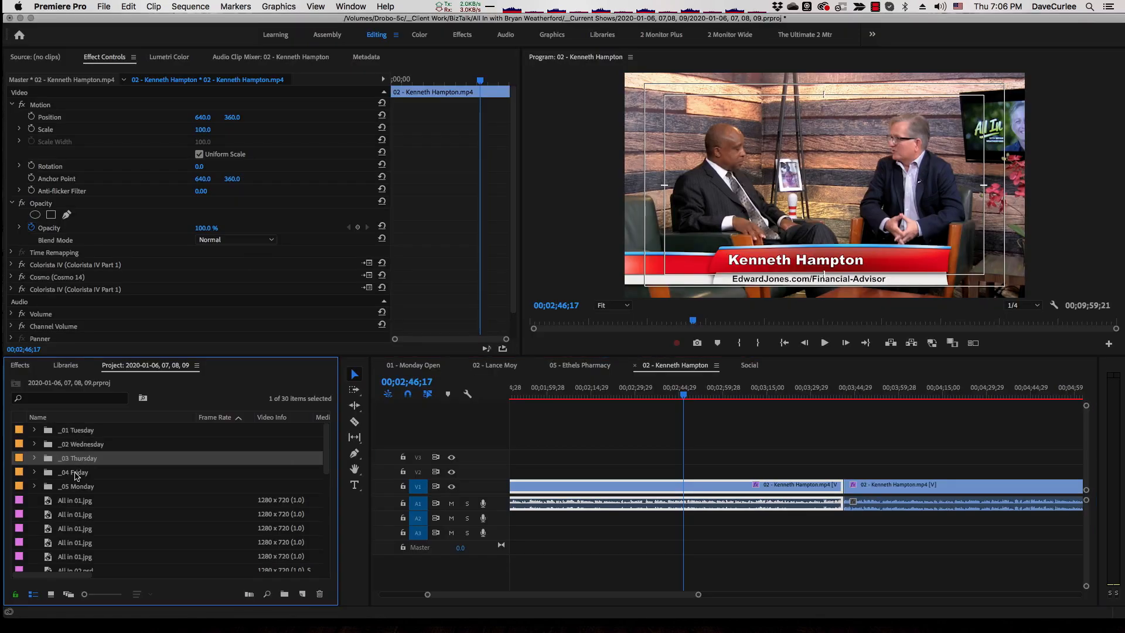
left_click(75, 485)
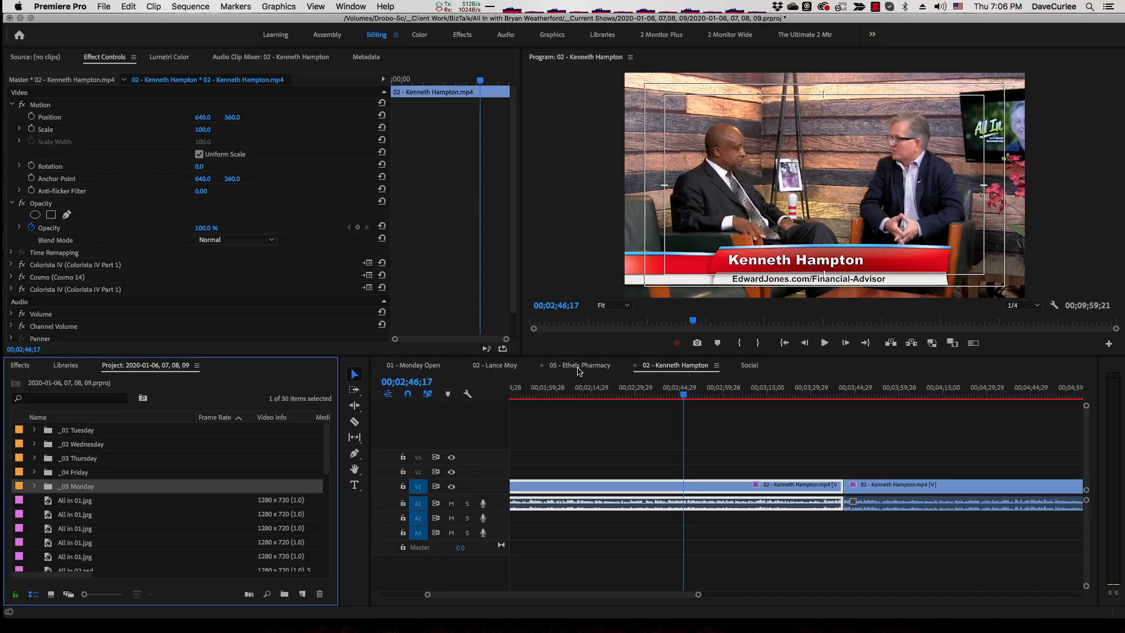
left_click(579, 364)
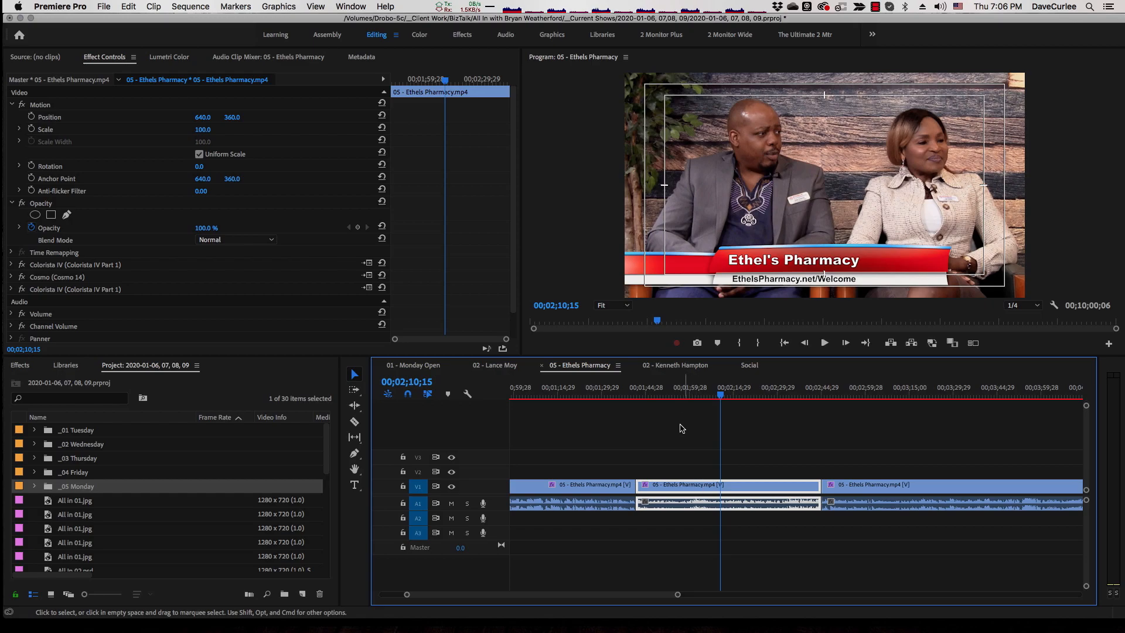
left_click(675, 364)
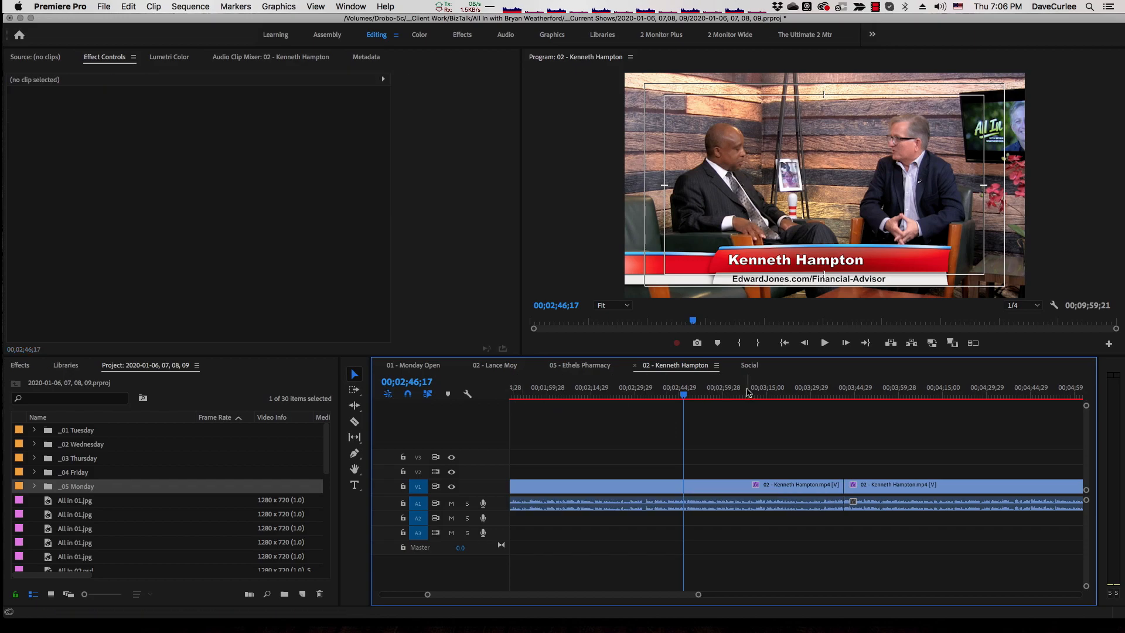
mouse_move(749, 384)
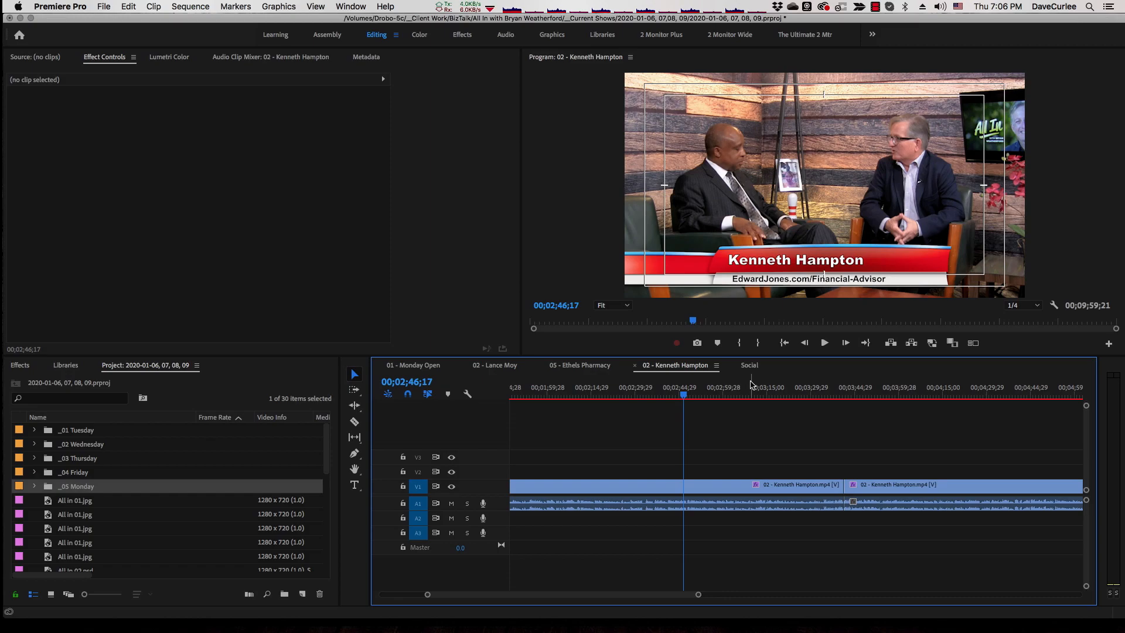
left_click(748, 365)
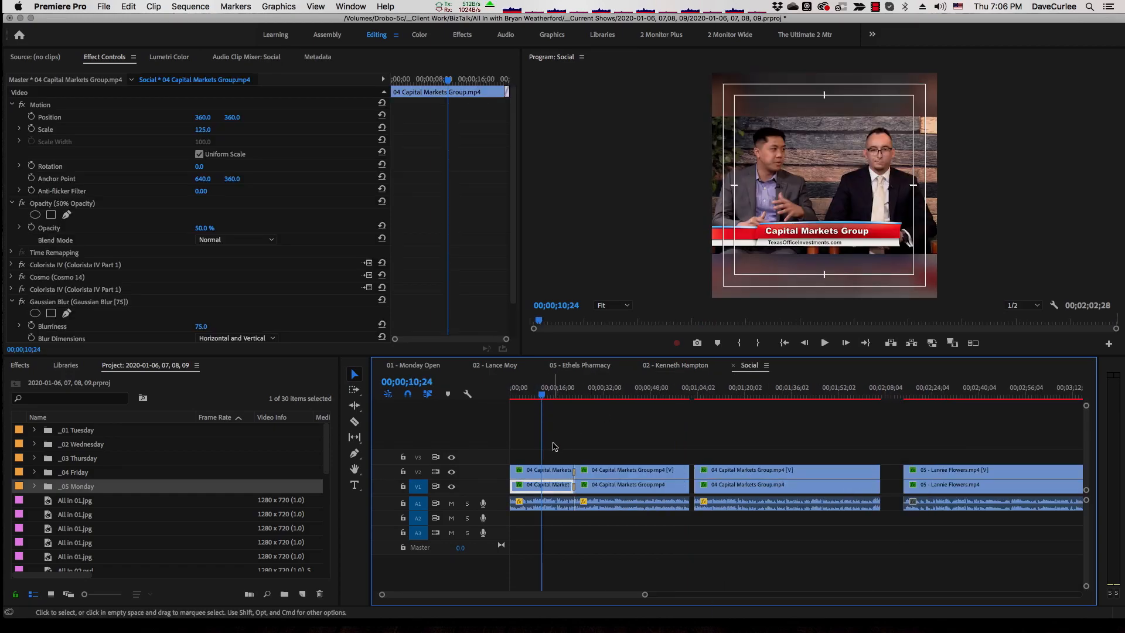
left_click(527, 388)
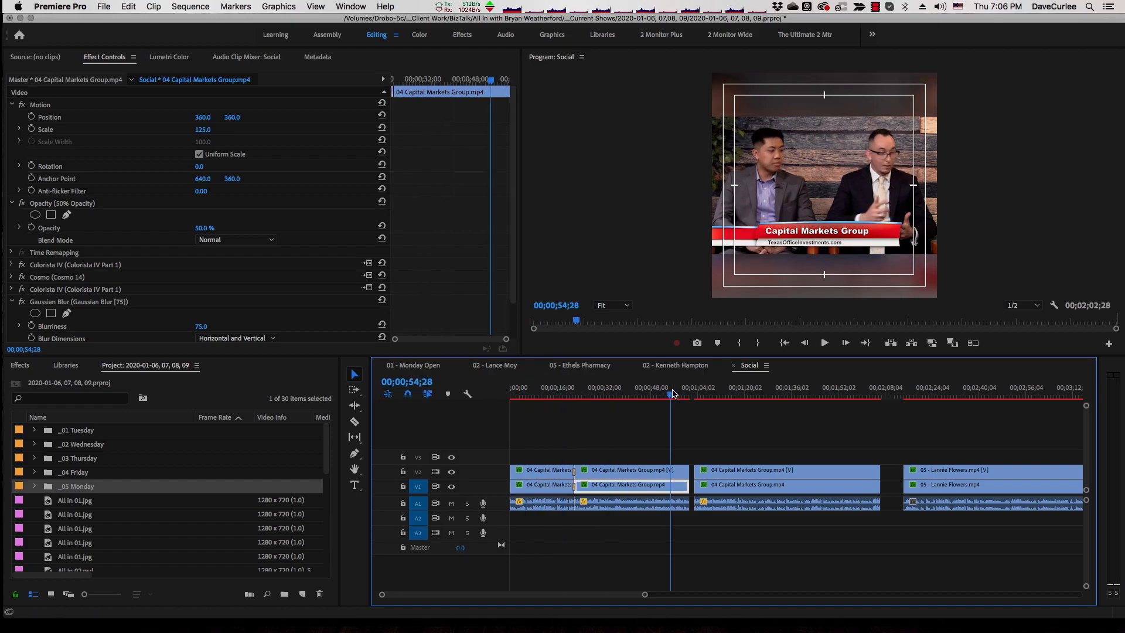
left_click(689, 394)
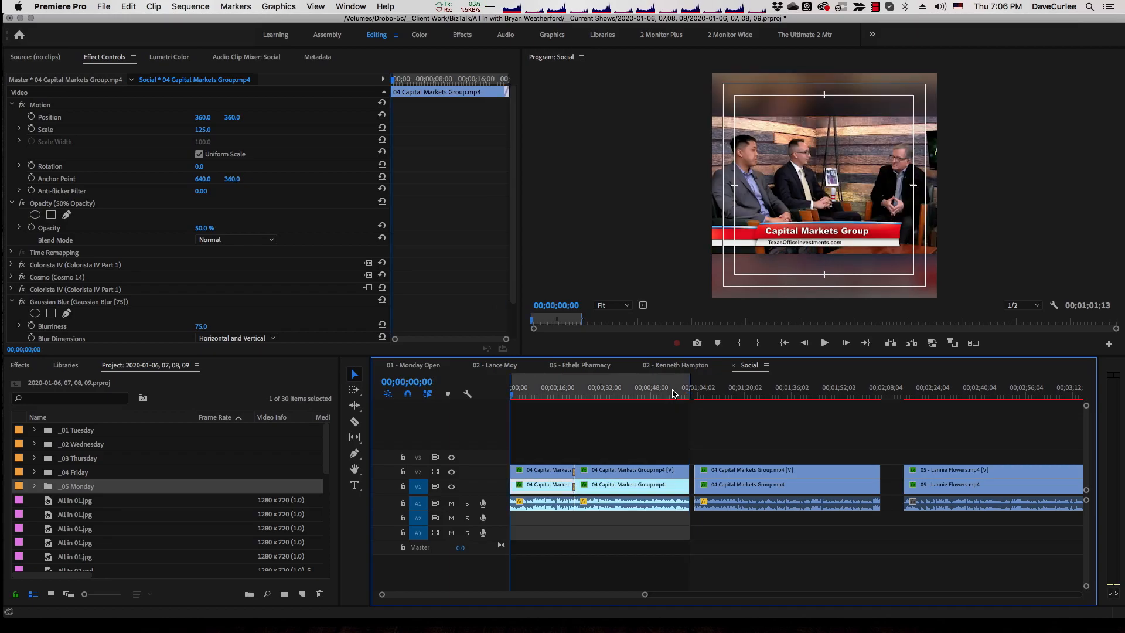
left_click(629, 388)
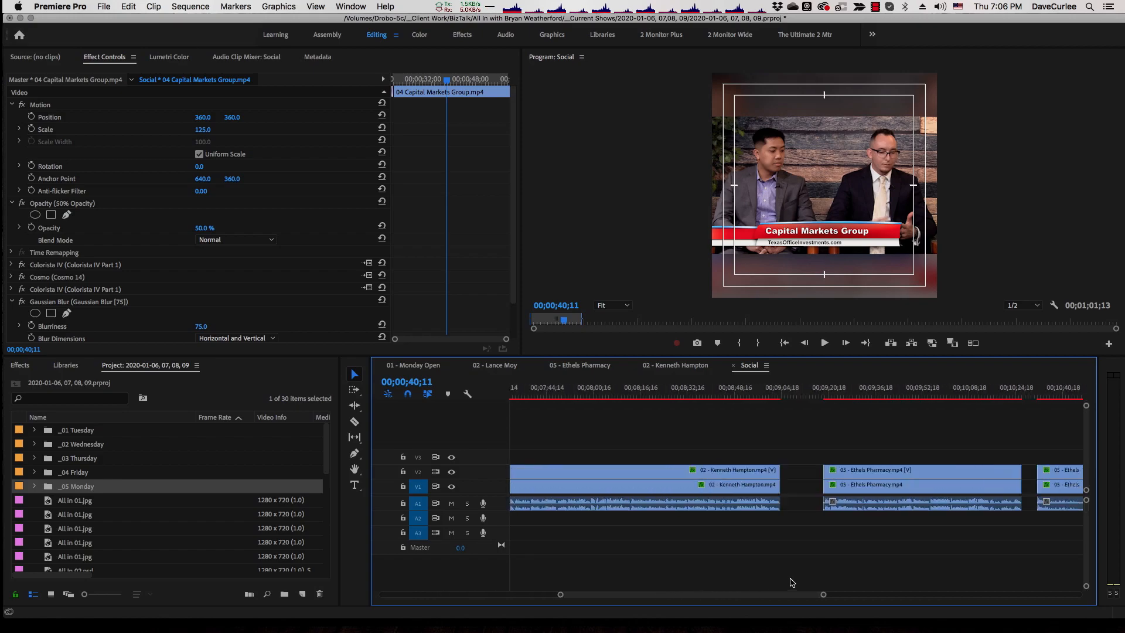
left_click(675, 365)
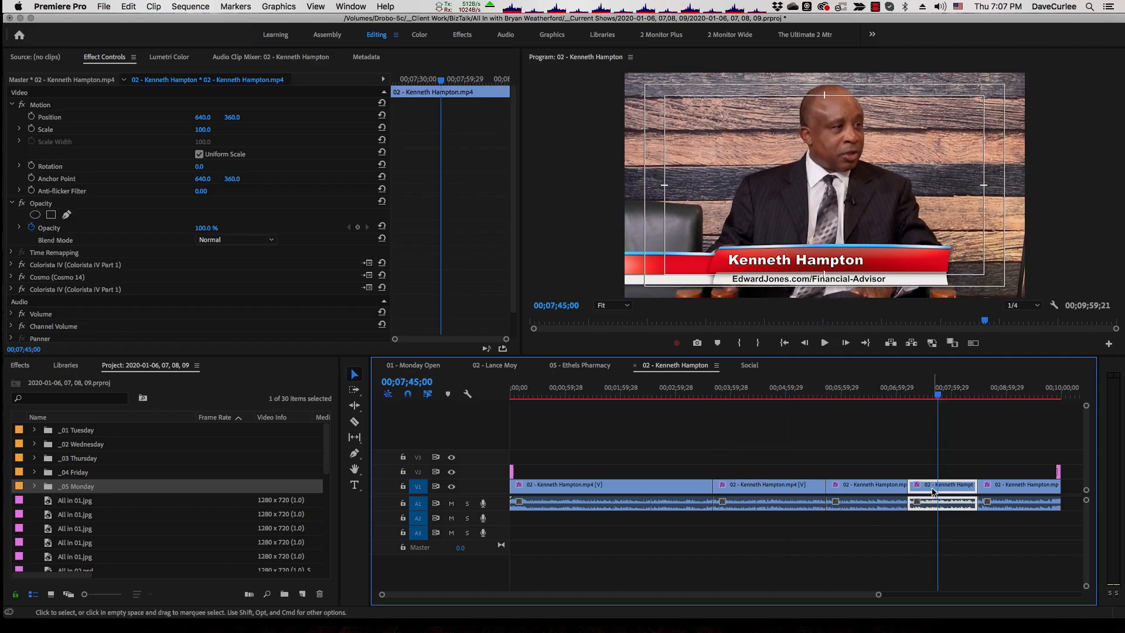
mouse_move(942, 494)
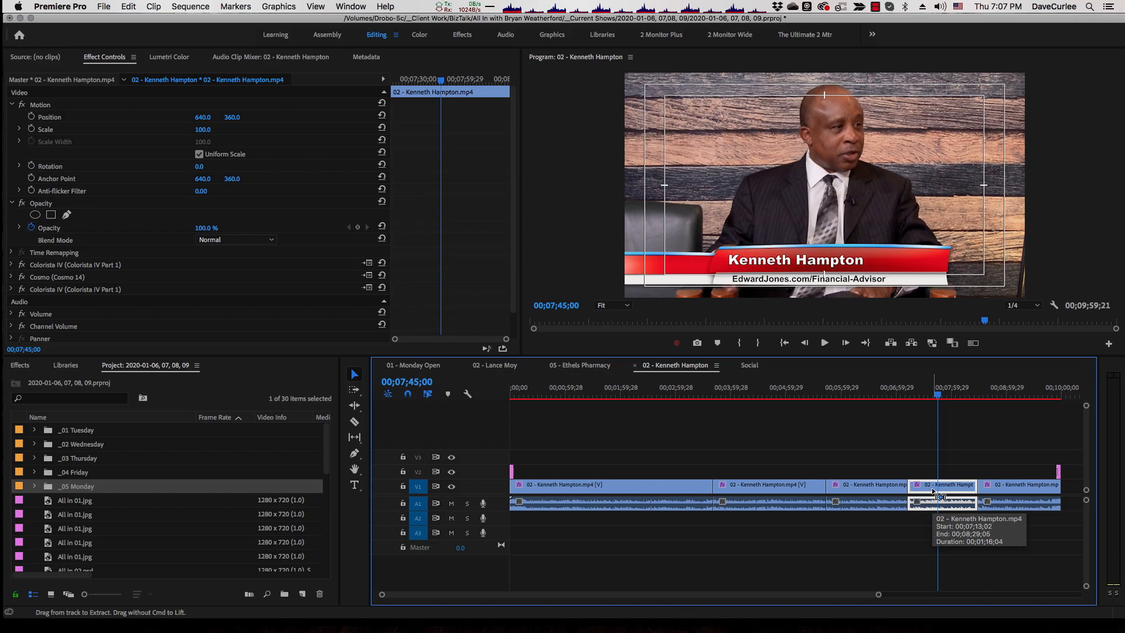
left_click(749, 364)
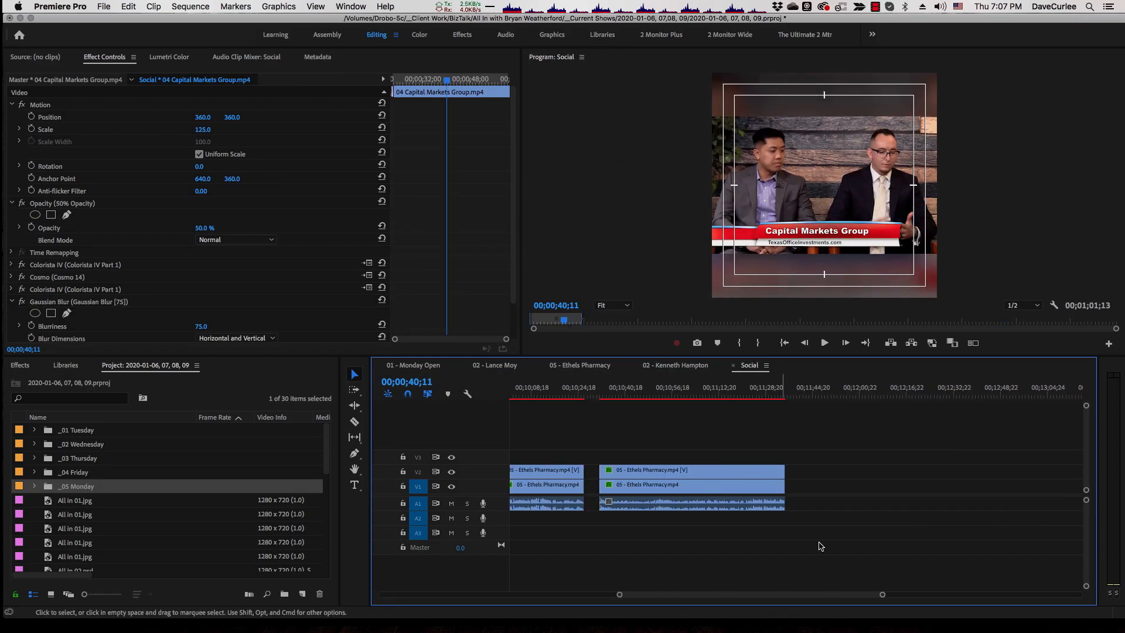
left_click(801, 387)
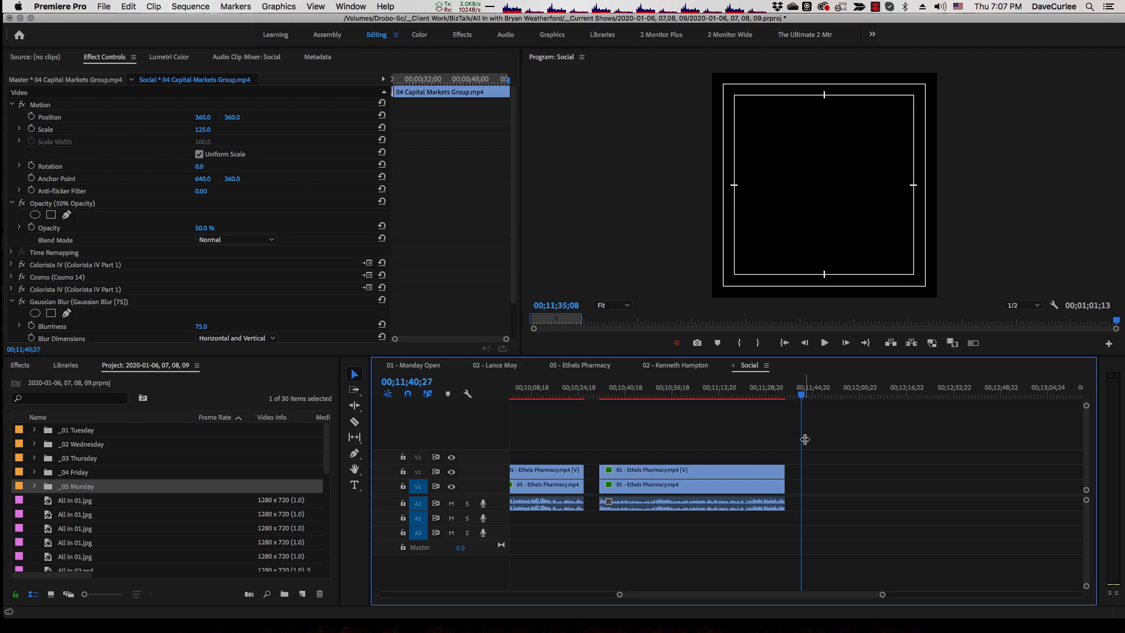
left_click(911, 484)
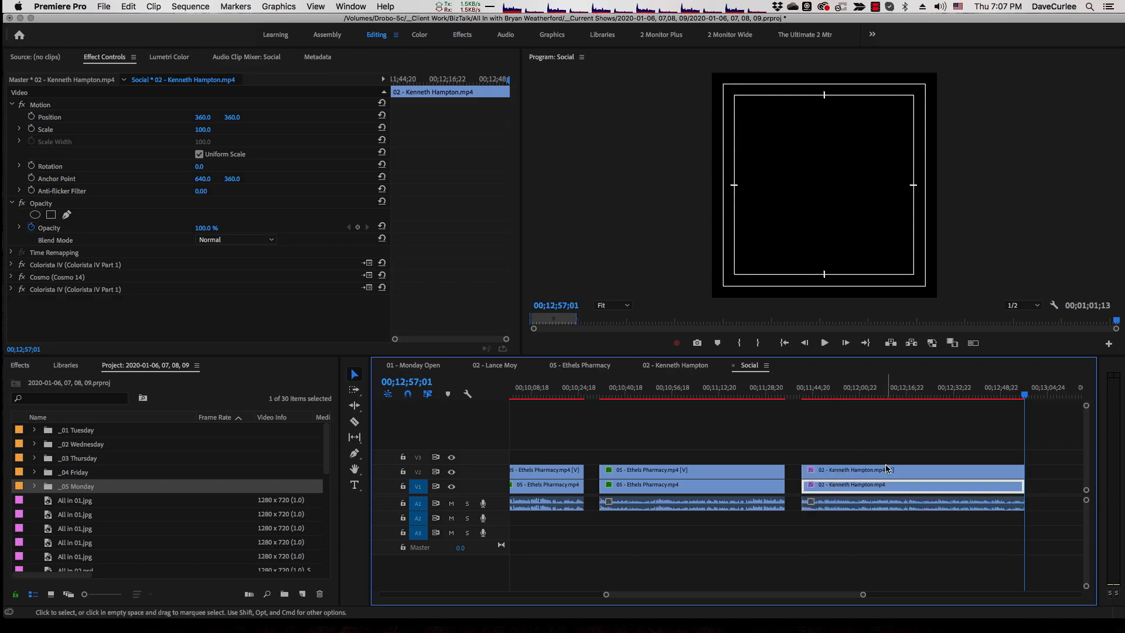
left_click(893, 388)
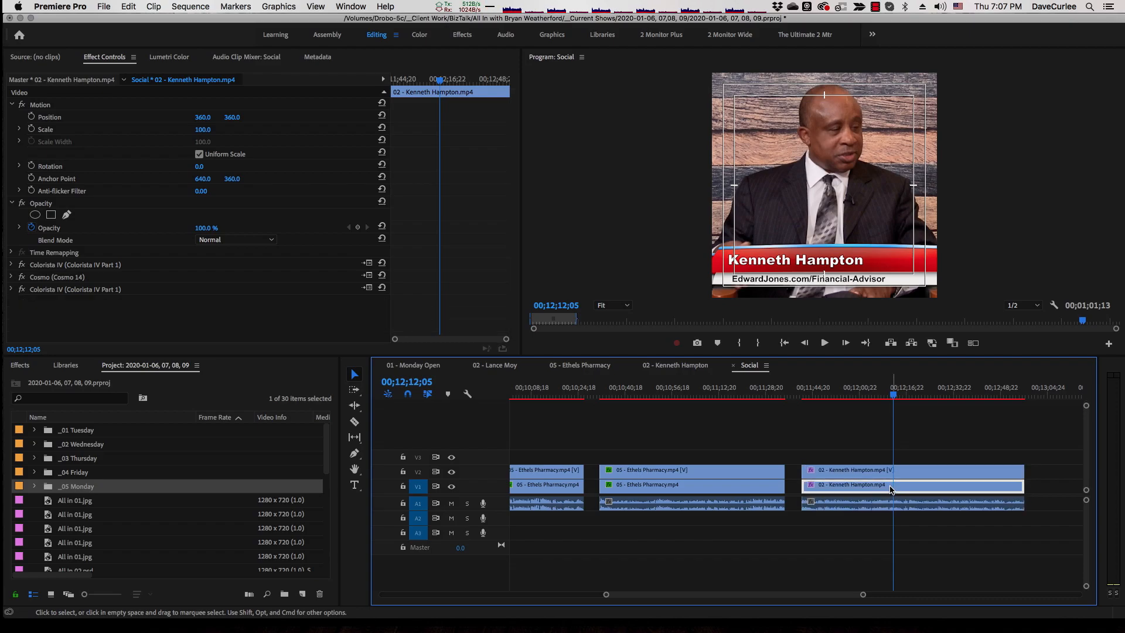
left_click(820, 394)
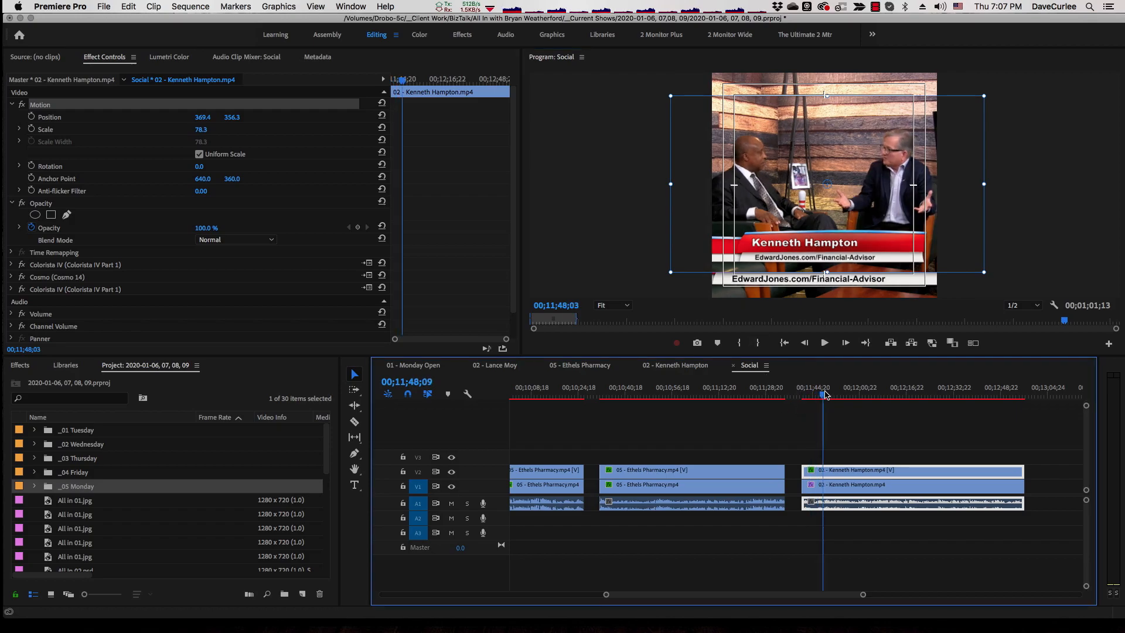
left_click(829, 394)
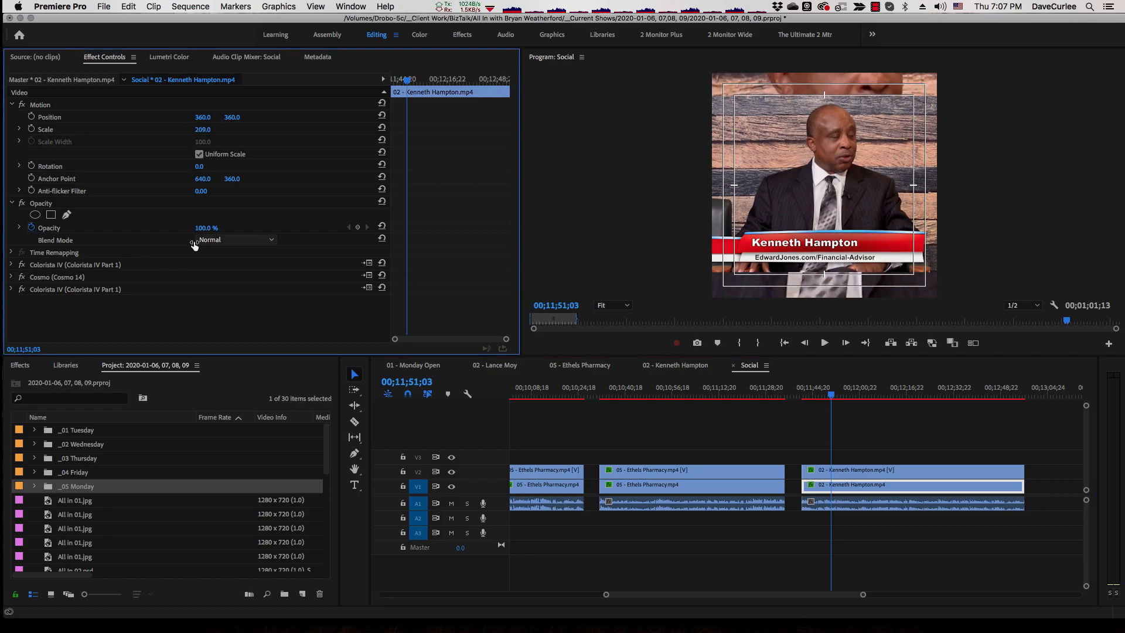
left_click(18, 366)
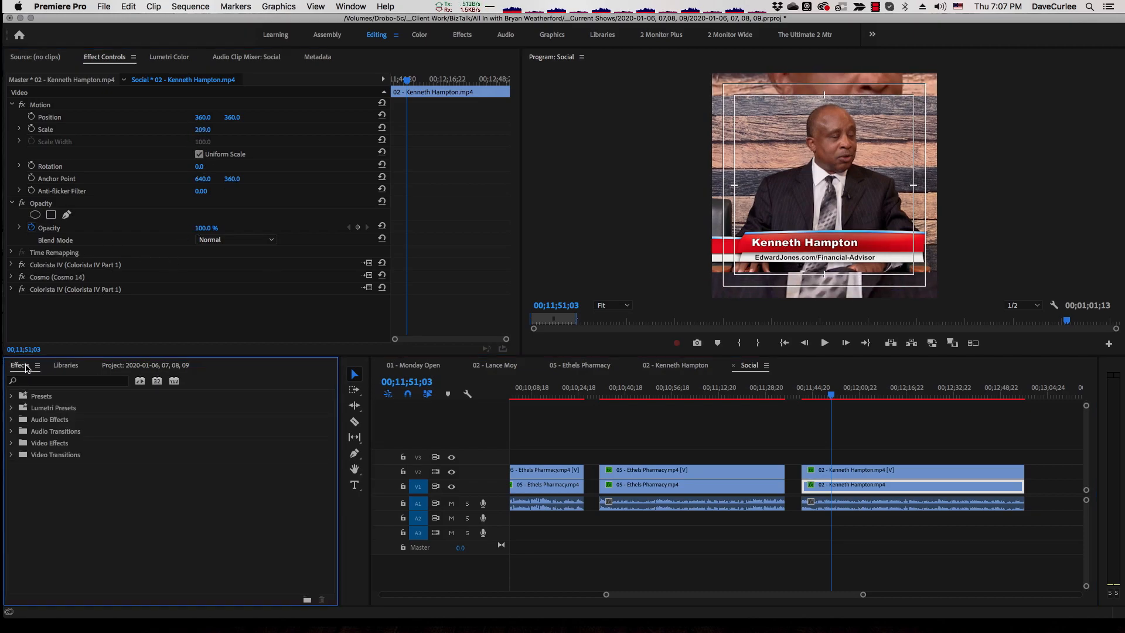
left_click(12, 395)
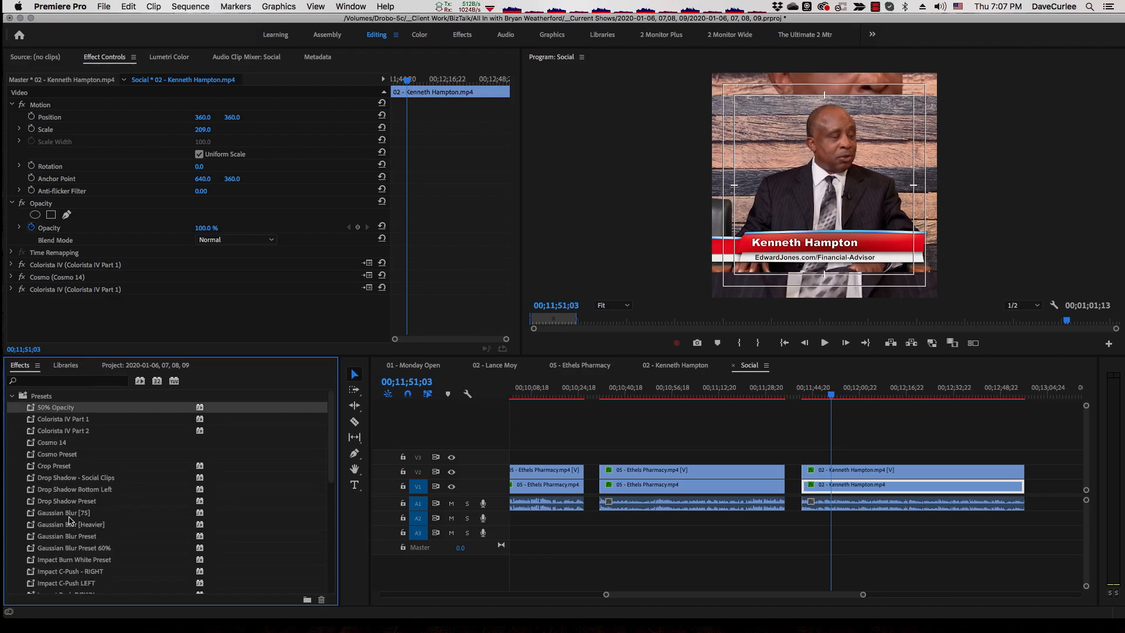
left_click(63, 512)
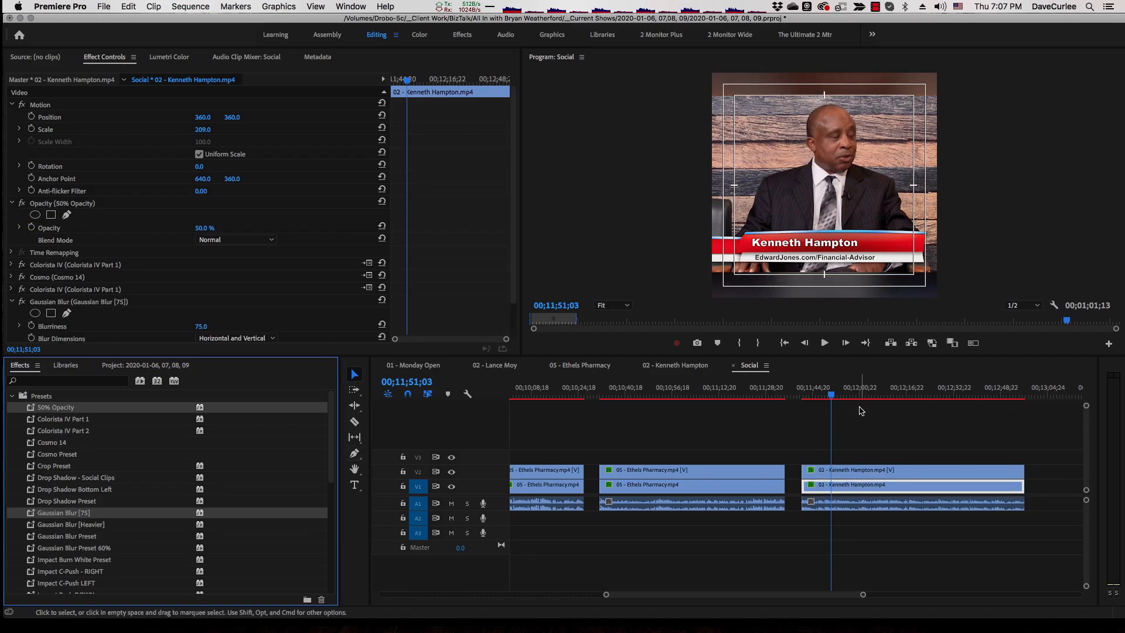
left_click(854, 394)
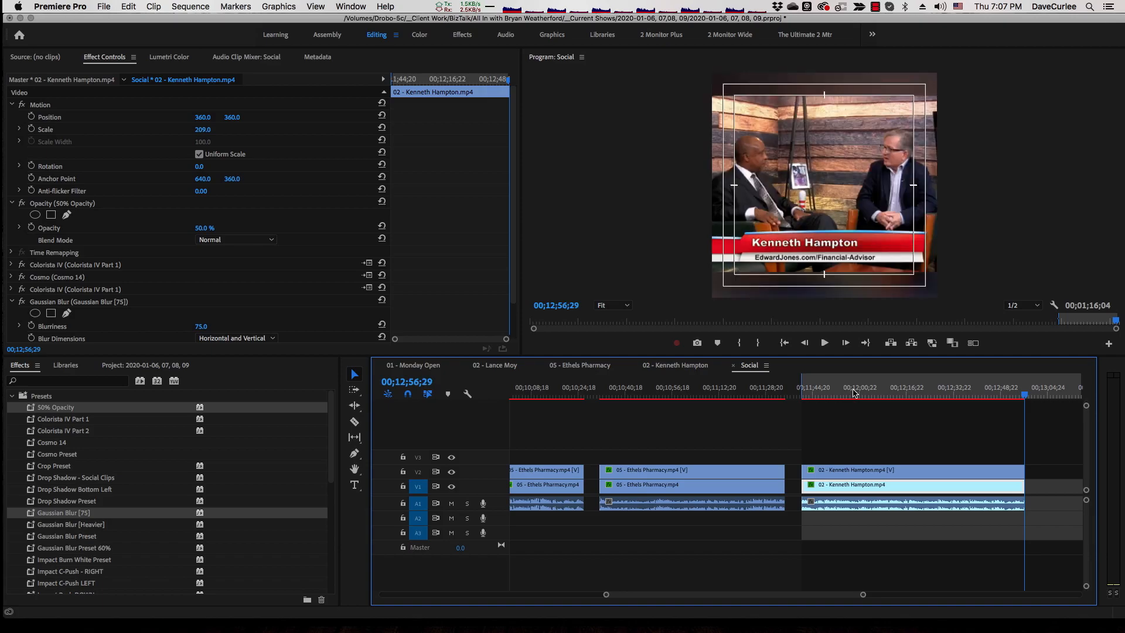
Export the Social sequence as H.264 named Social.mp4 and send it to the queue.
left_click(894, 398)
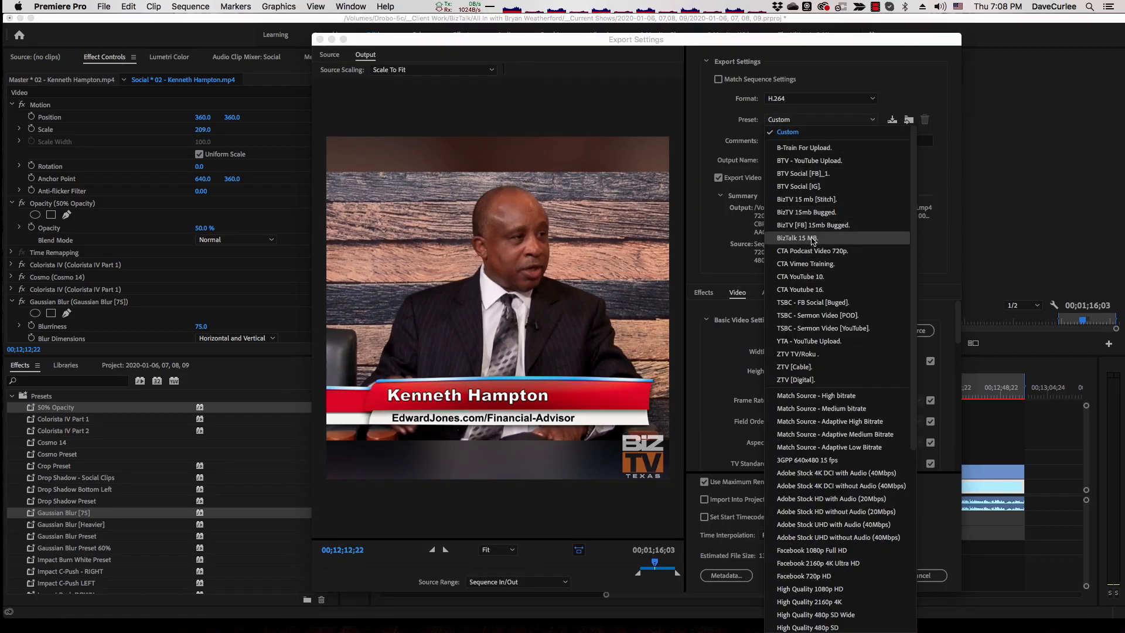
left_click(813, 225)
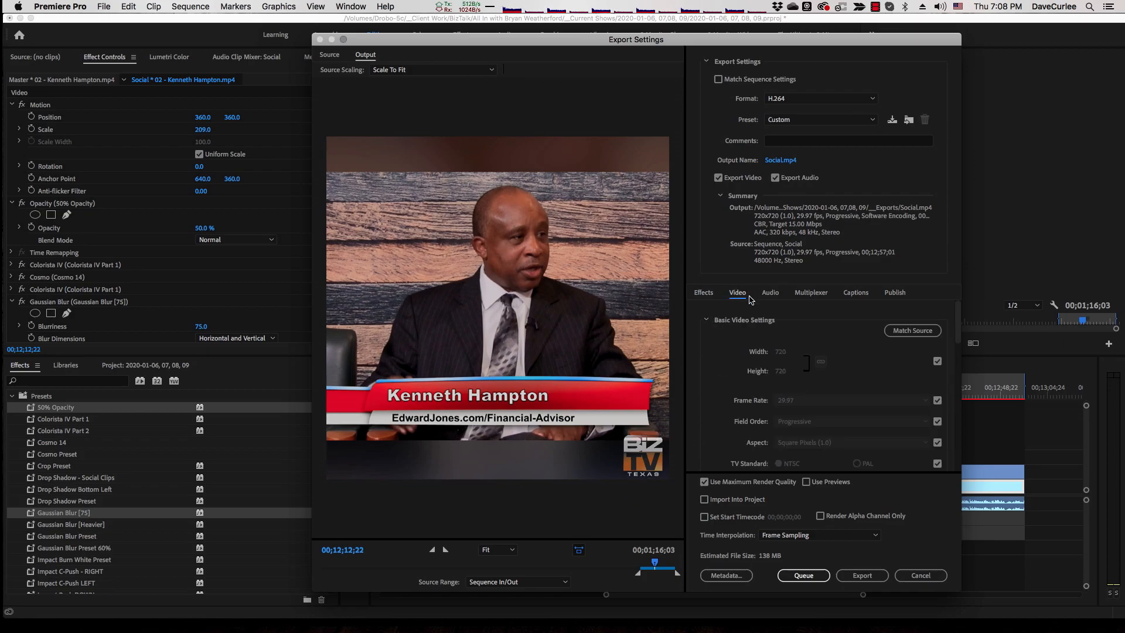
mouse_move(785, 567)
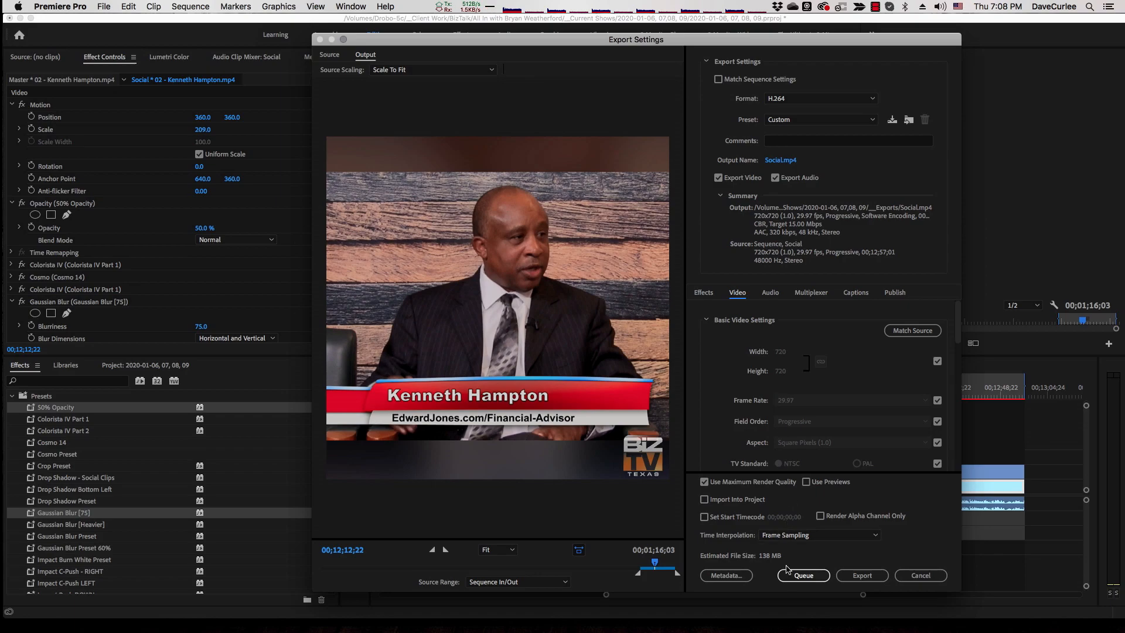